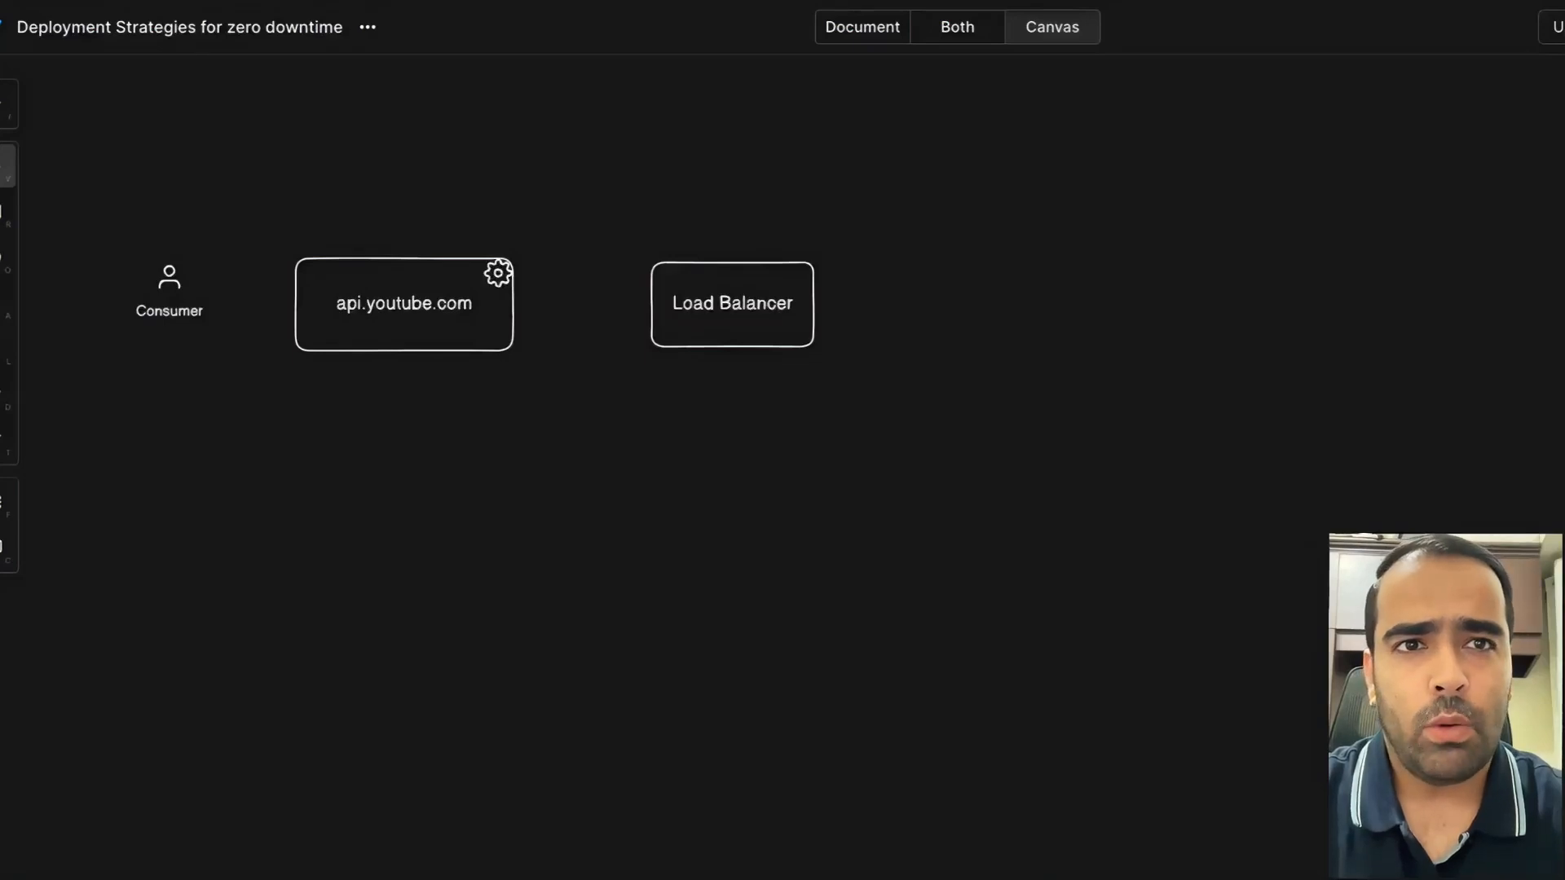
mouse_move(1210, 352)
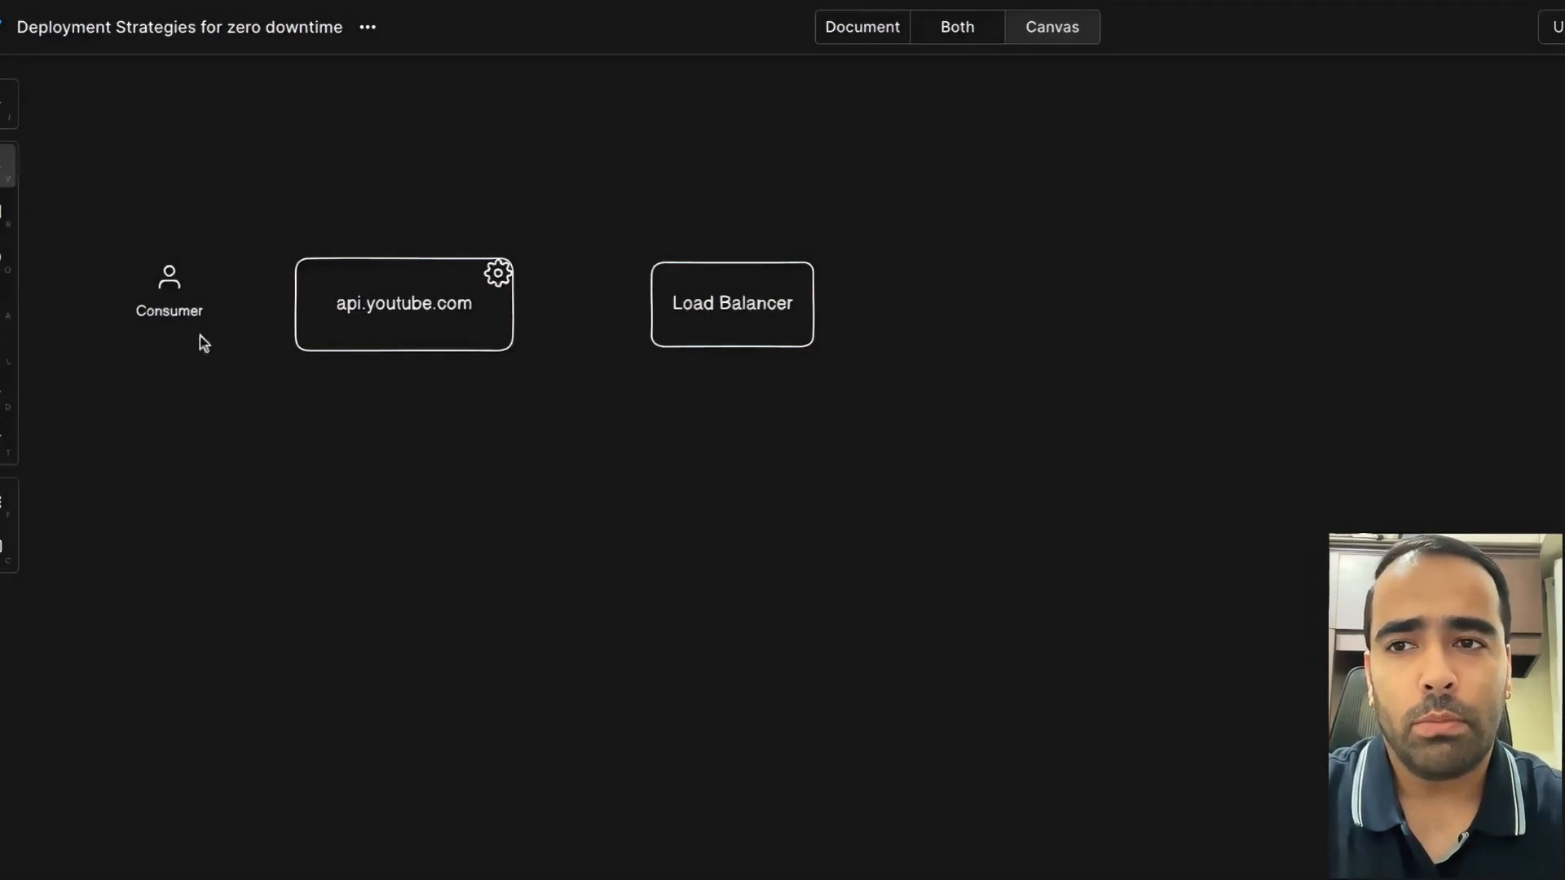
mouse_move(183, 368)
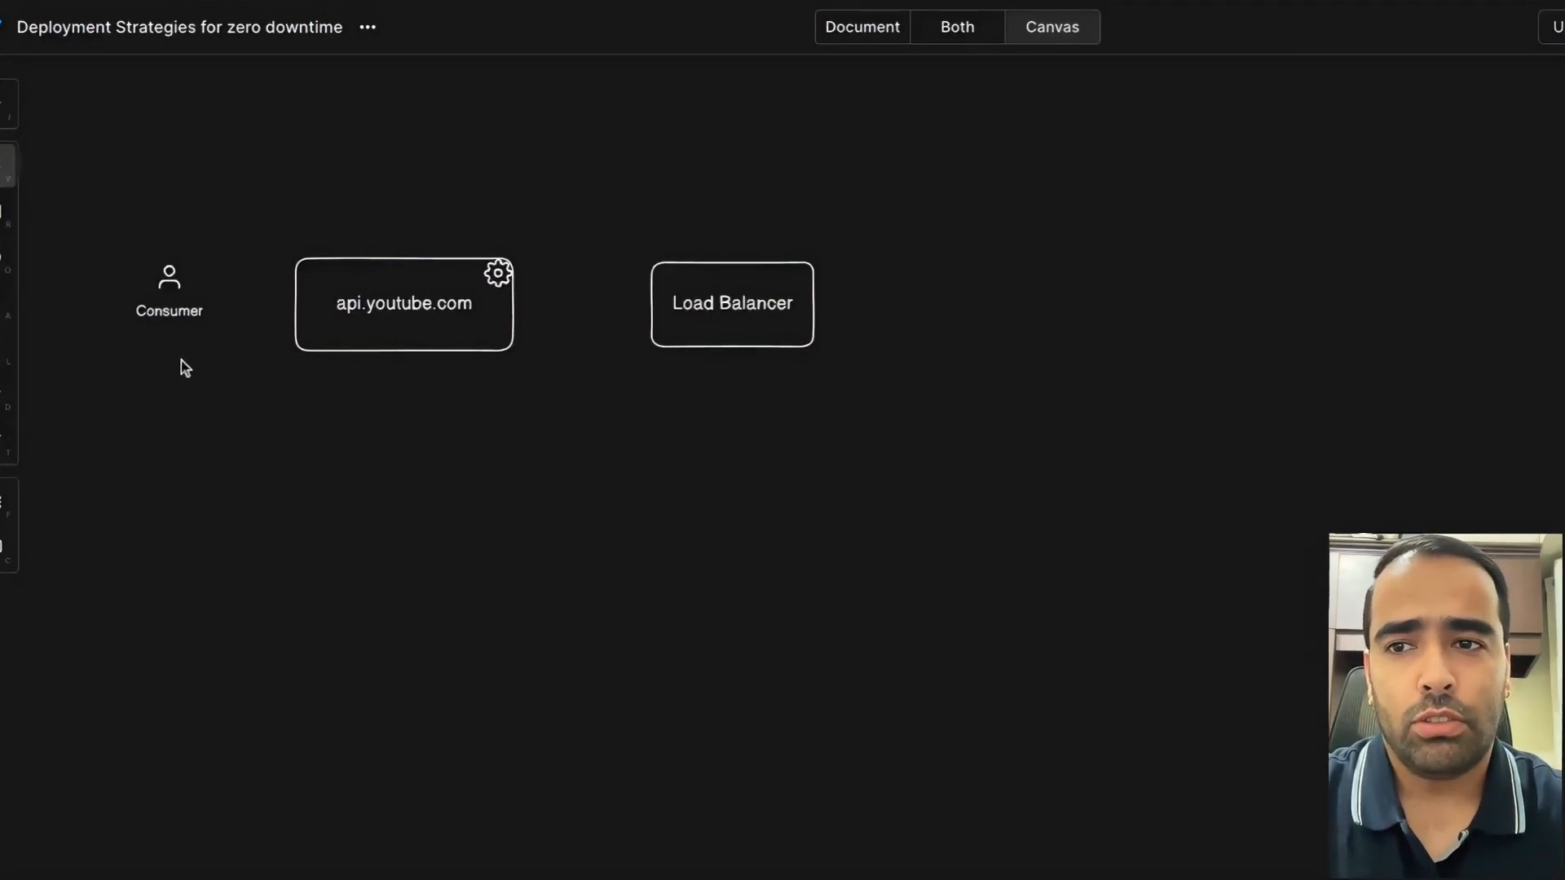
Connect Consumer to api.youtube.com and api.youtube.com to Load Balancer with arrows.
left_click(168, 281)
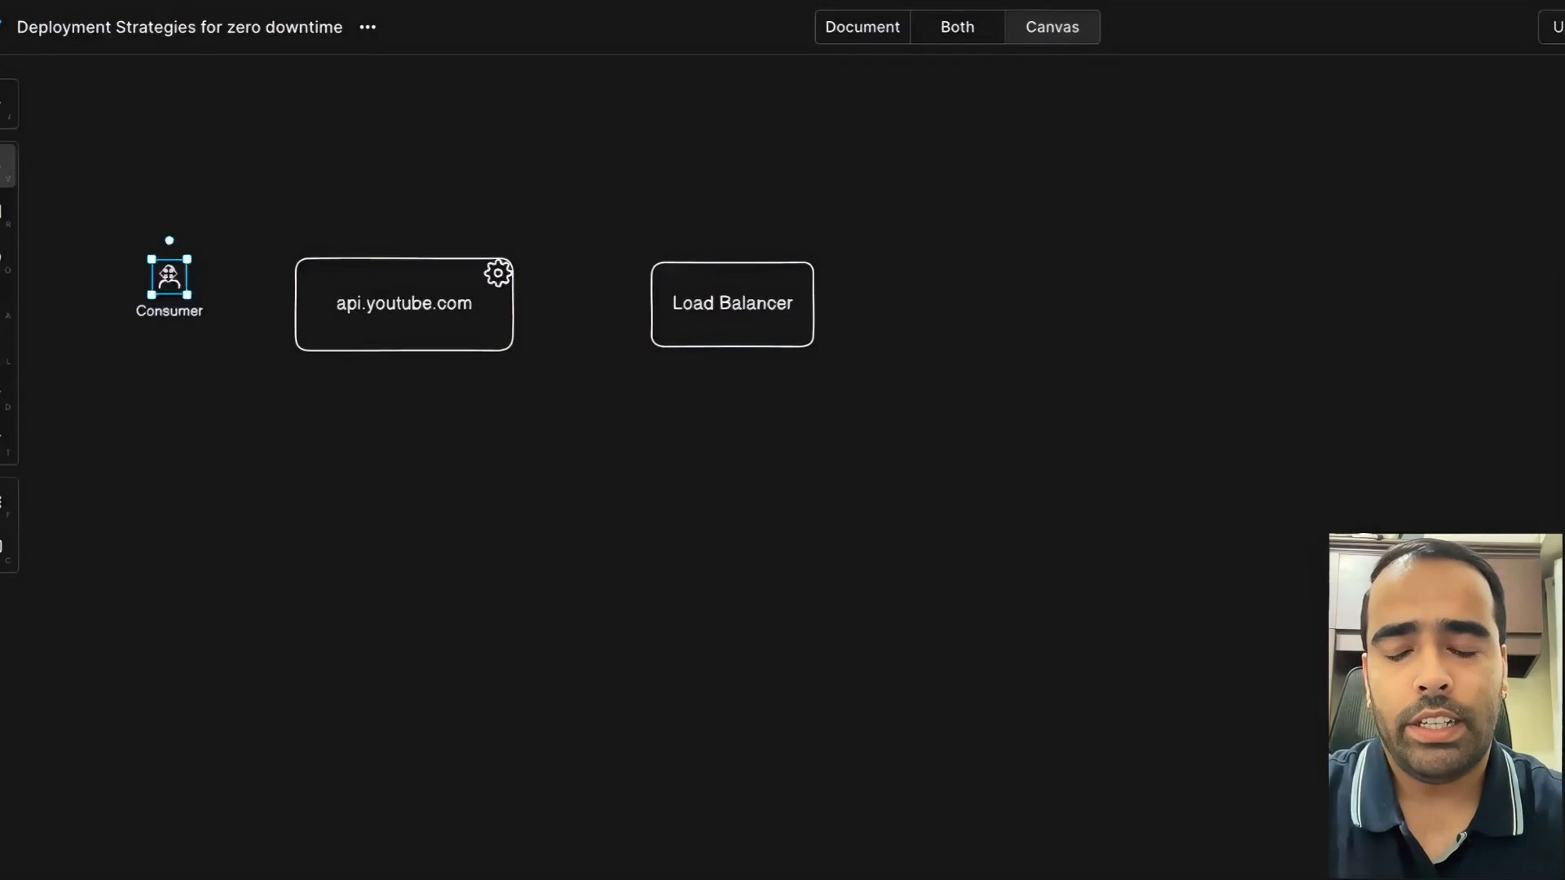
left_click_drag(185, 277, 295, 290)
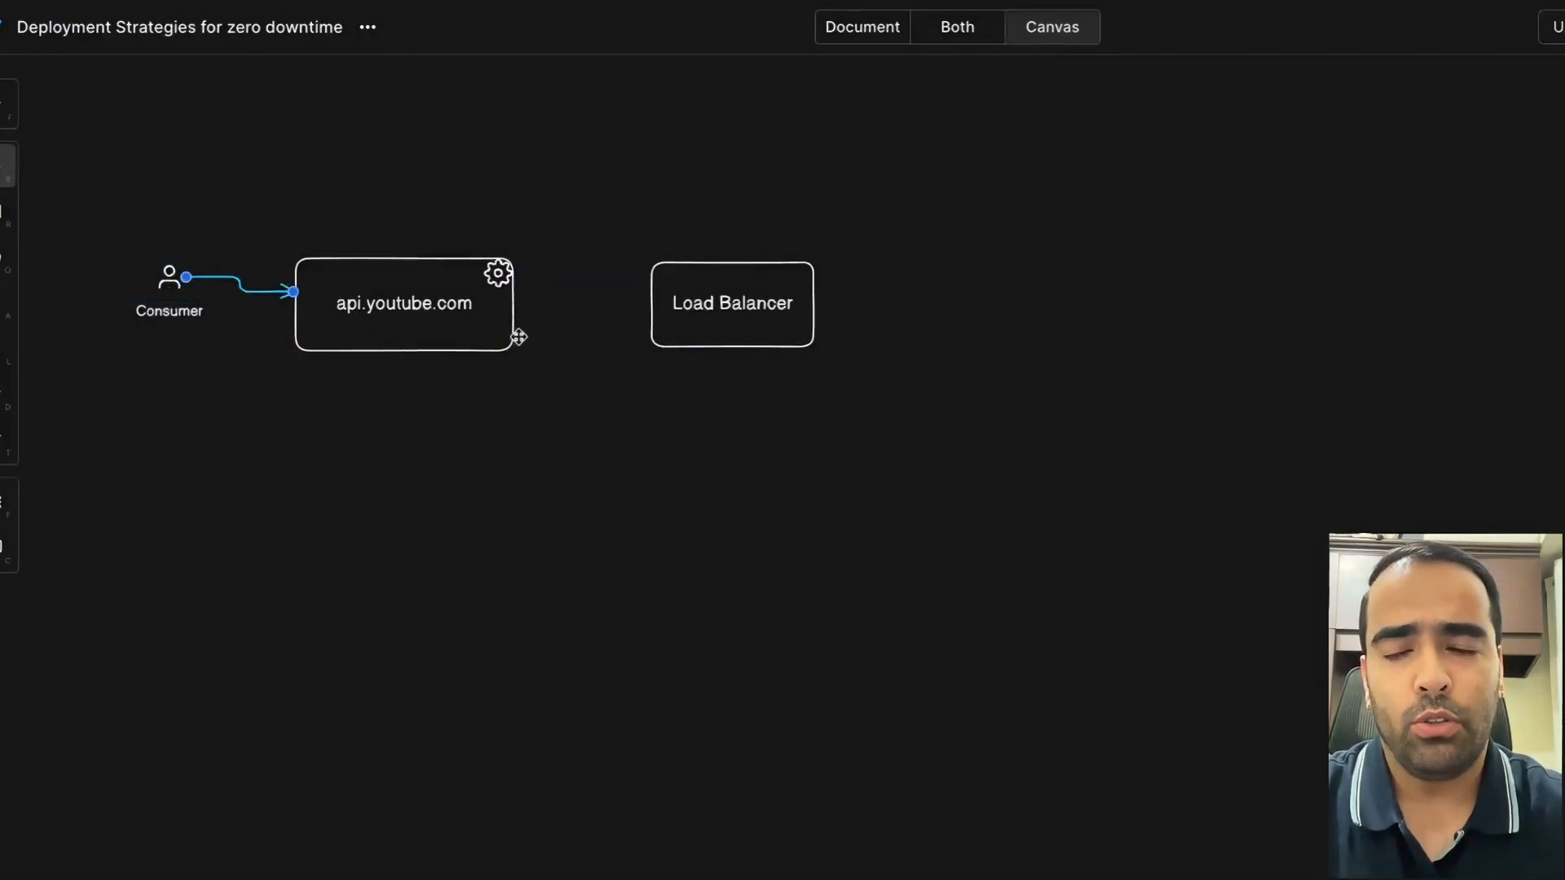
left_click_drag(513, 303, 648, 303)
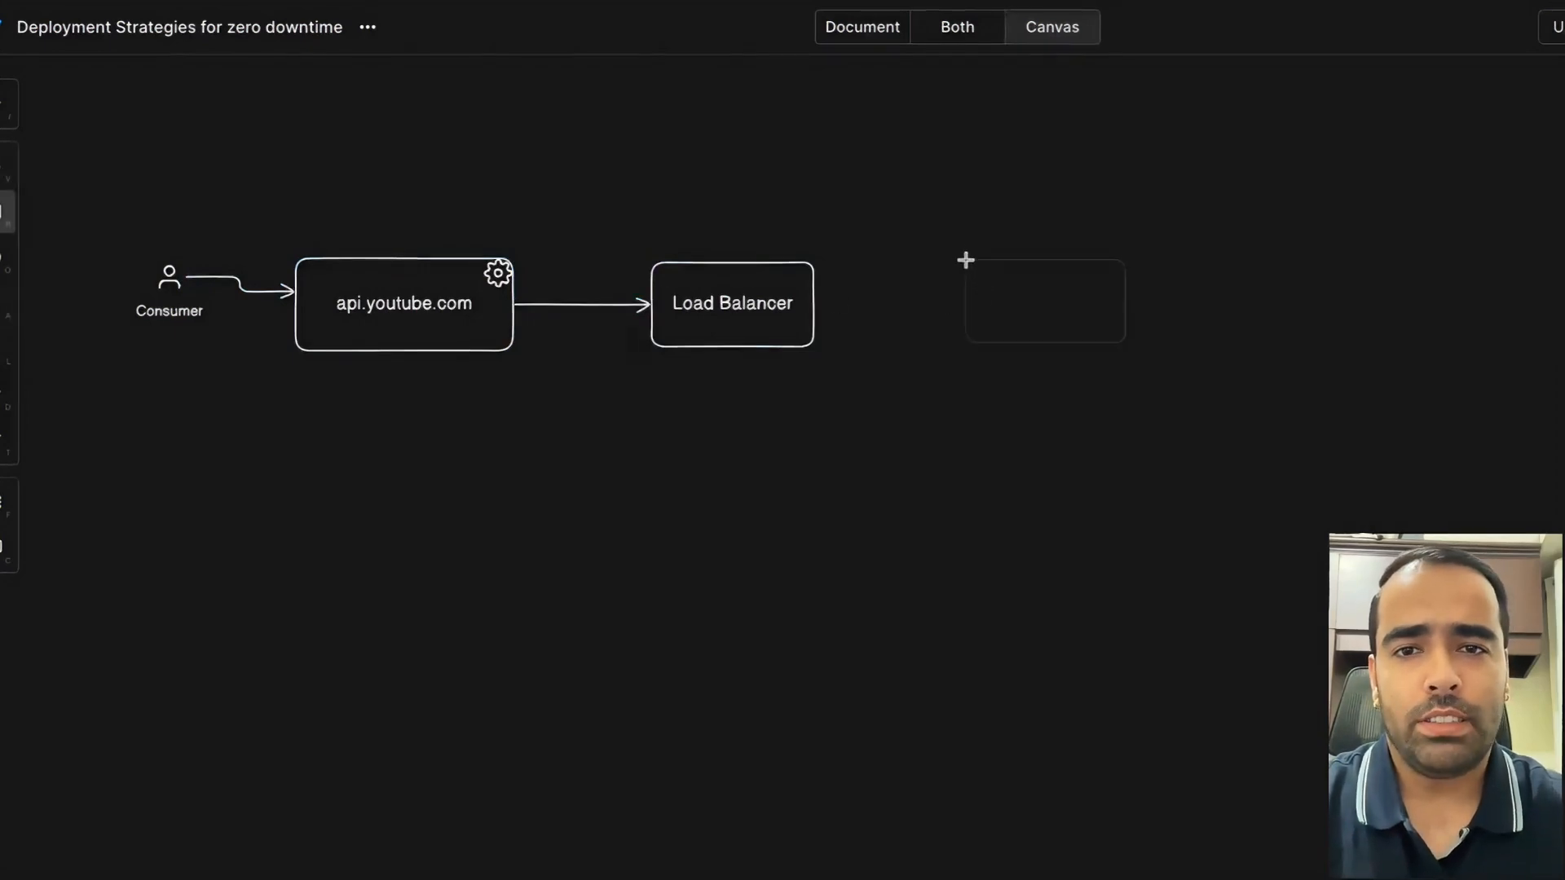
Add a Production Region box after Load Balancer.
left_click(1063, 299)
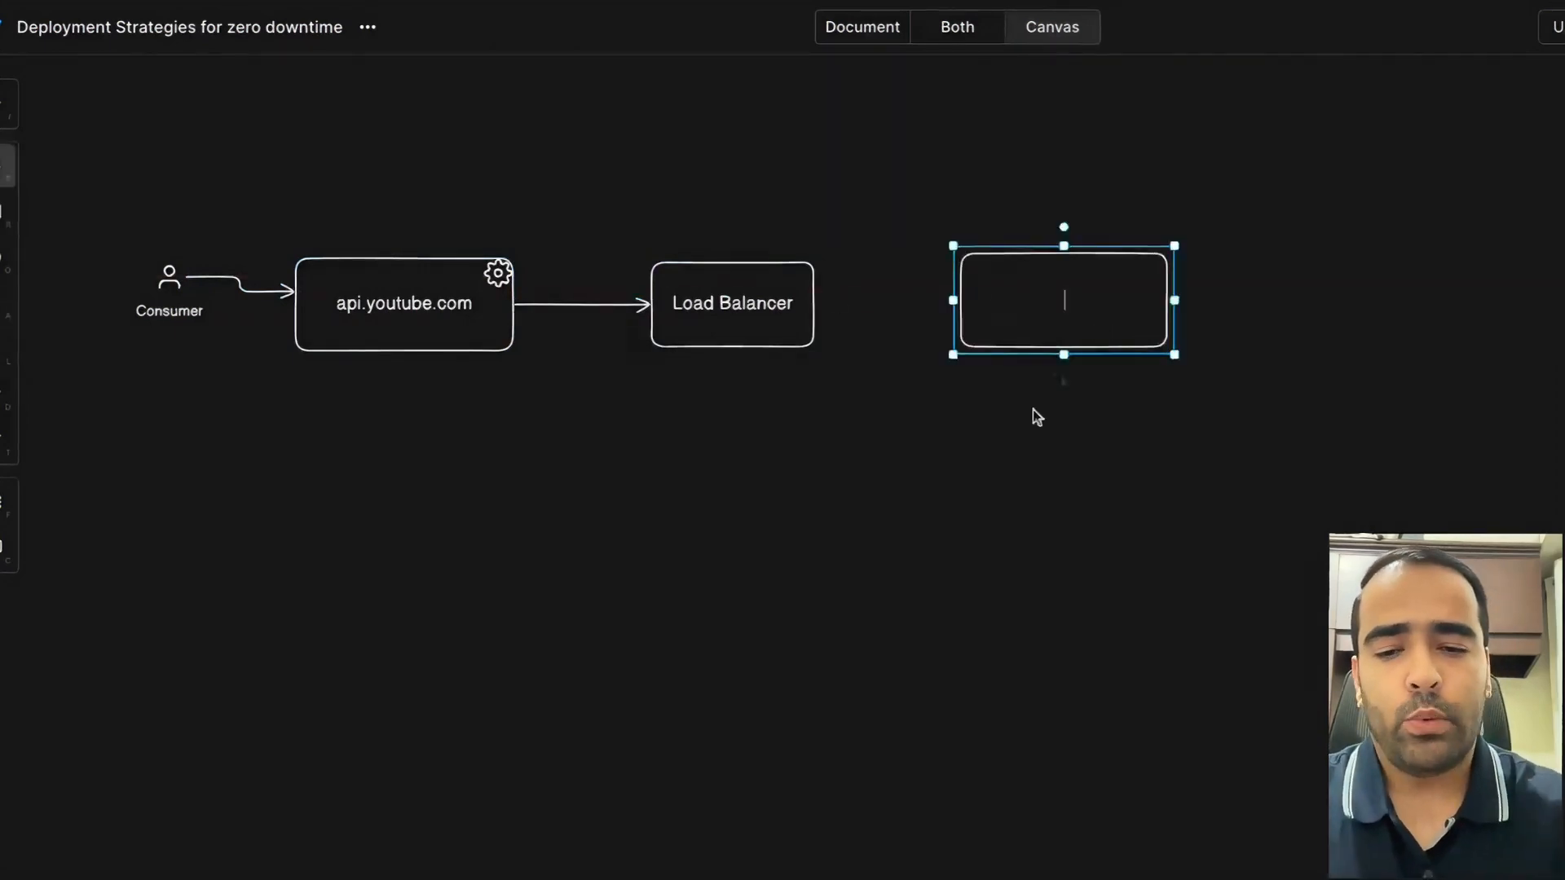
type("Producti")
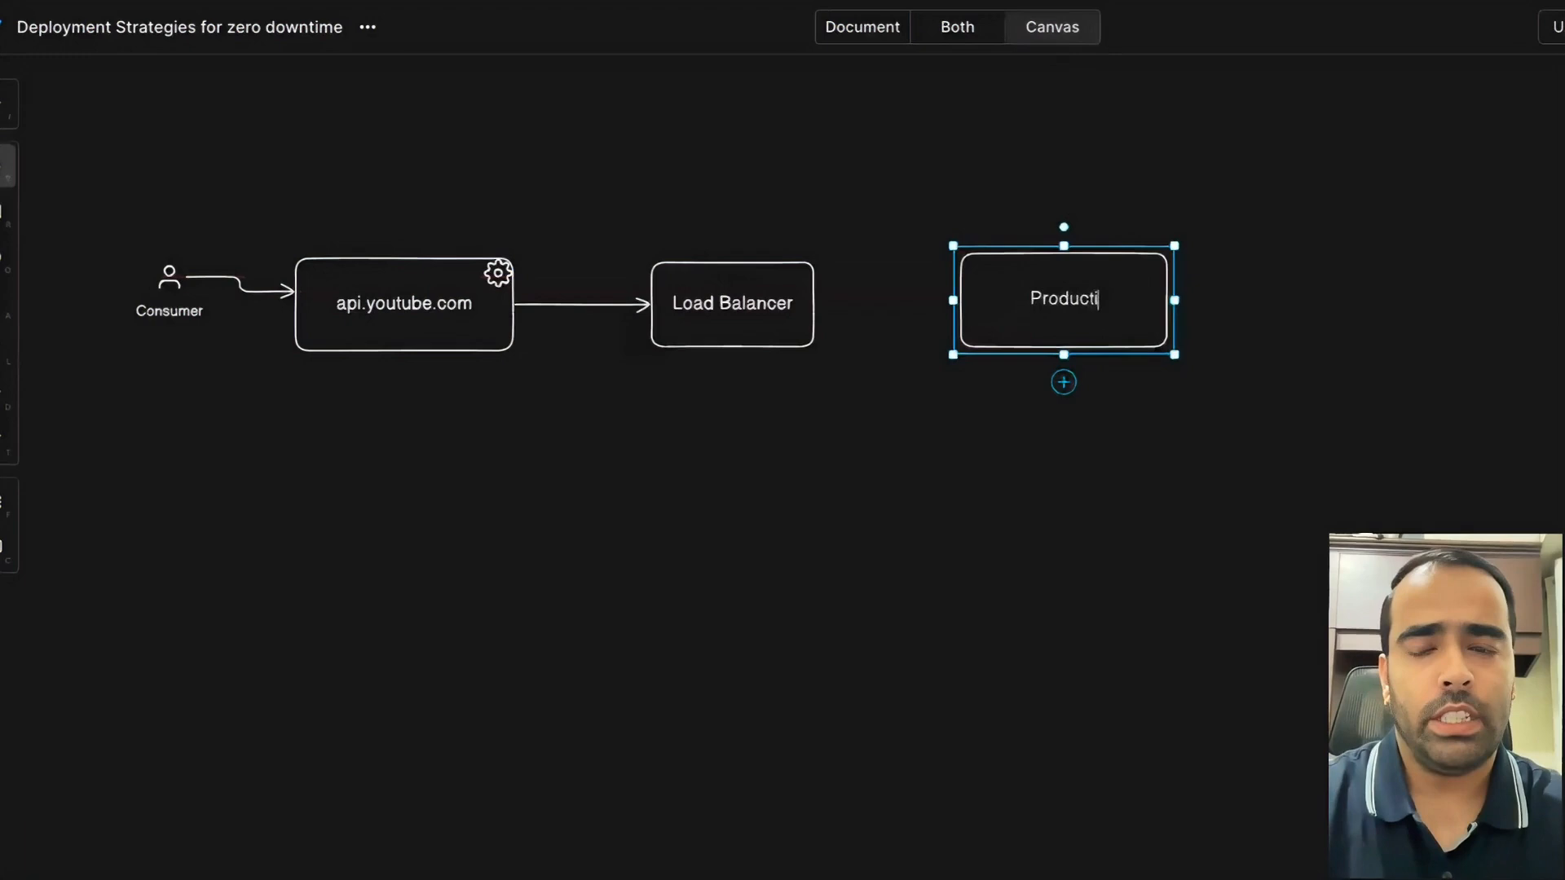
left_click(732, 303)
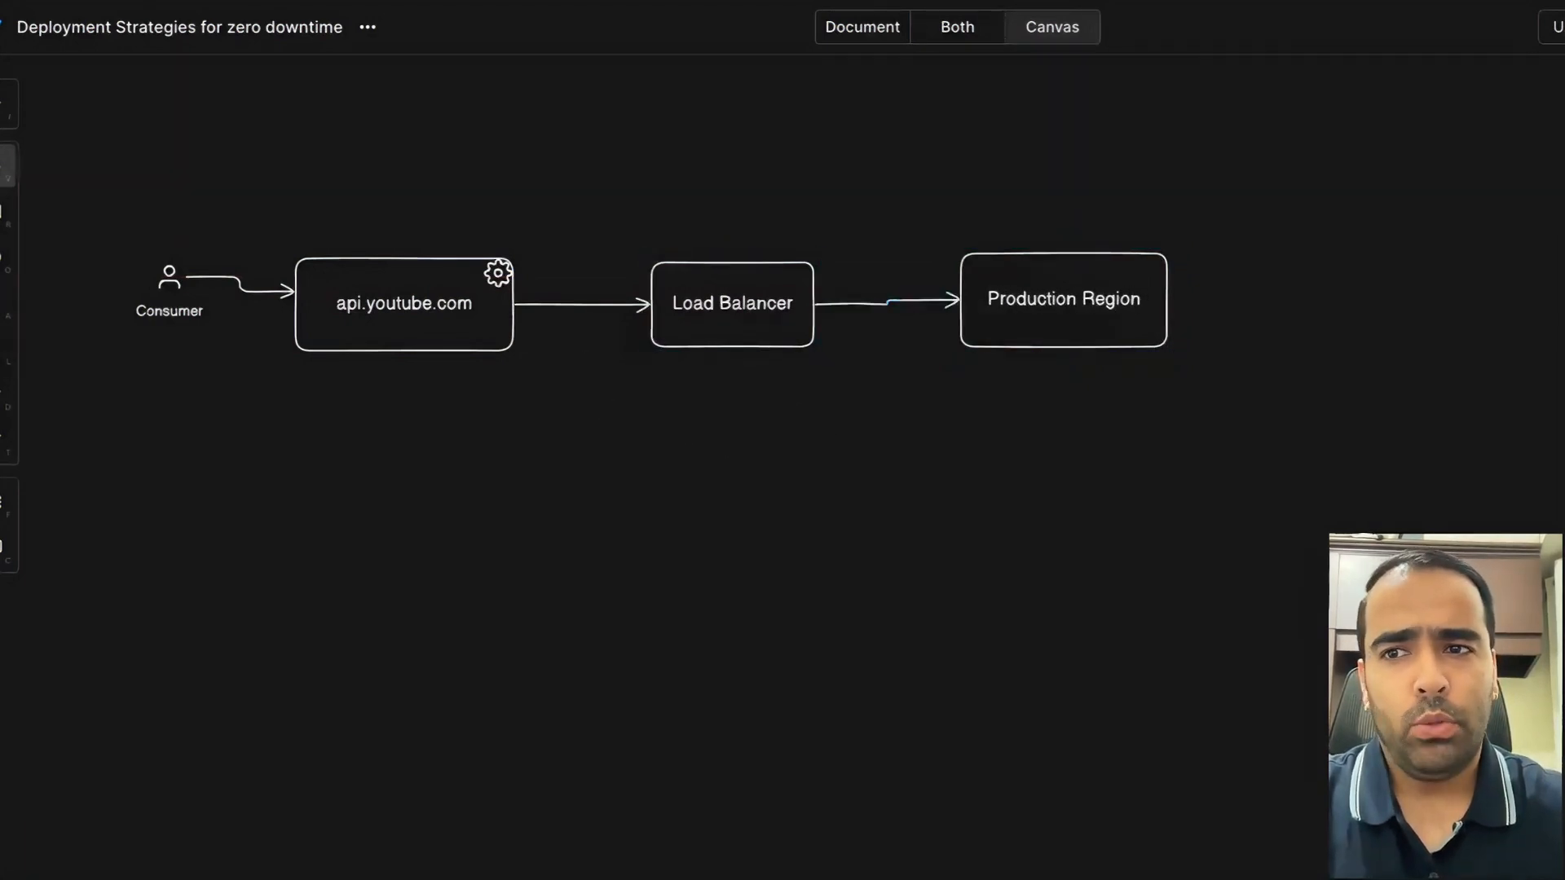
mouse_move(872, 346)
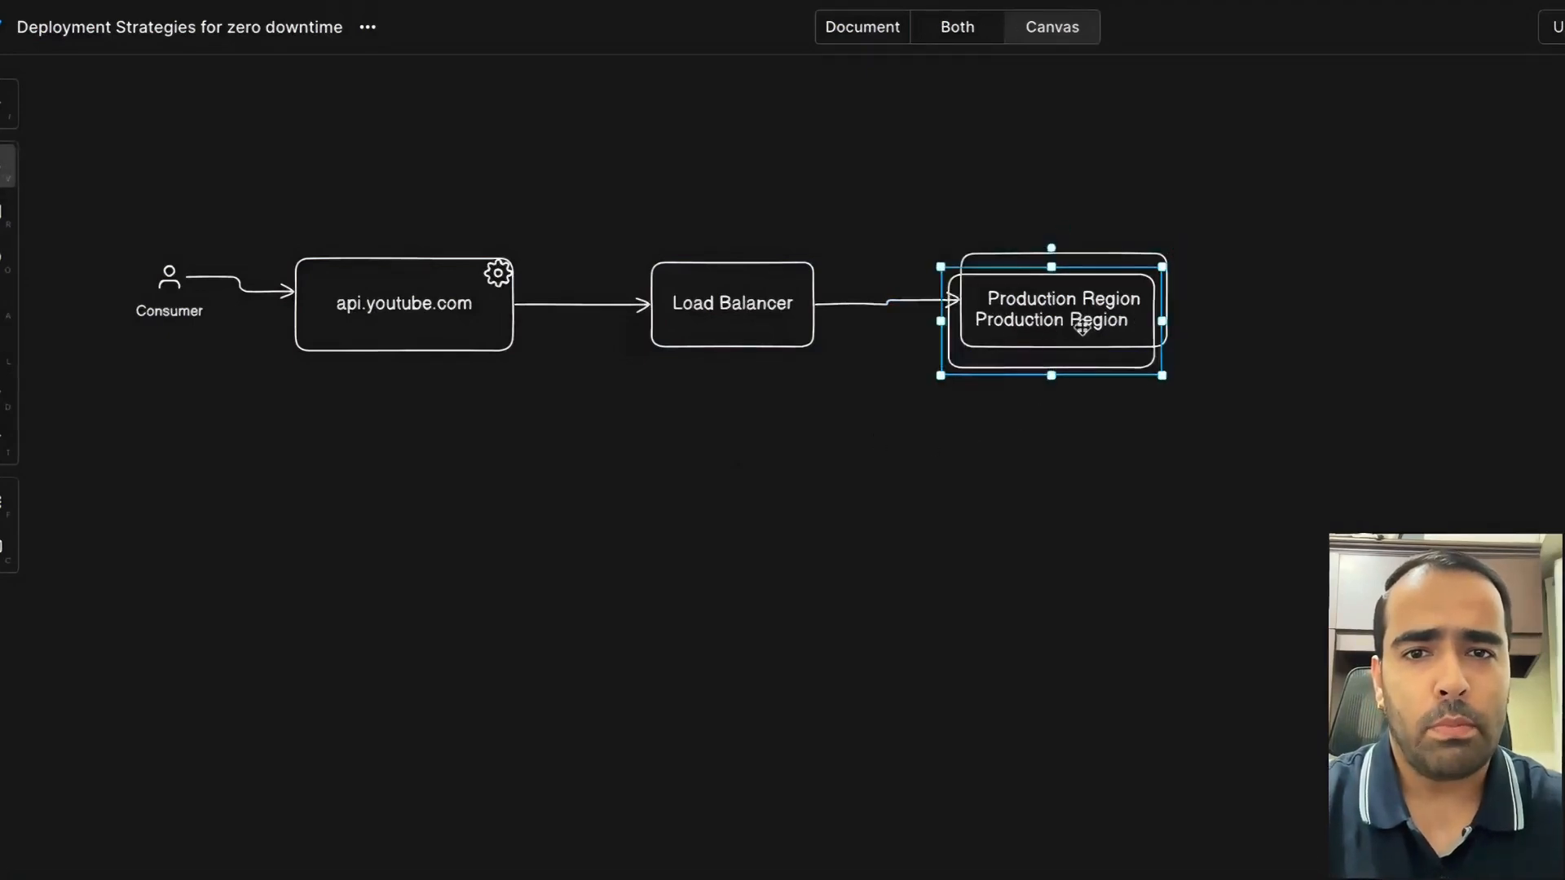
Duplicate the box below, mark the upper one (Blue) and begin relabelling the lower one.
left_click_drag(1063, 320, 1072, 458)
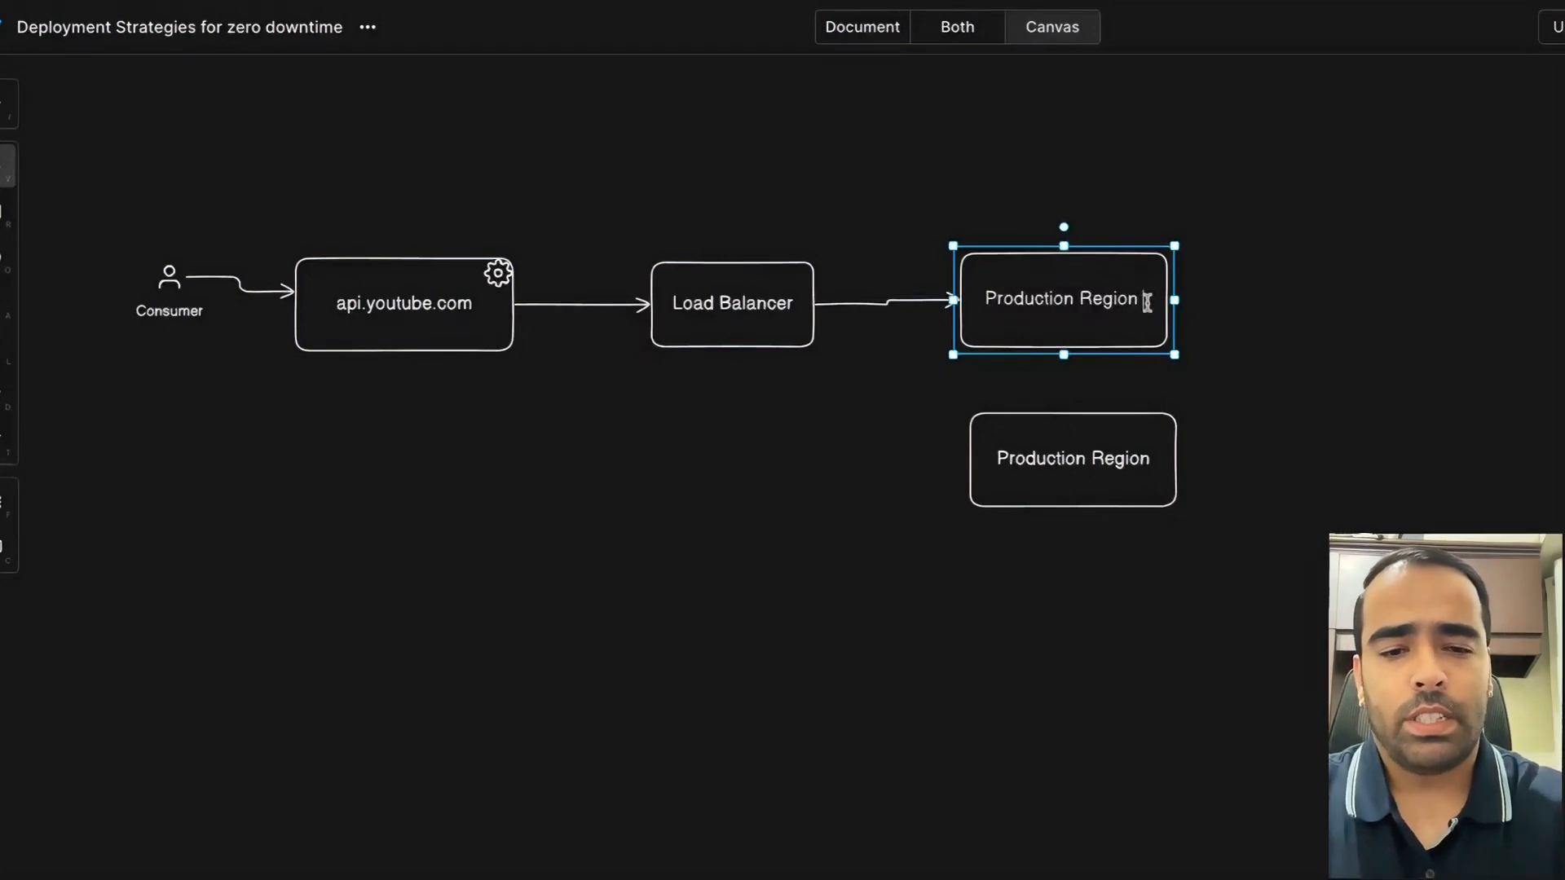
type("(Blue)")
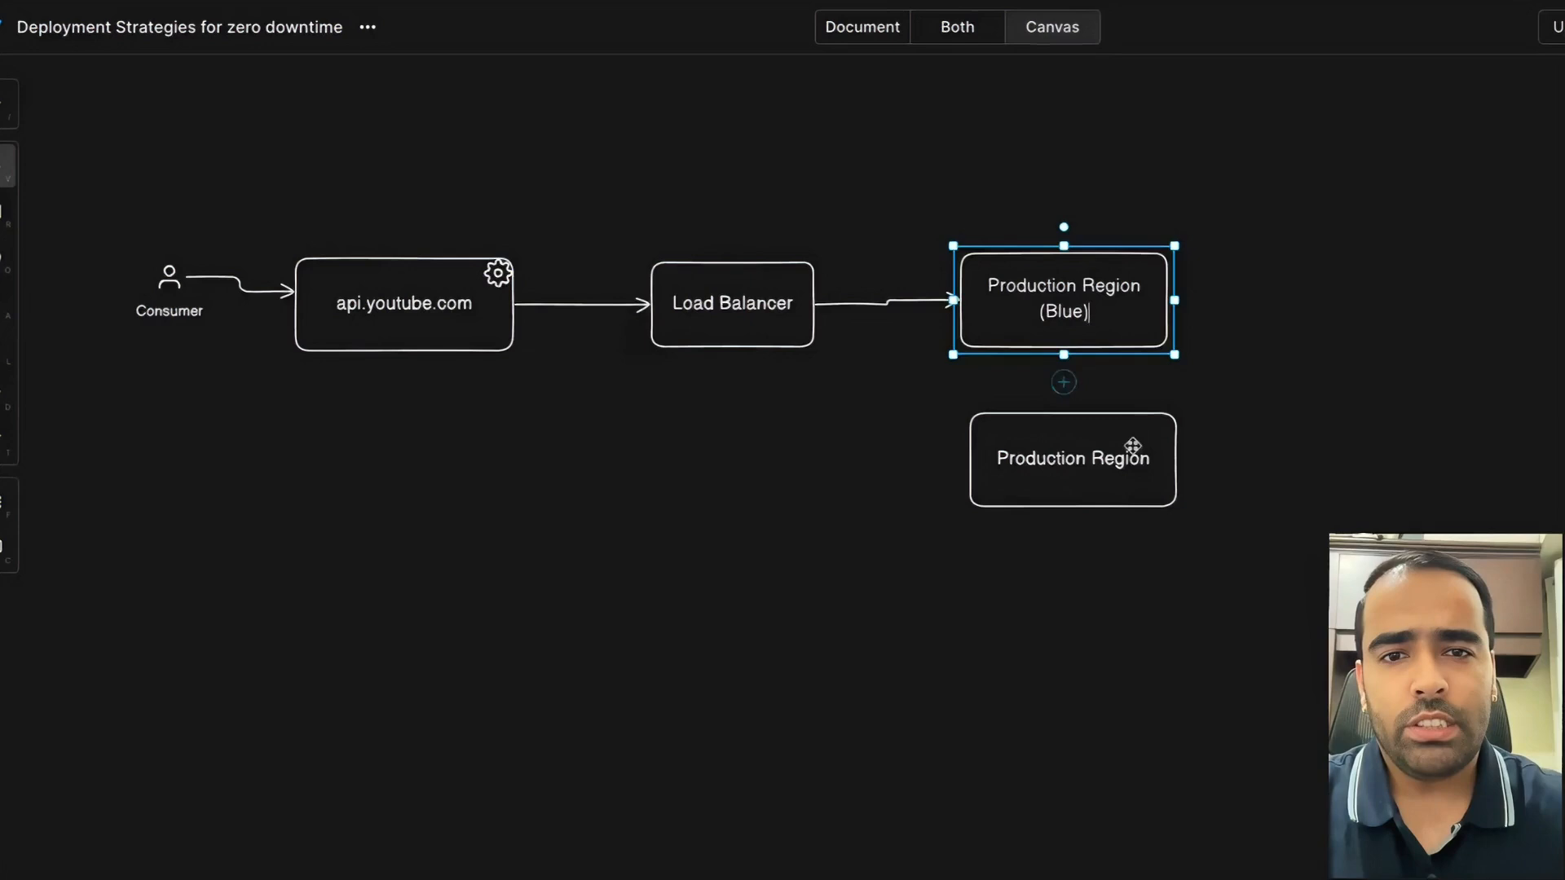
left_click(1073, 458)
type("(Green")
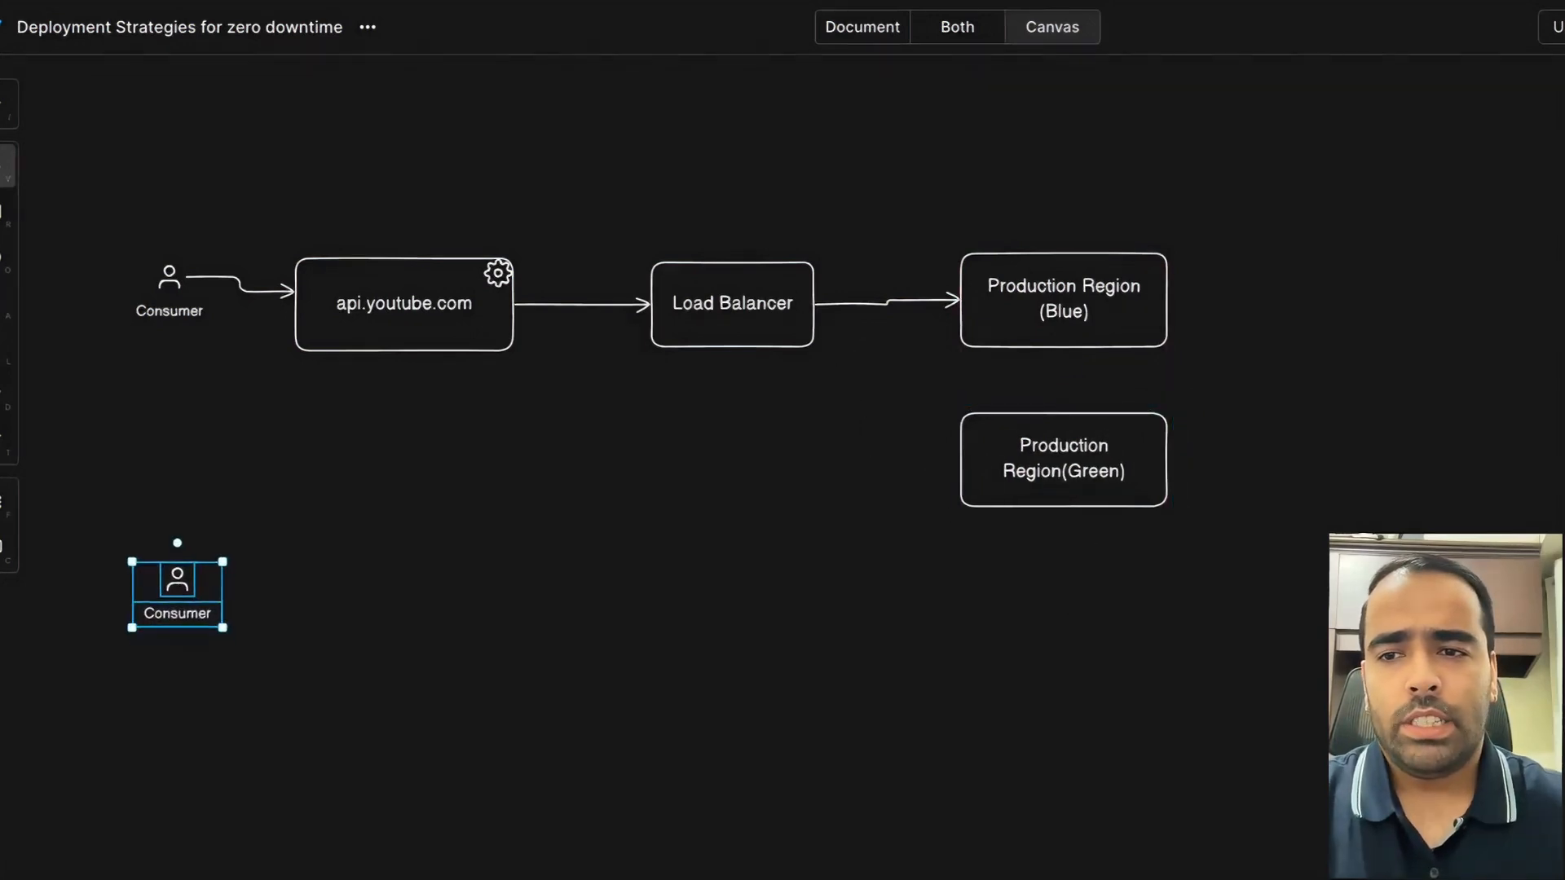
Rename the copied figure Developer and insert a GitHub logo beside it.
type("Developer")
type("githu")
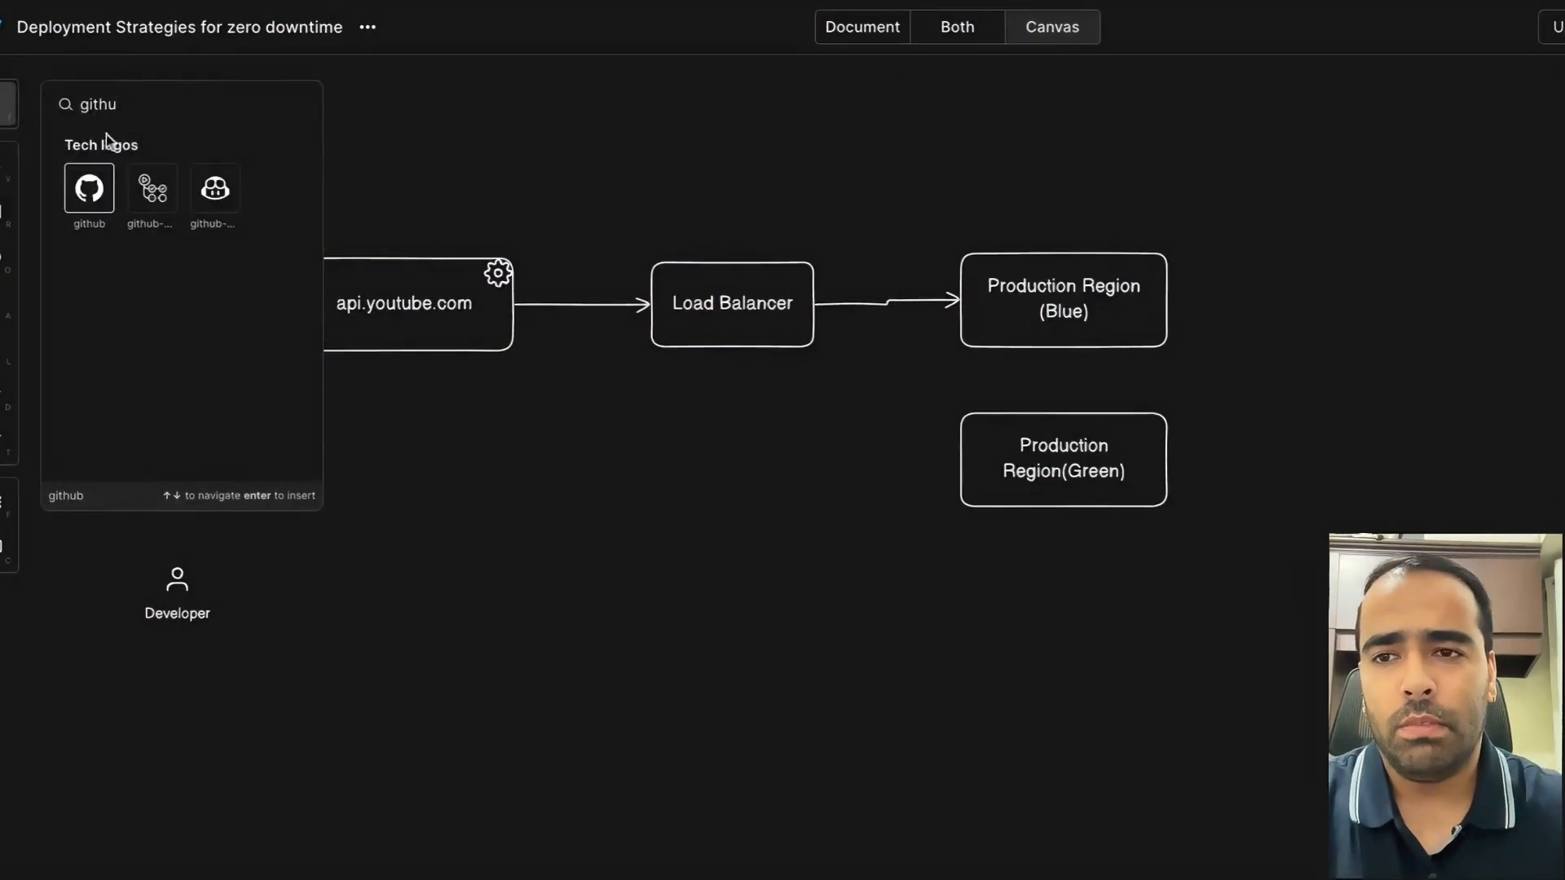
left_click(88, 188)
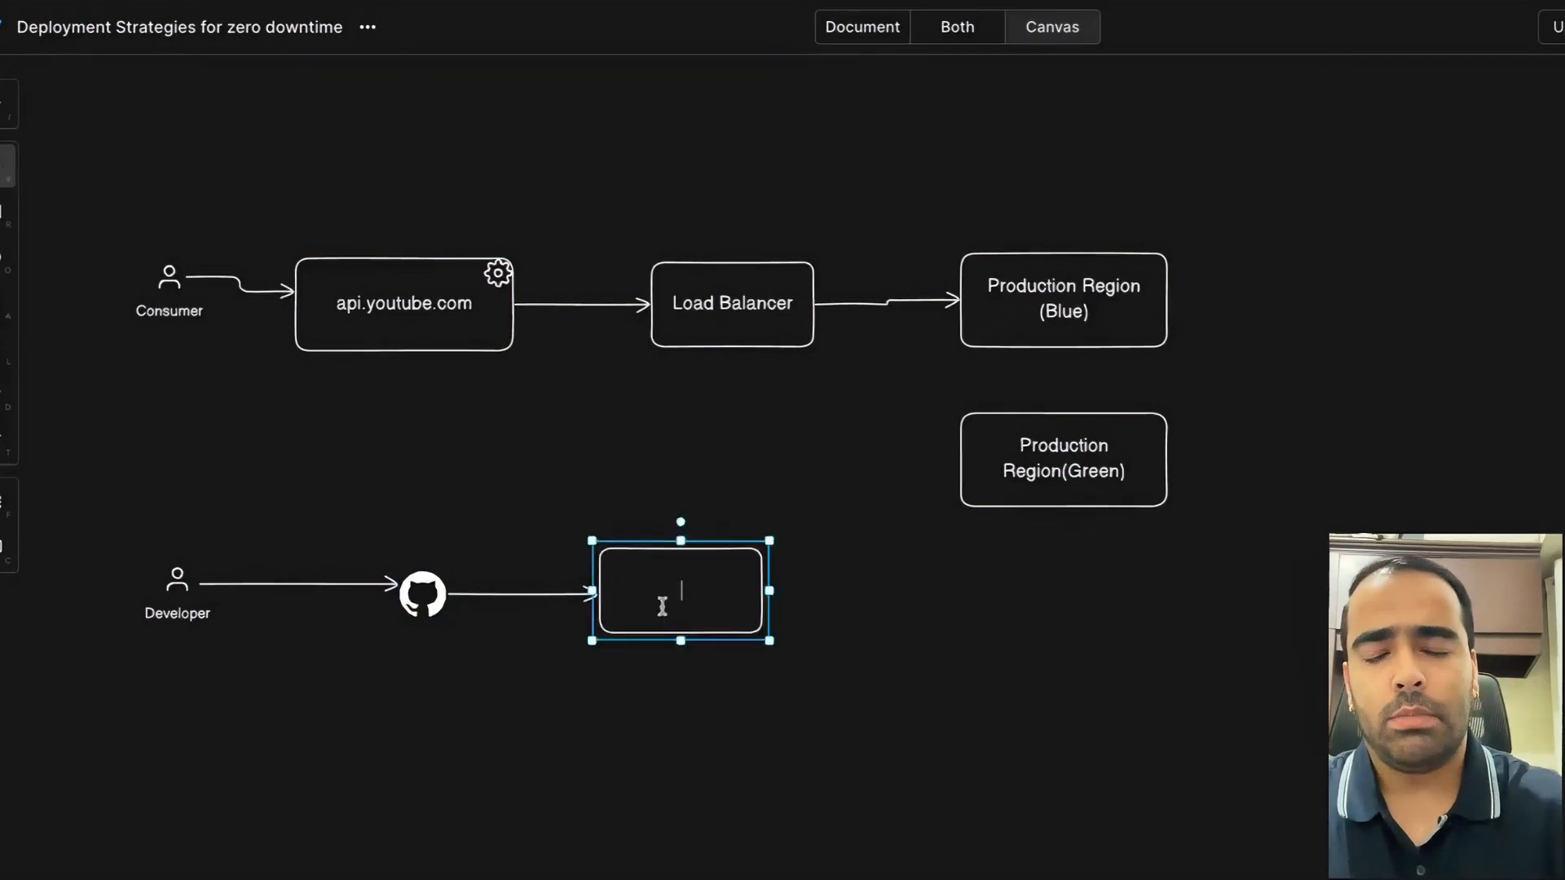
Add a box labelled 'CI - CD Pipeline' after the GitHub logo.
type("CI - CD")
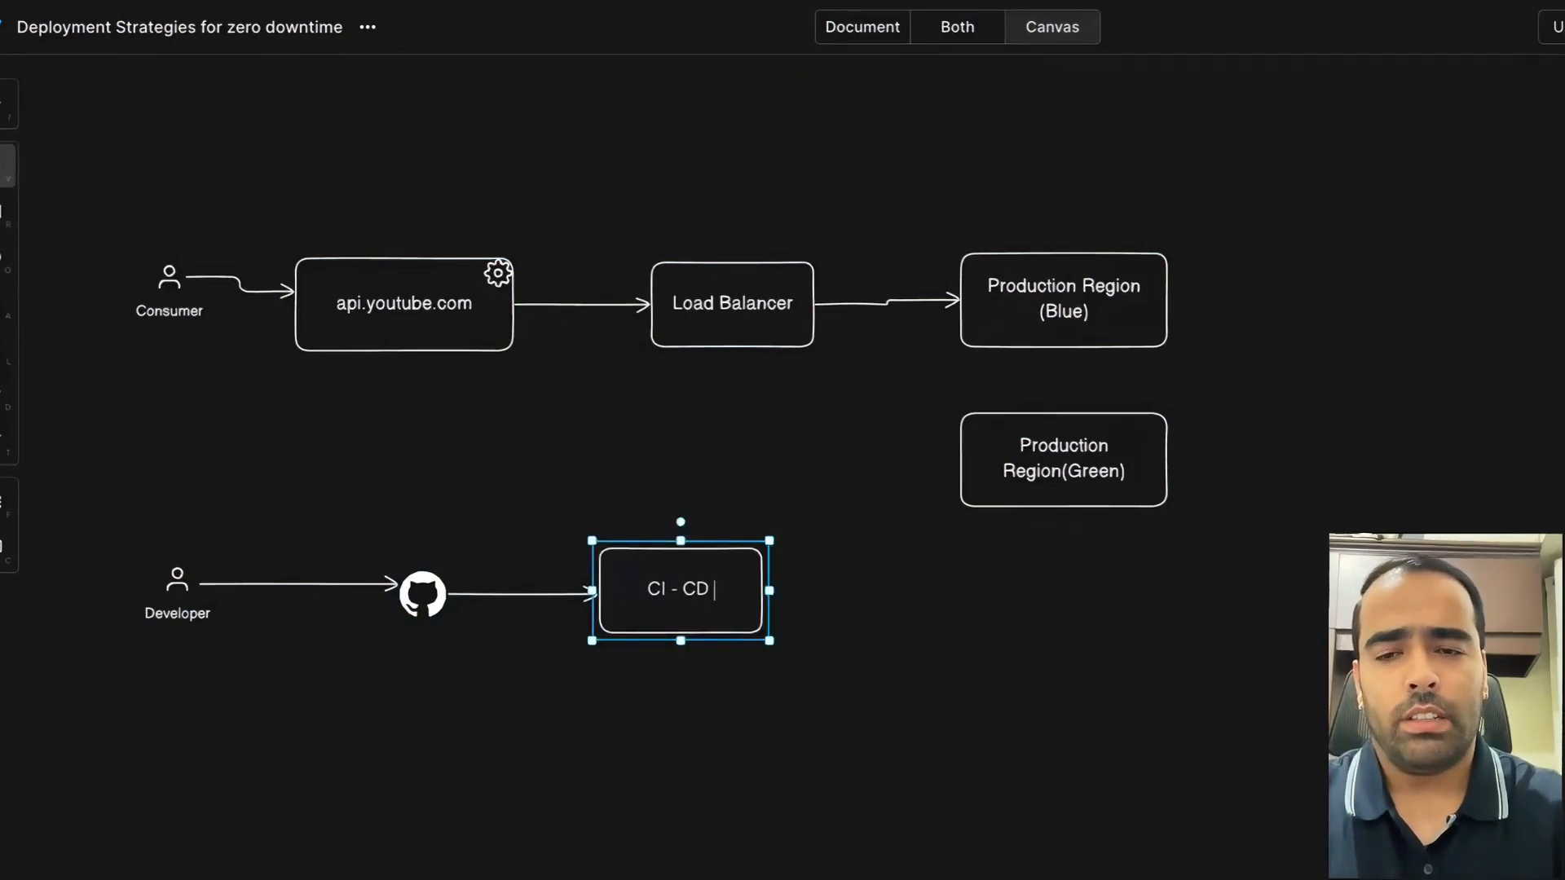
type("Pipi")
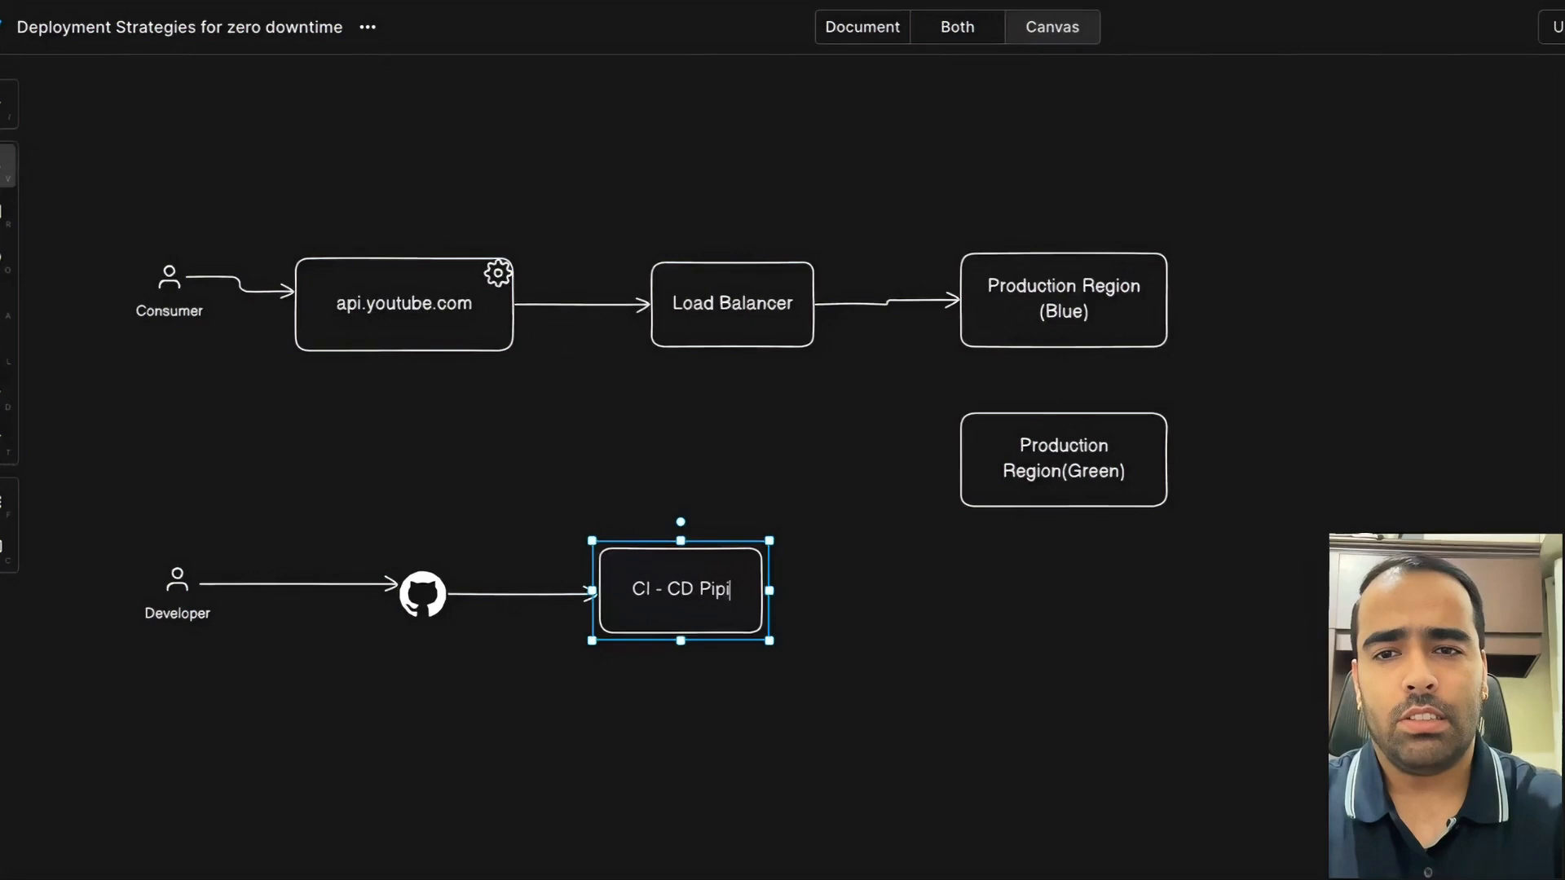
type("line")
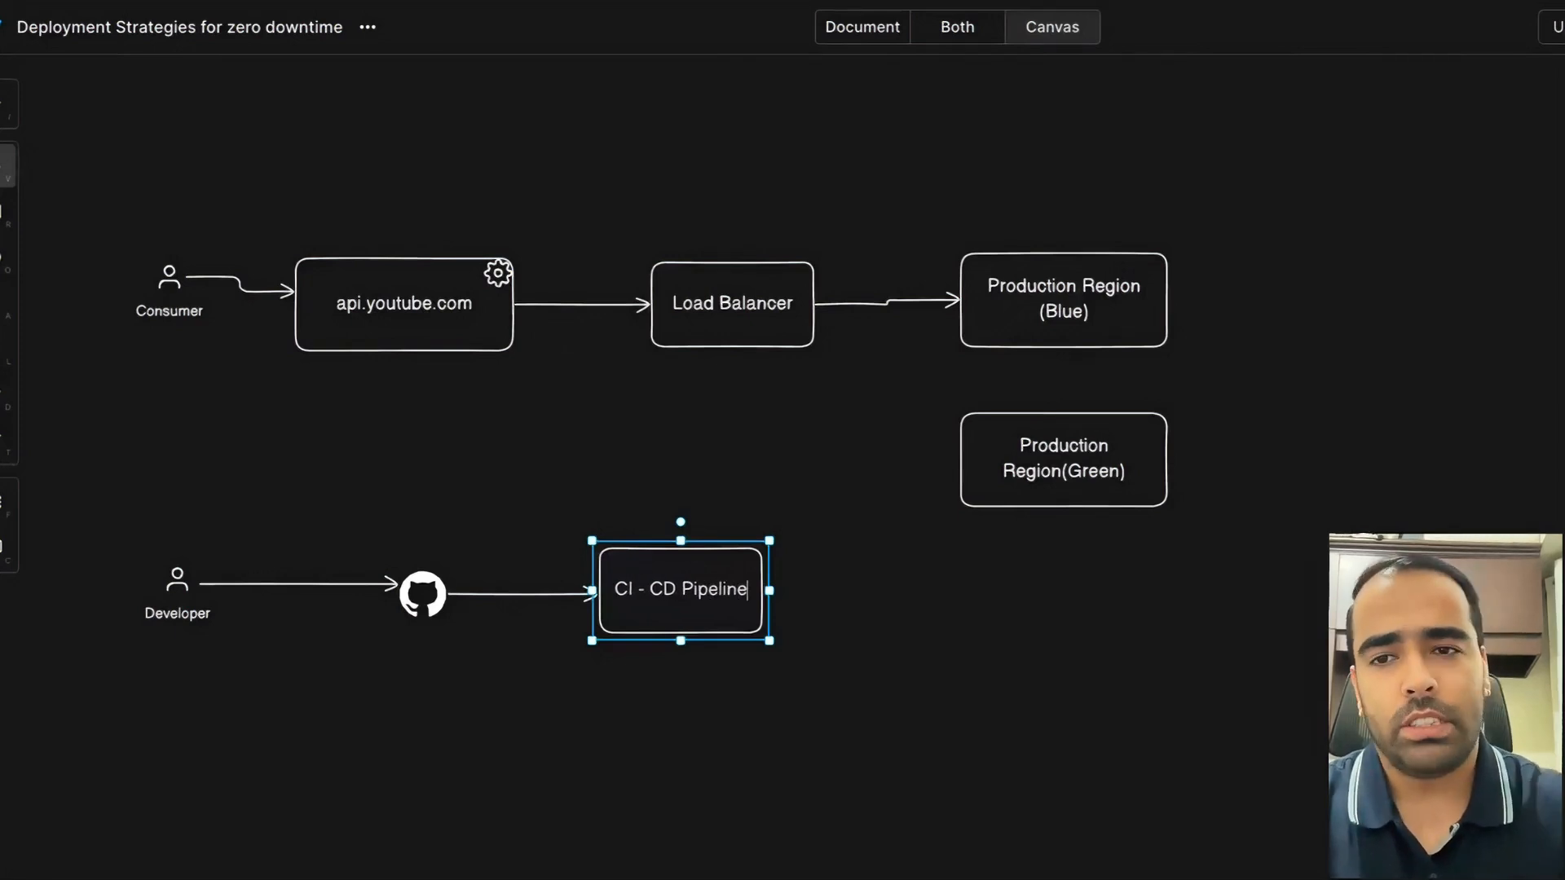
left_click(564, 471)
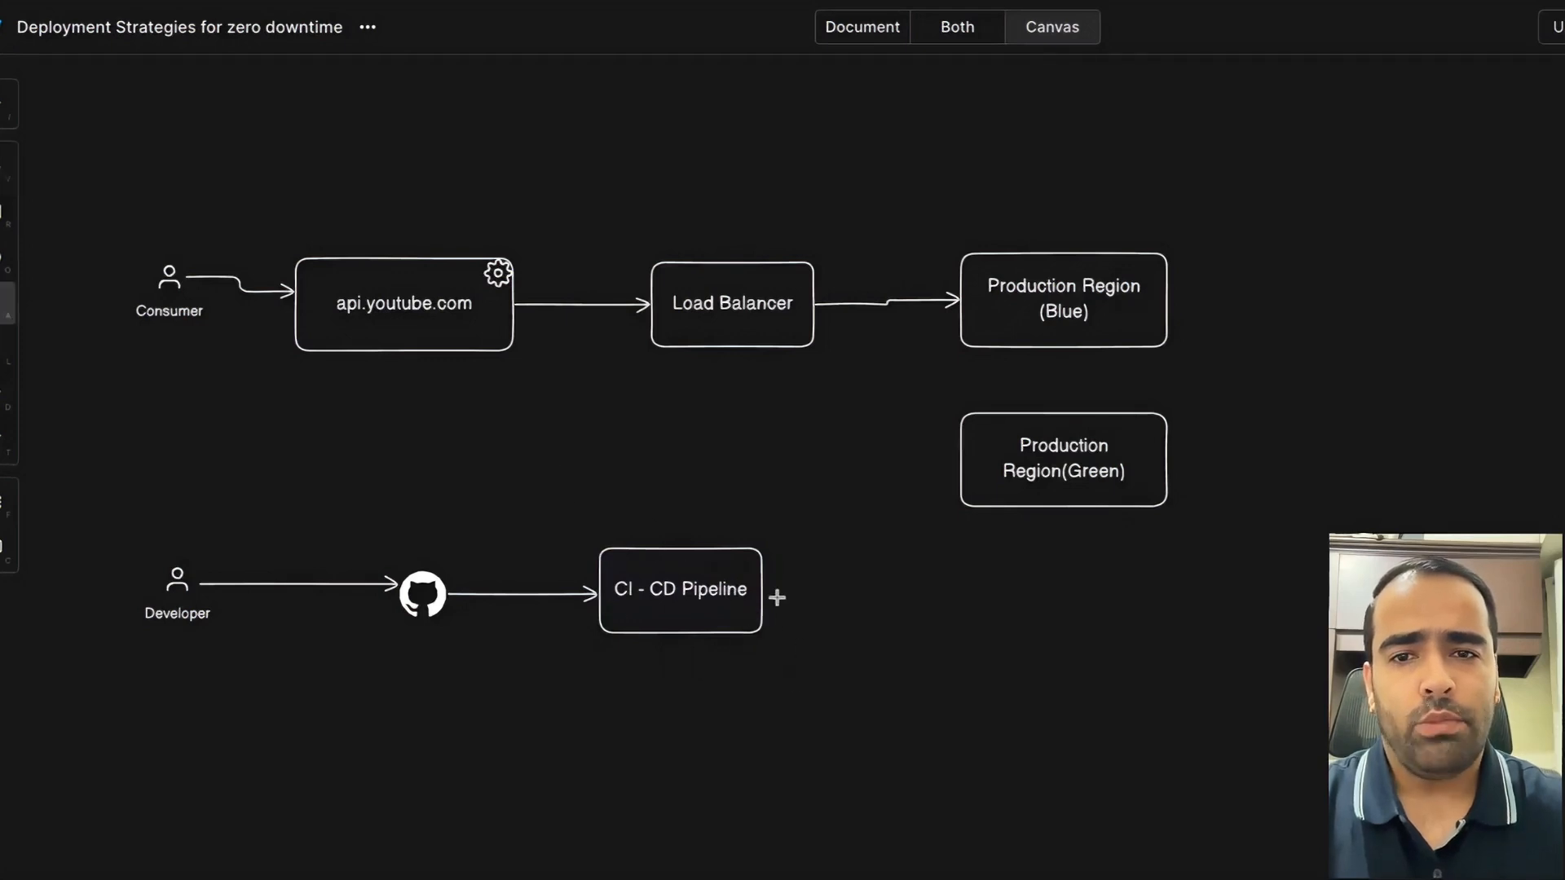
left_click_drag(766, 592, 1056, 509)
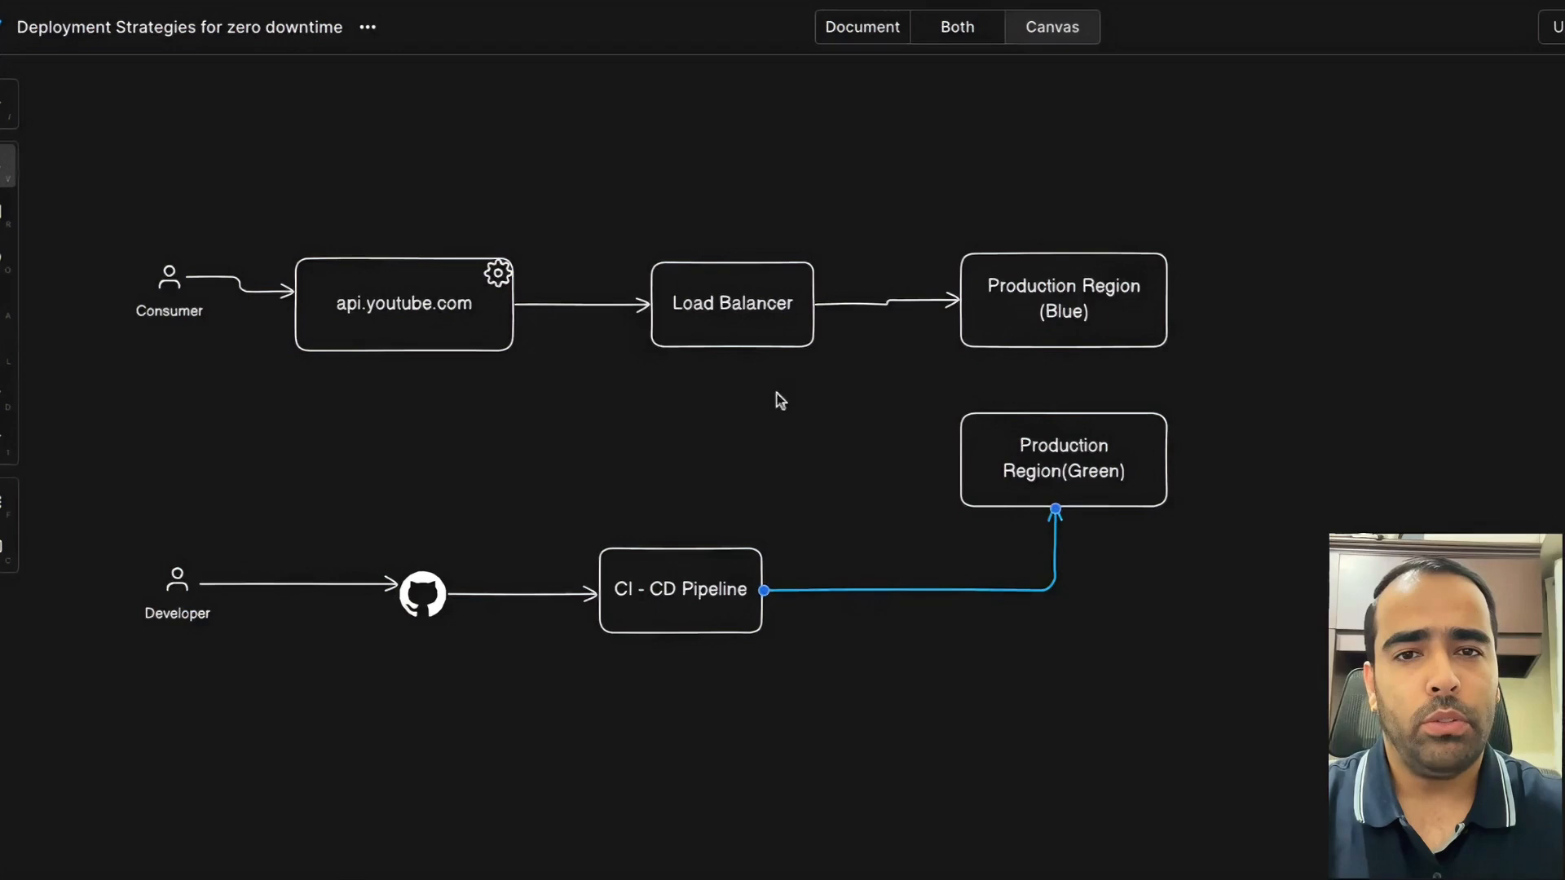
left_click(1050, 694)
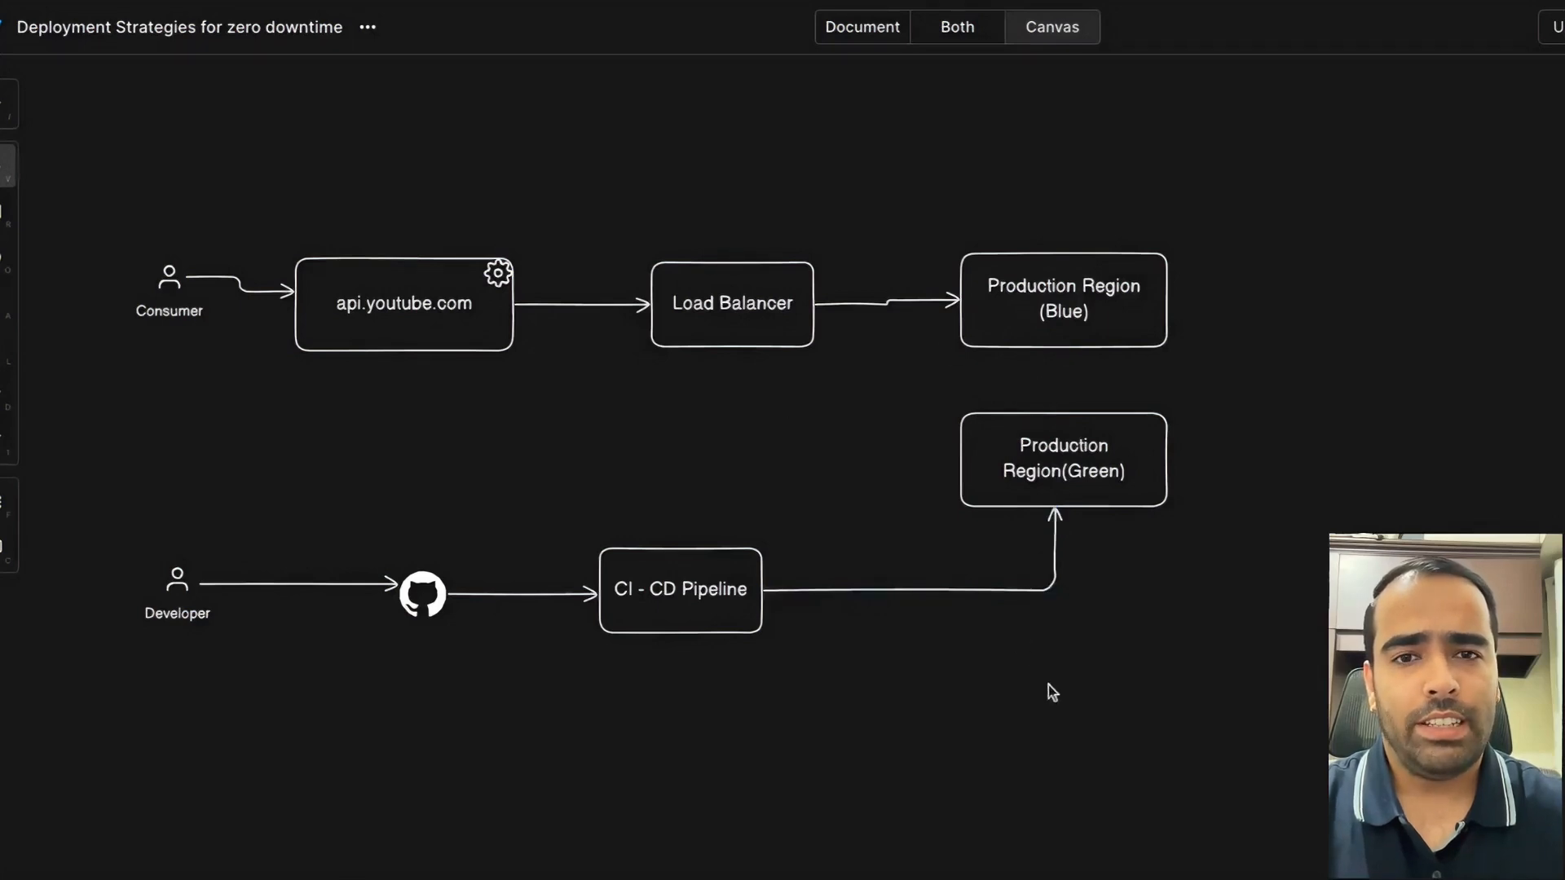
mouse_move(1216, 486)
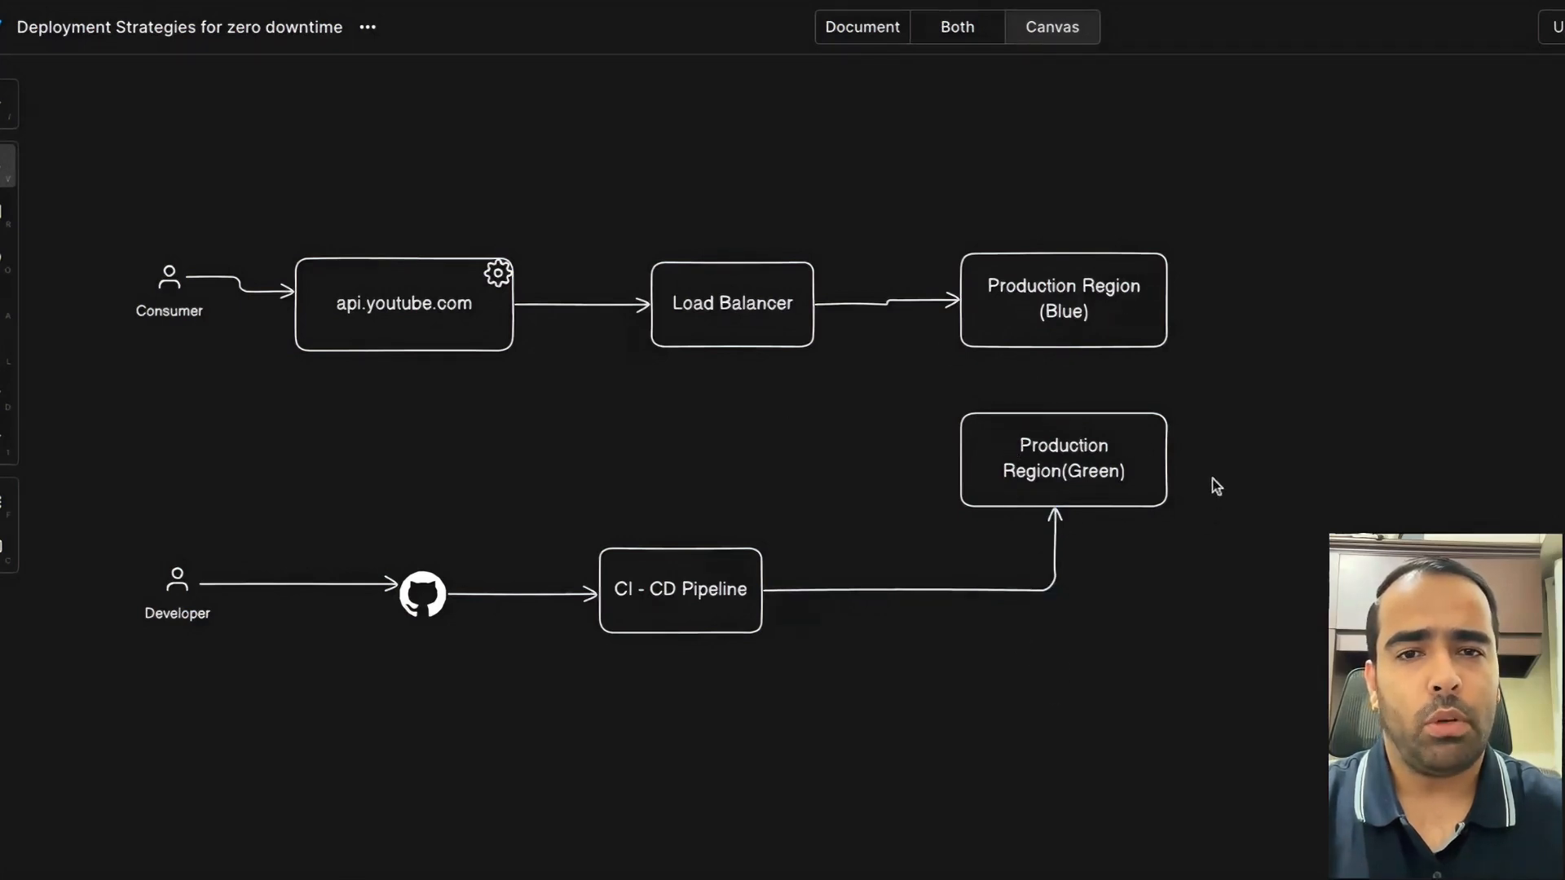
mouse_move(1079, 468)
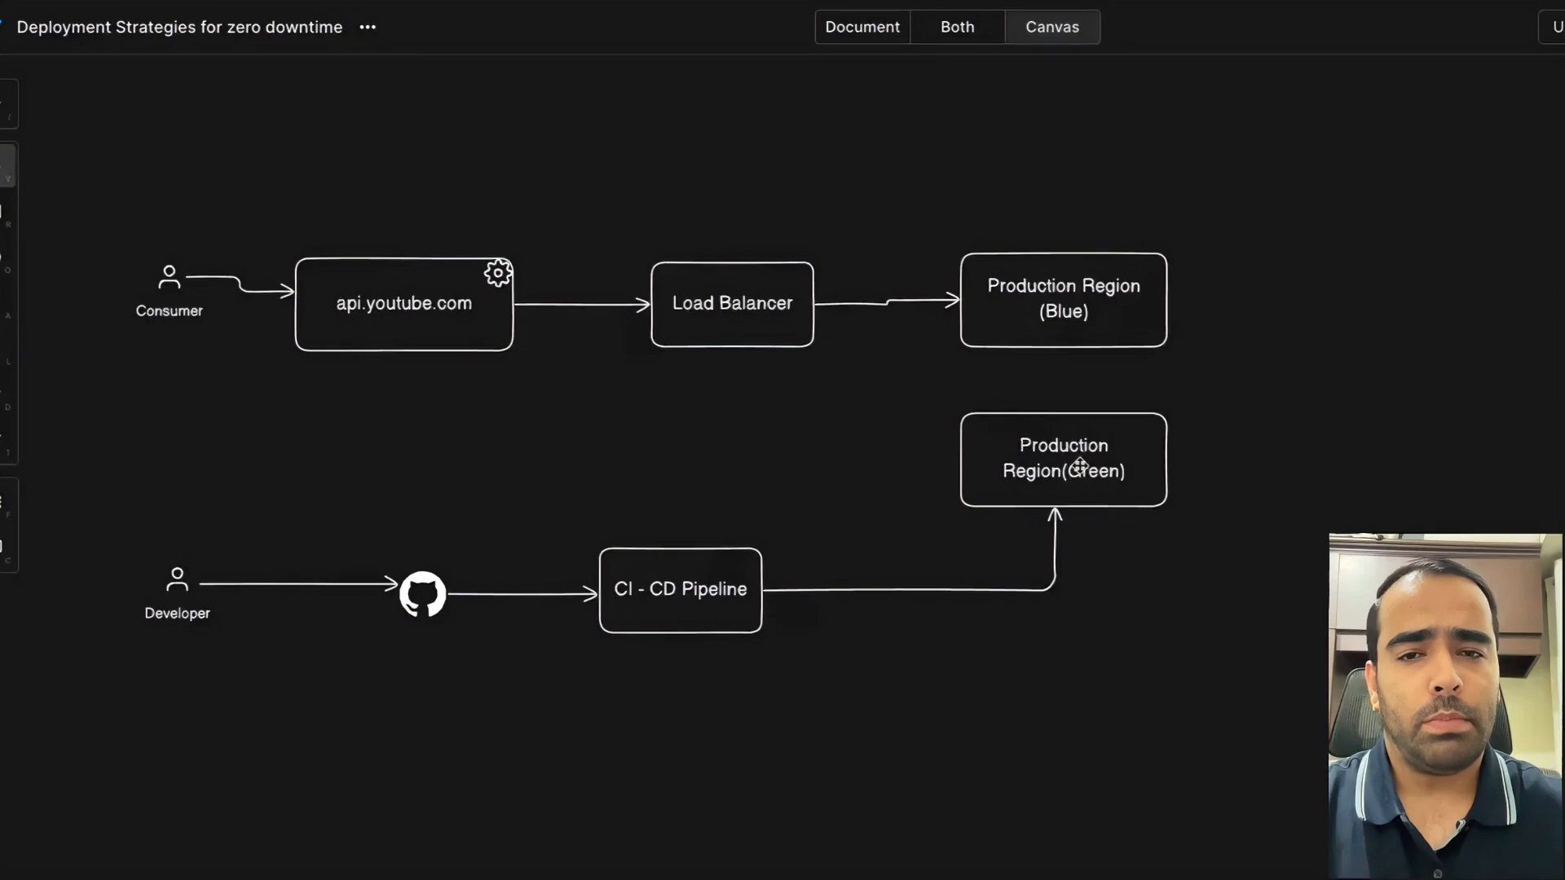
mouse_move(199, 557)
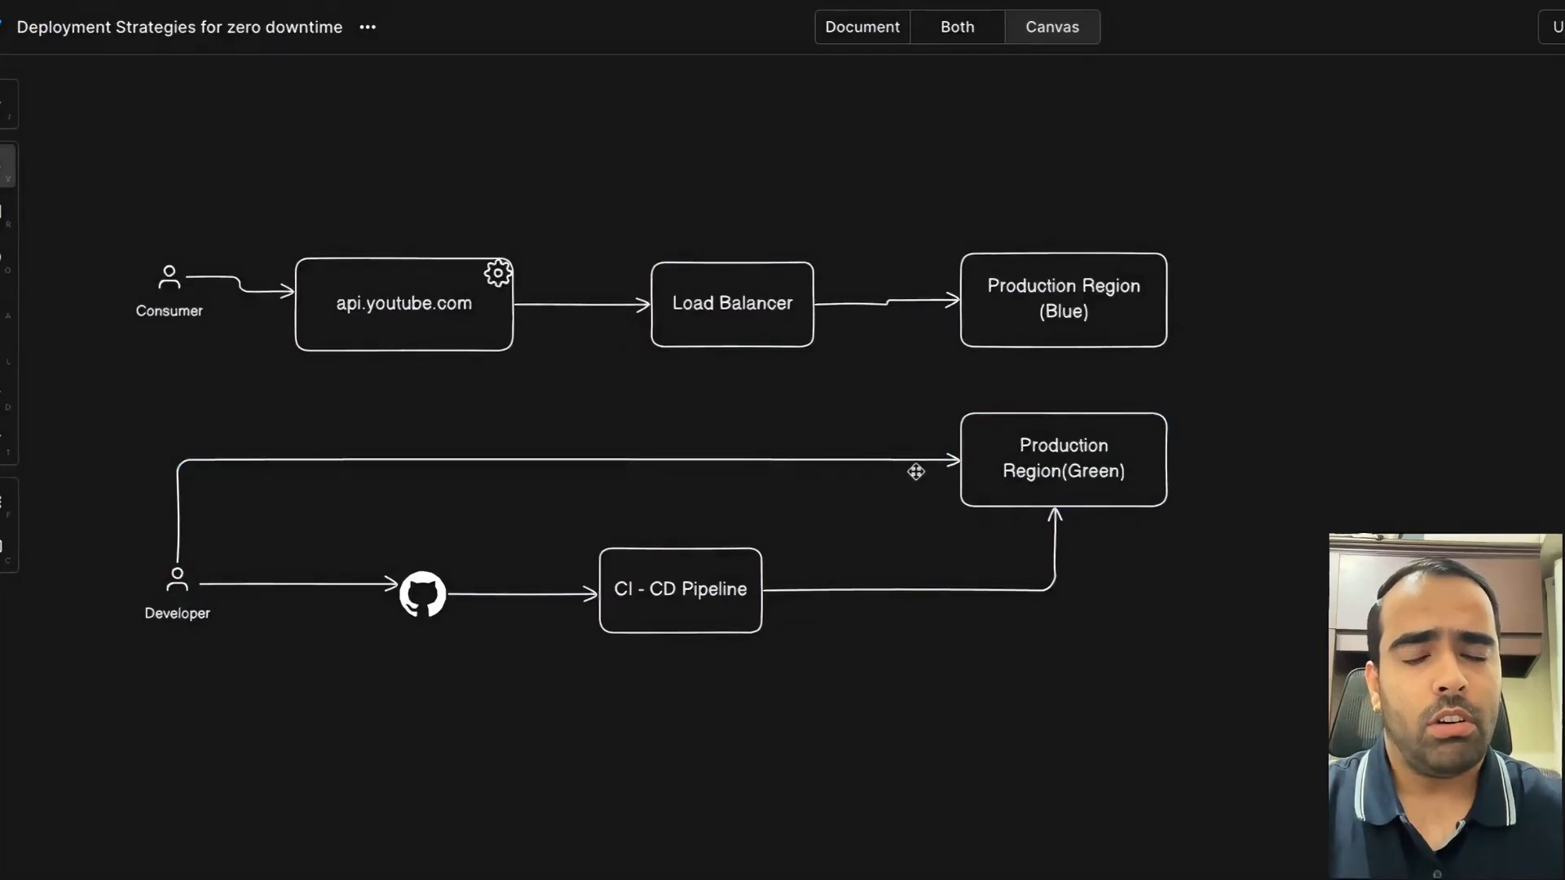
mouse_move(965, 466)
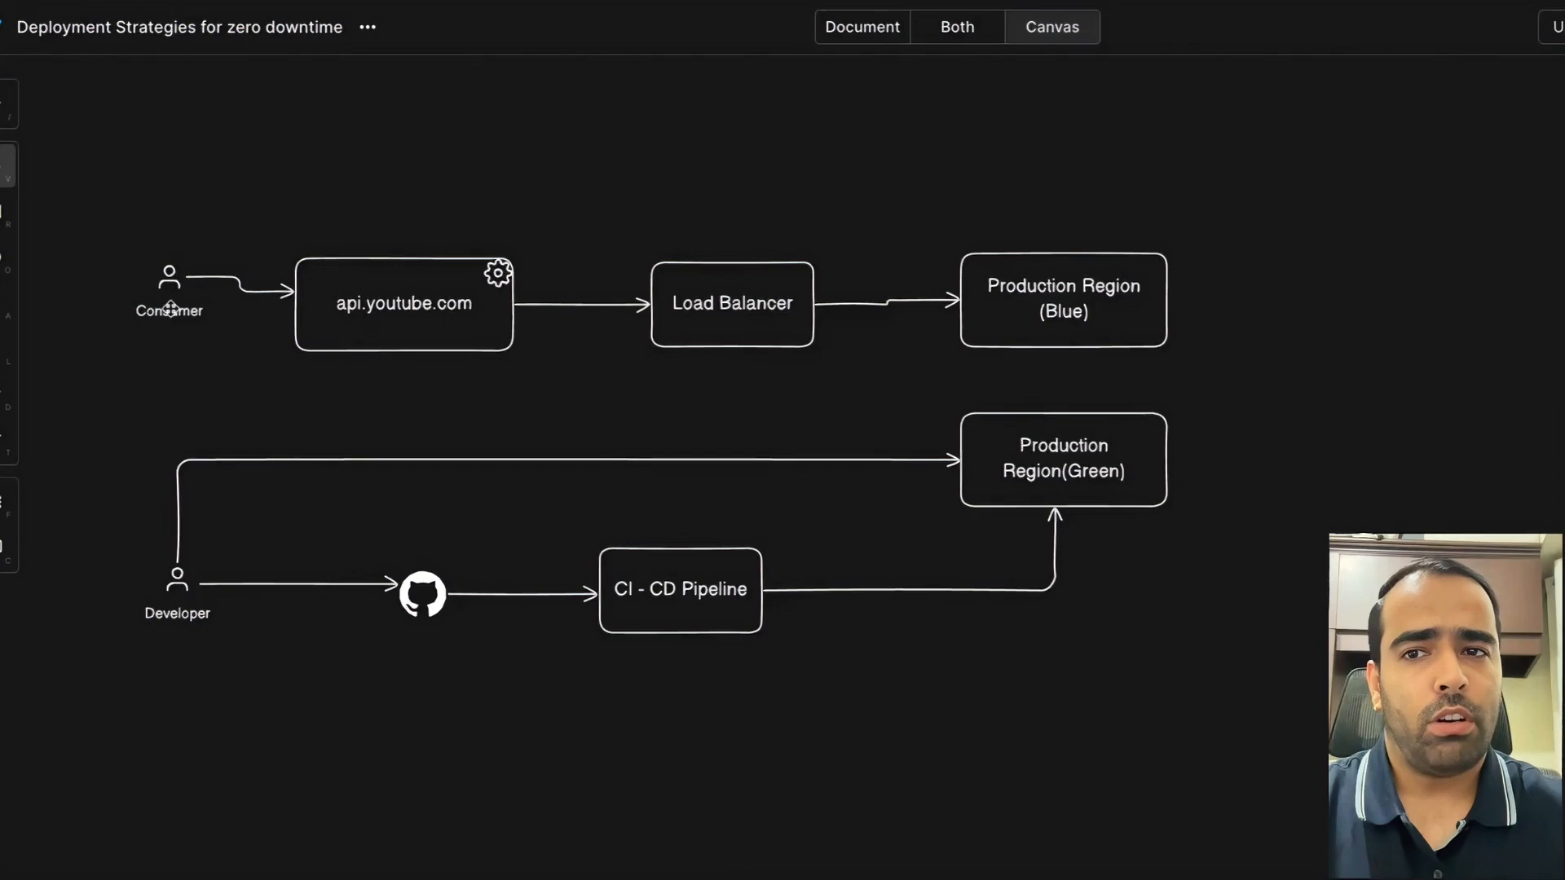
Bring up the shape search to look for a database shape.
left_click(405, 303)
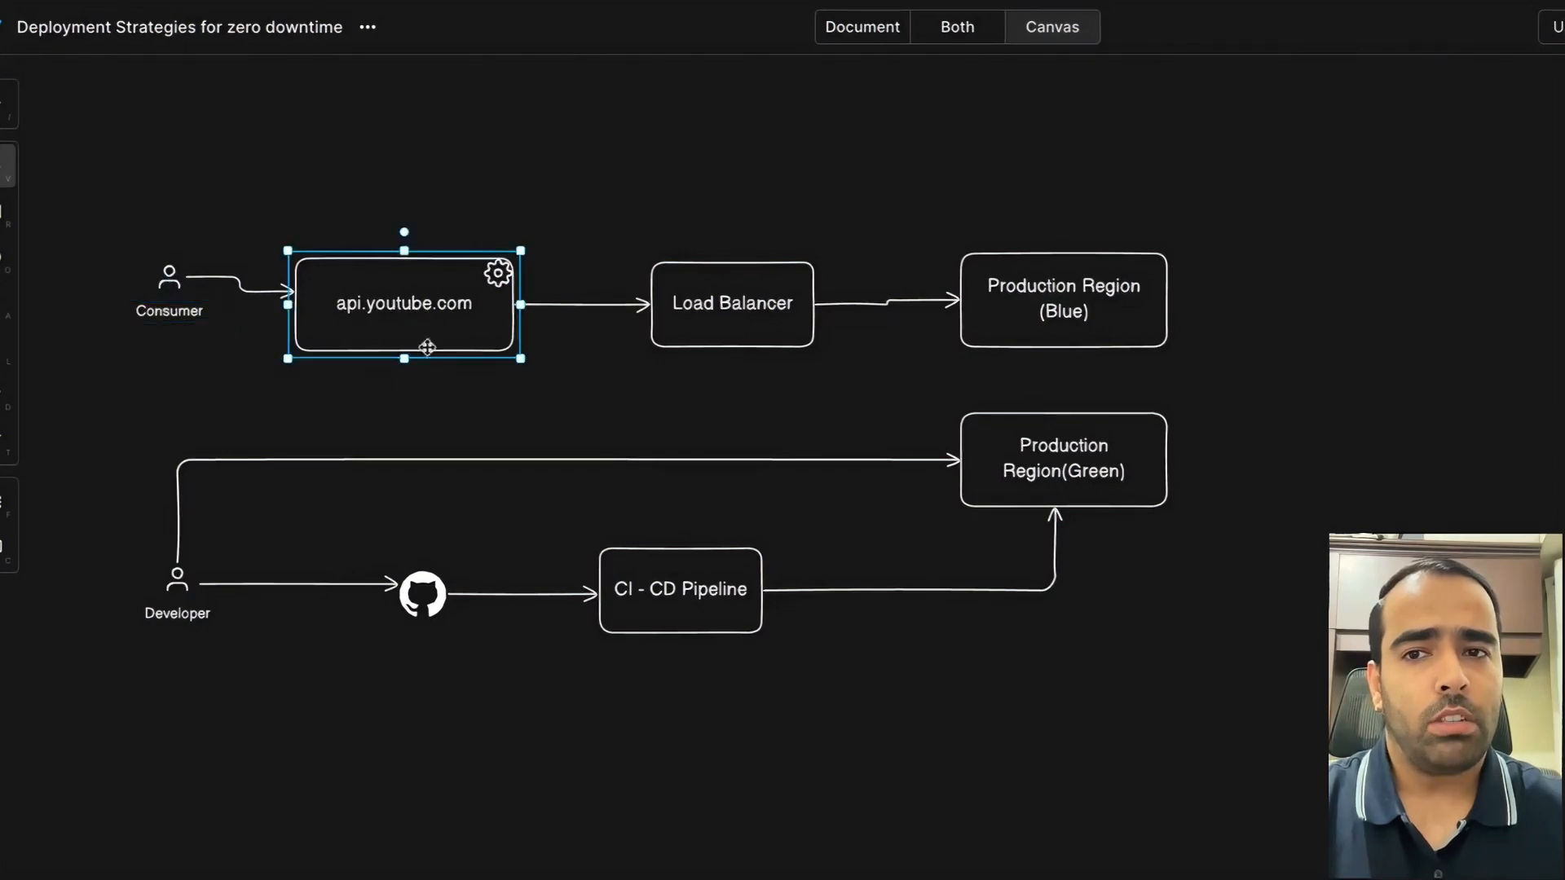
mouse_move(453, 311)
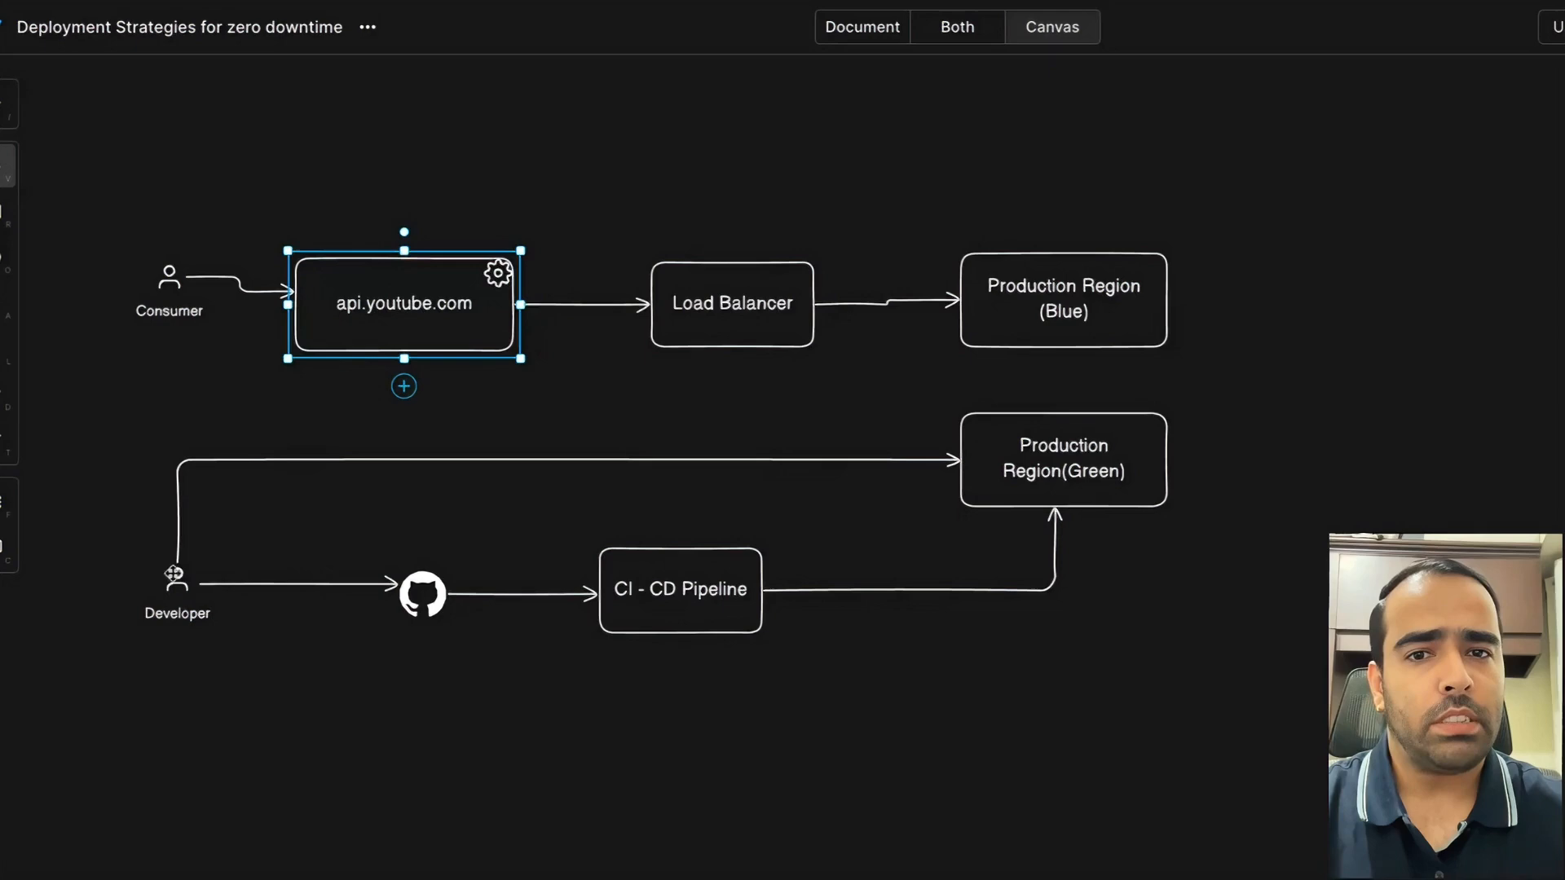
mouse_move(1096, 620)
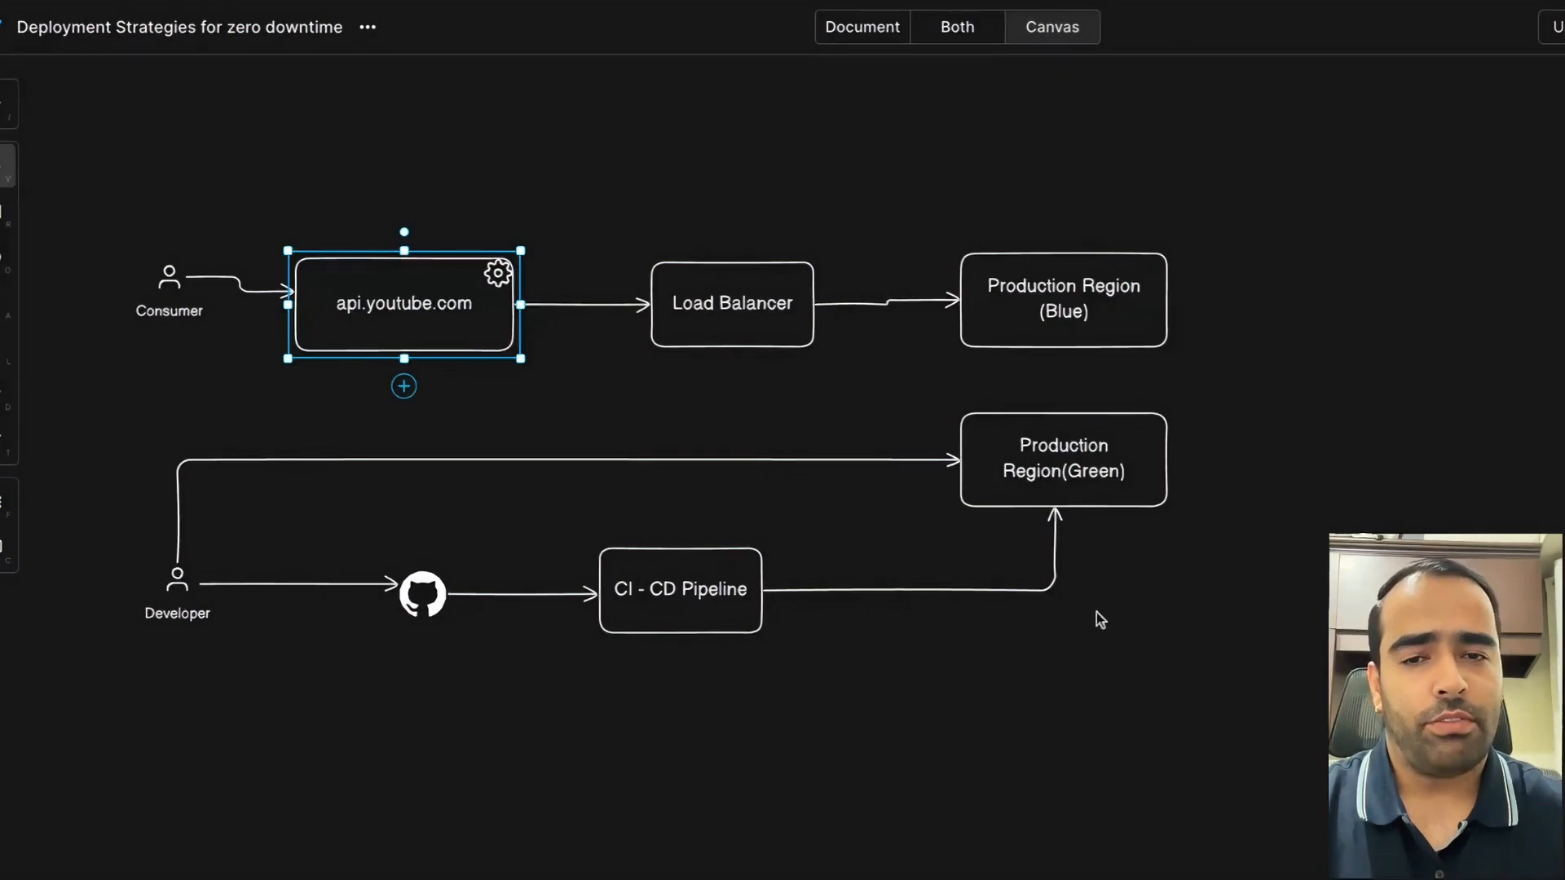
mouse_move(697, 732)
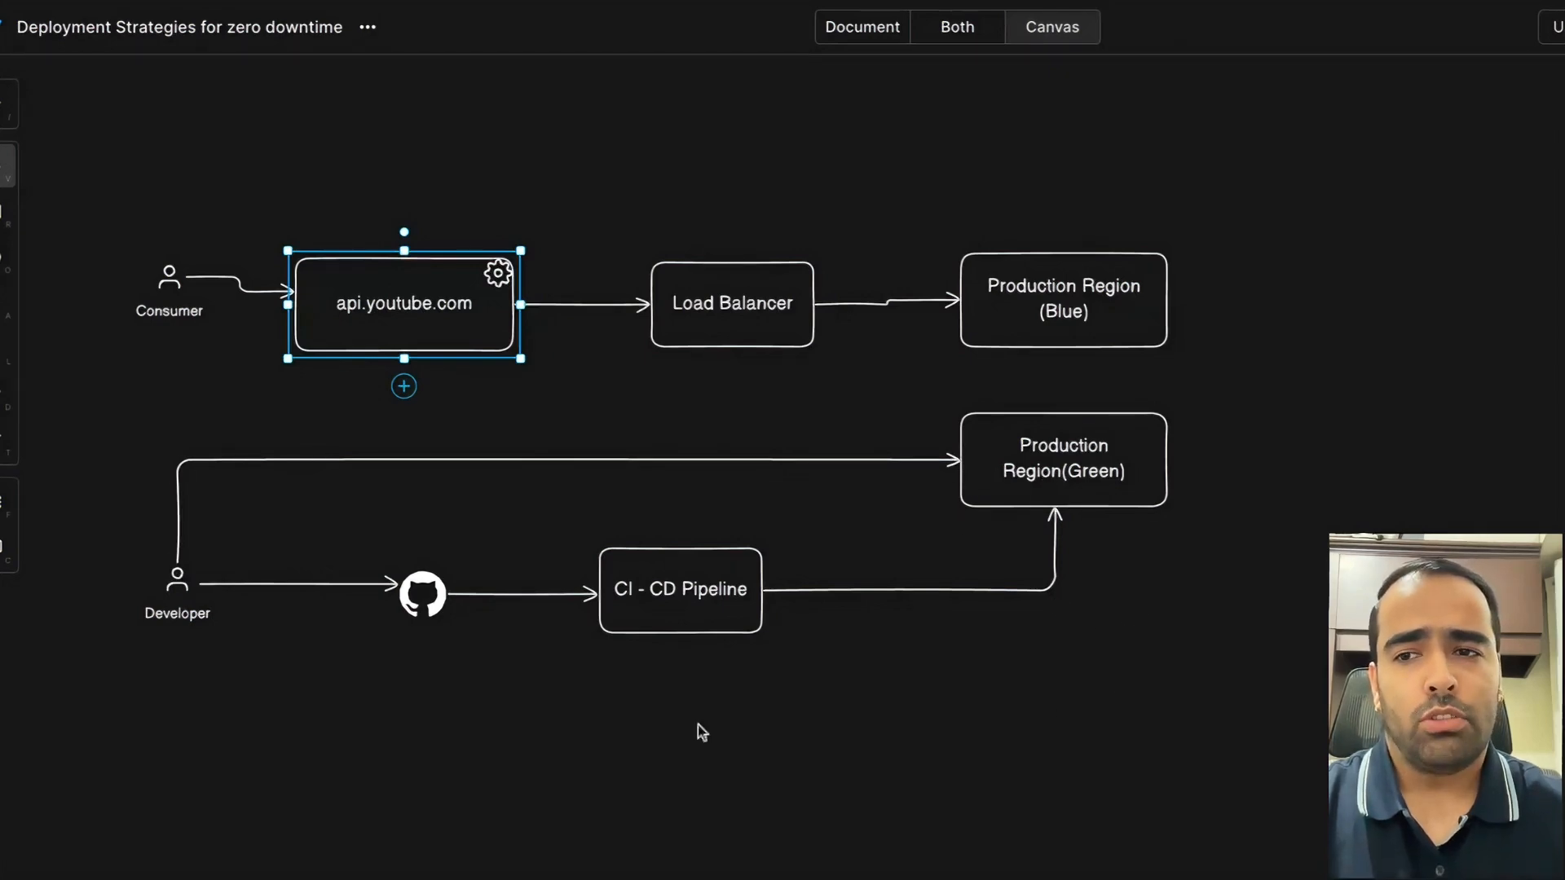
left_click(851, 470)
type("database")
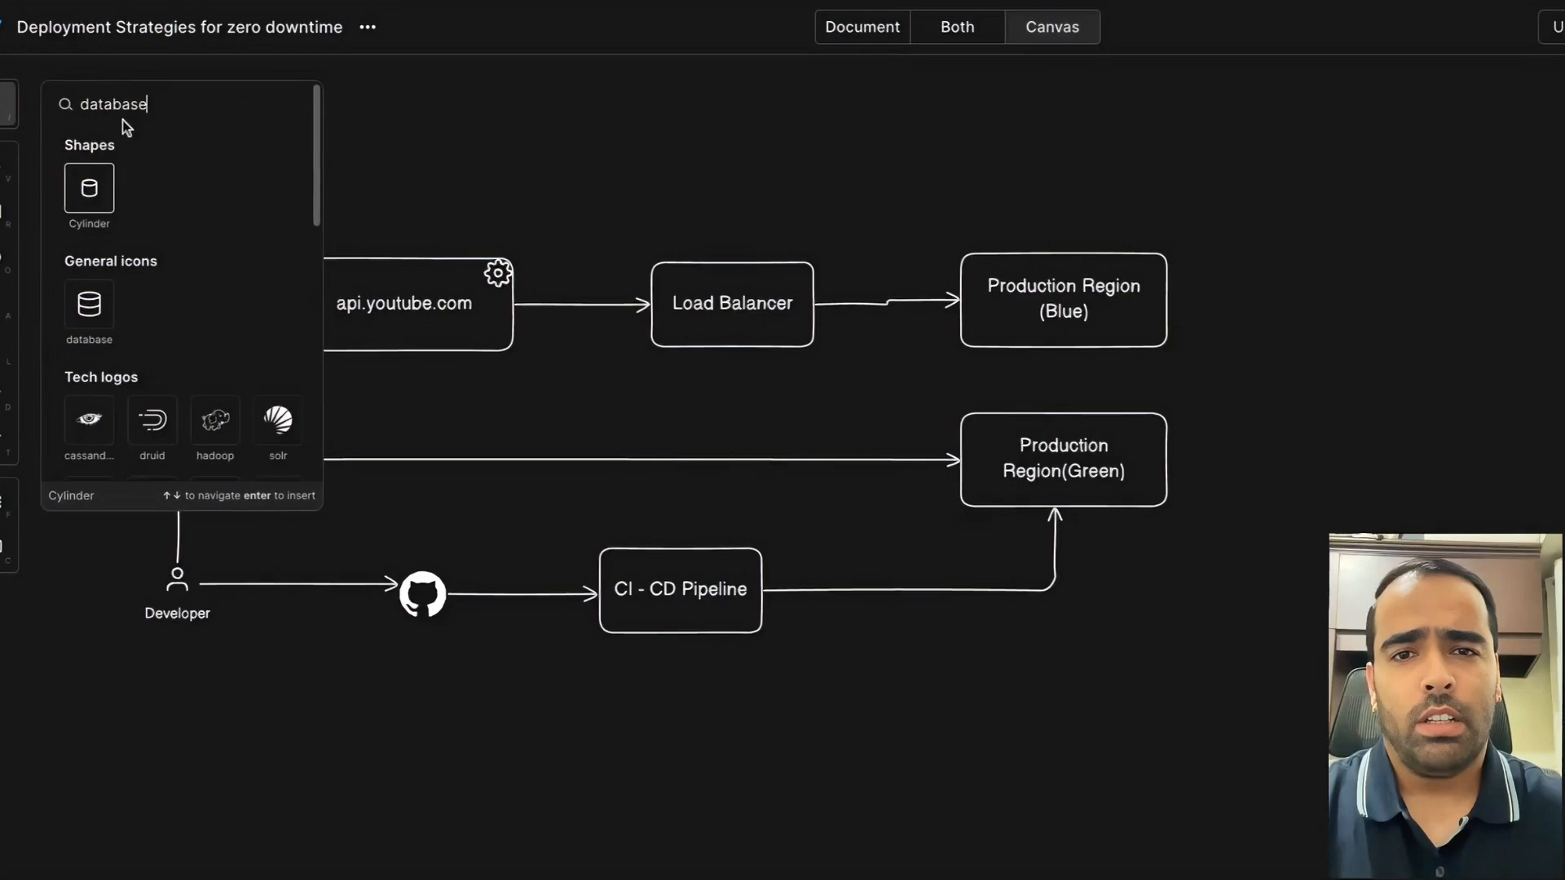
Insert a database cylinder right of the production regions and select the Green box.
left_click(88, 189)
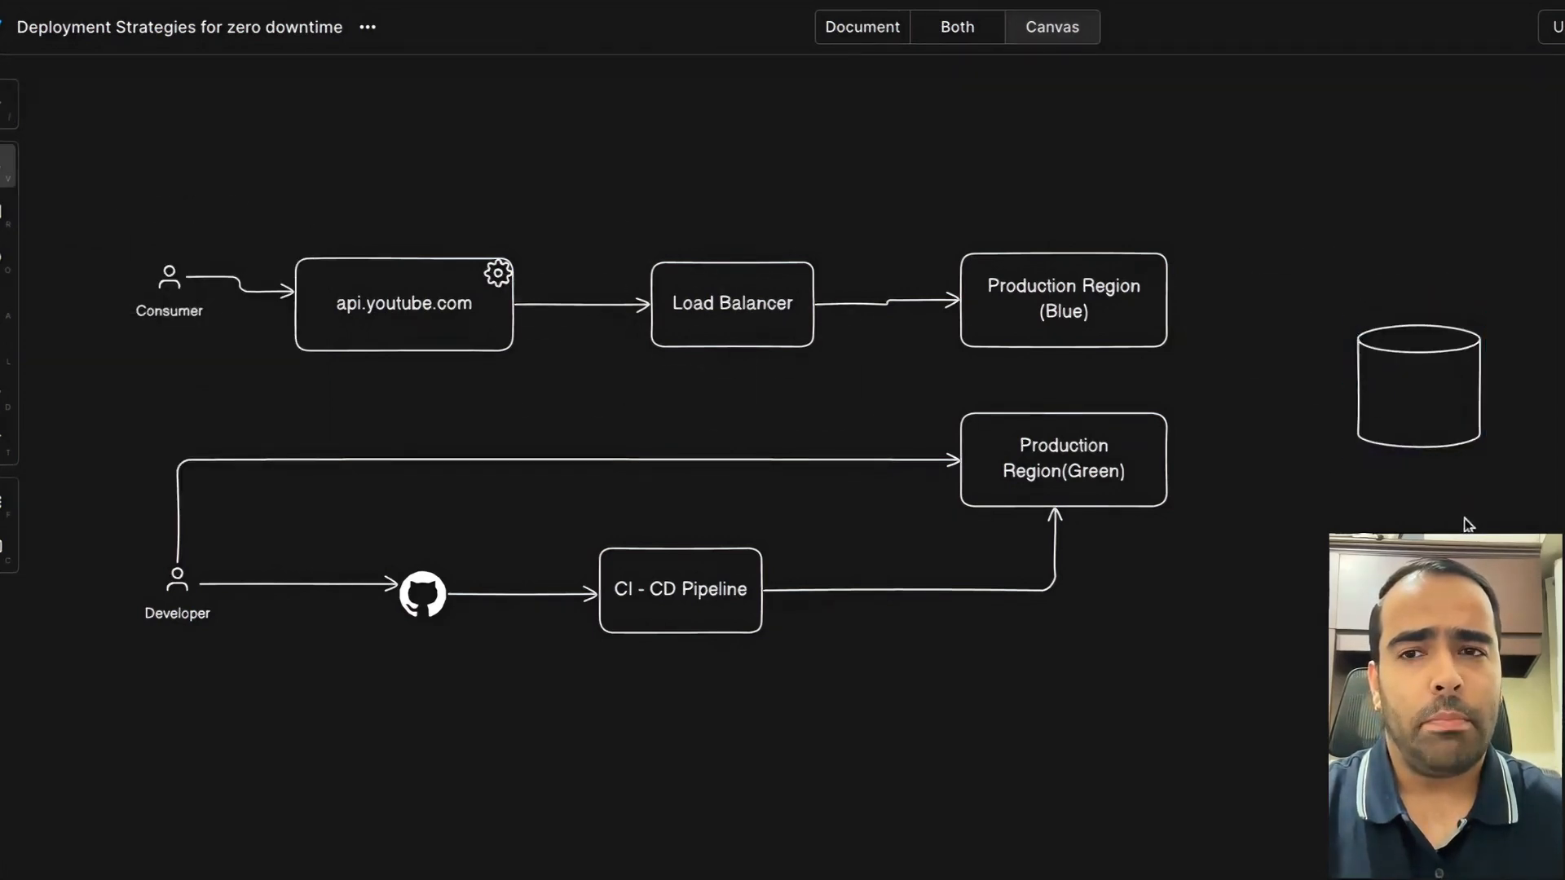
left_click(404, 304)
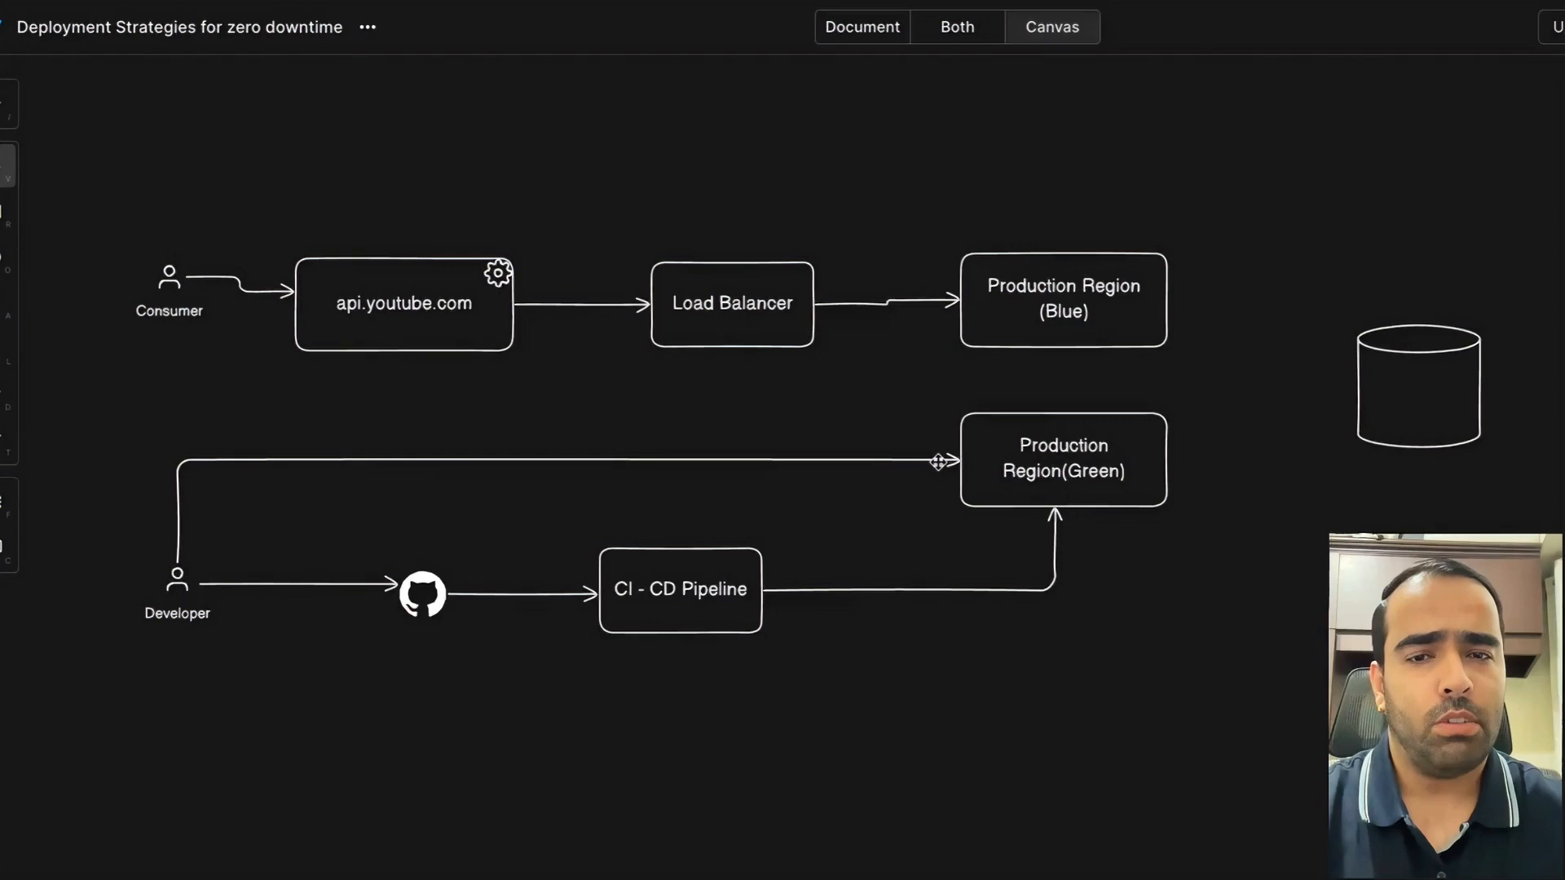
mouse_move(227, 642)
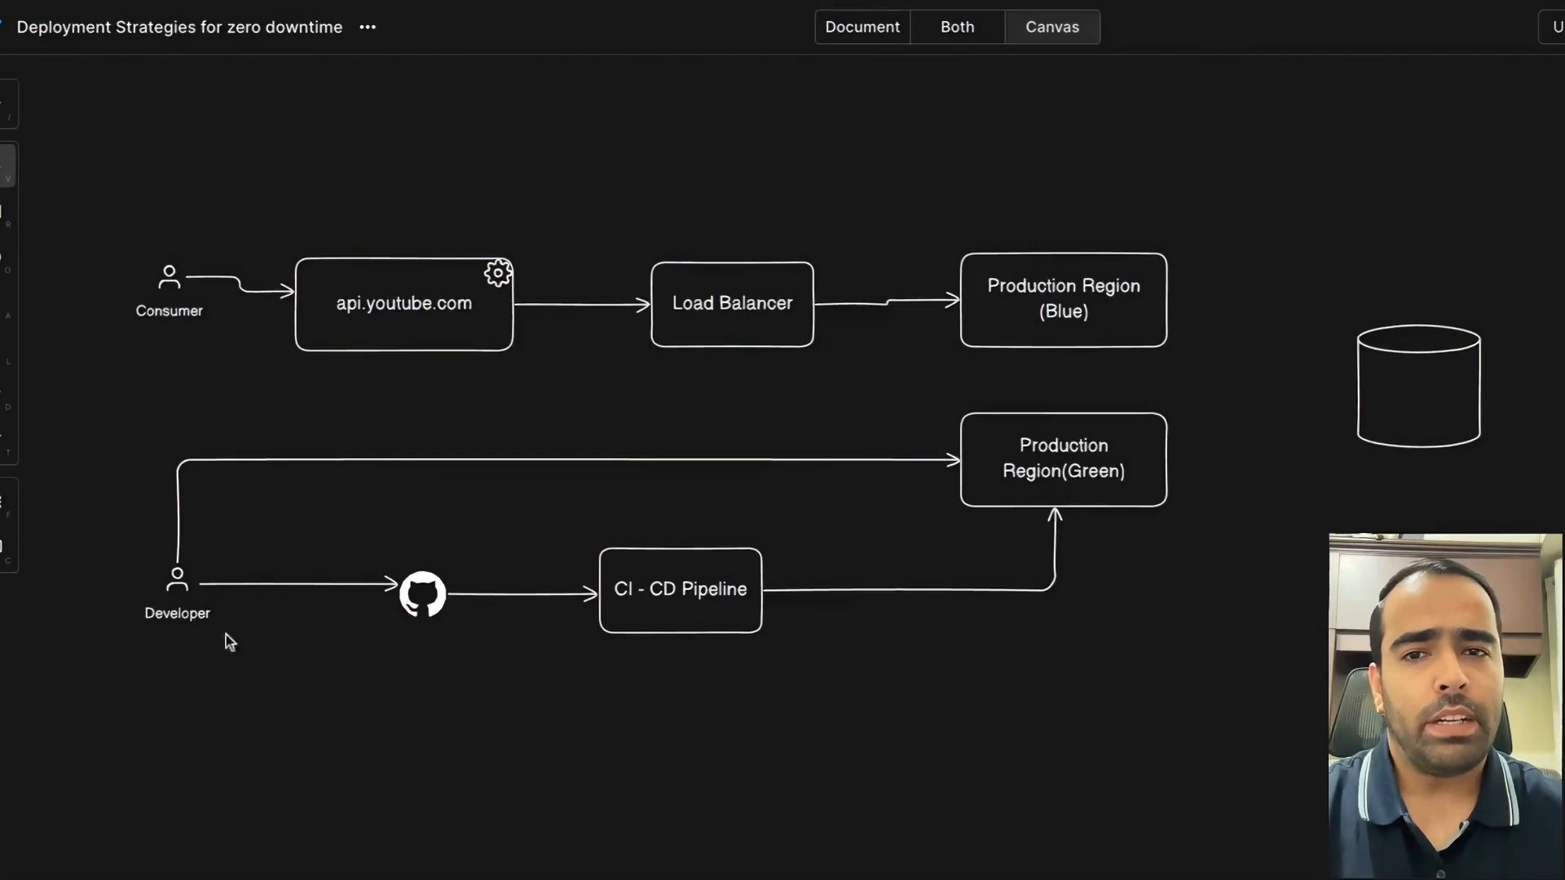
mouse_move(1124, 479)
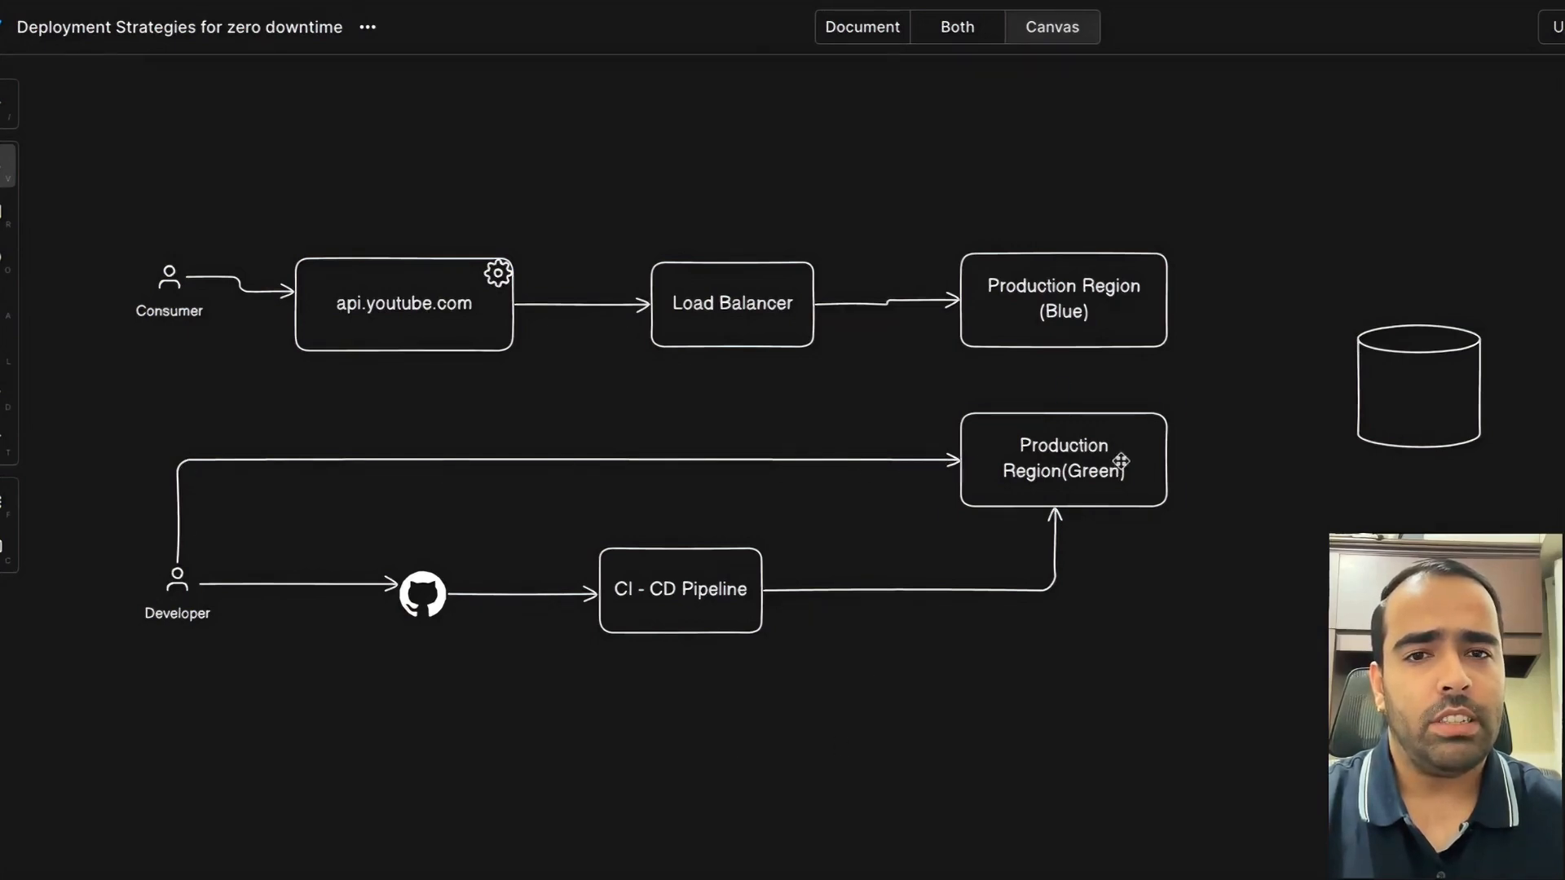
left_click(1063, 466)
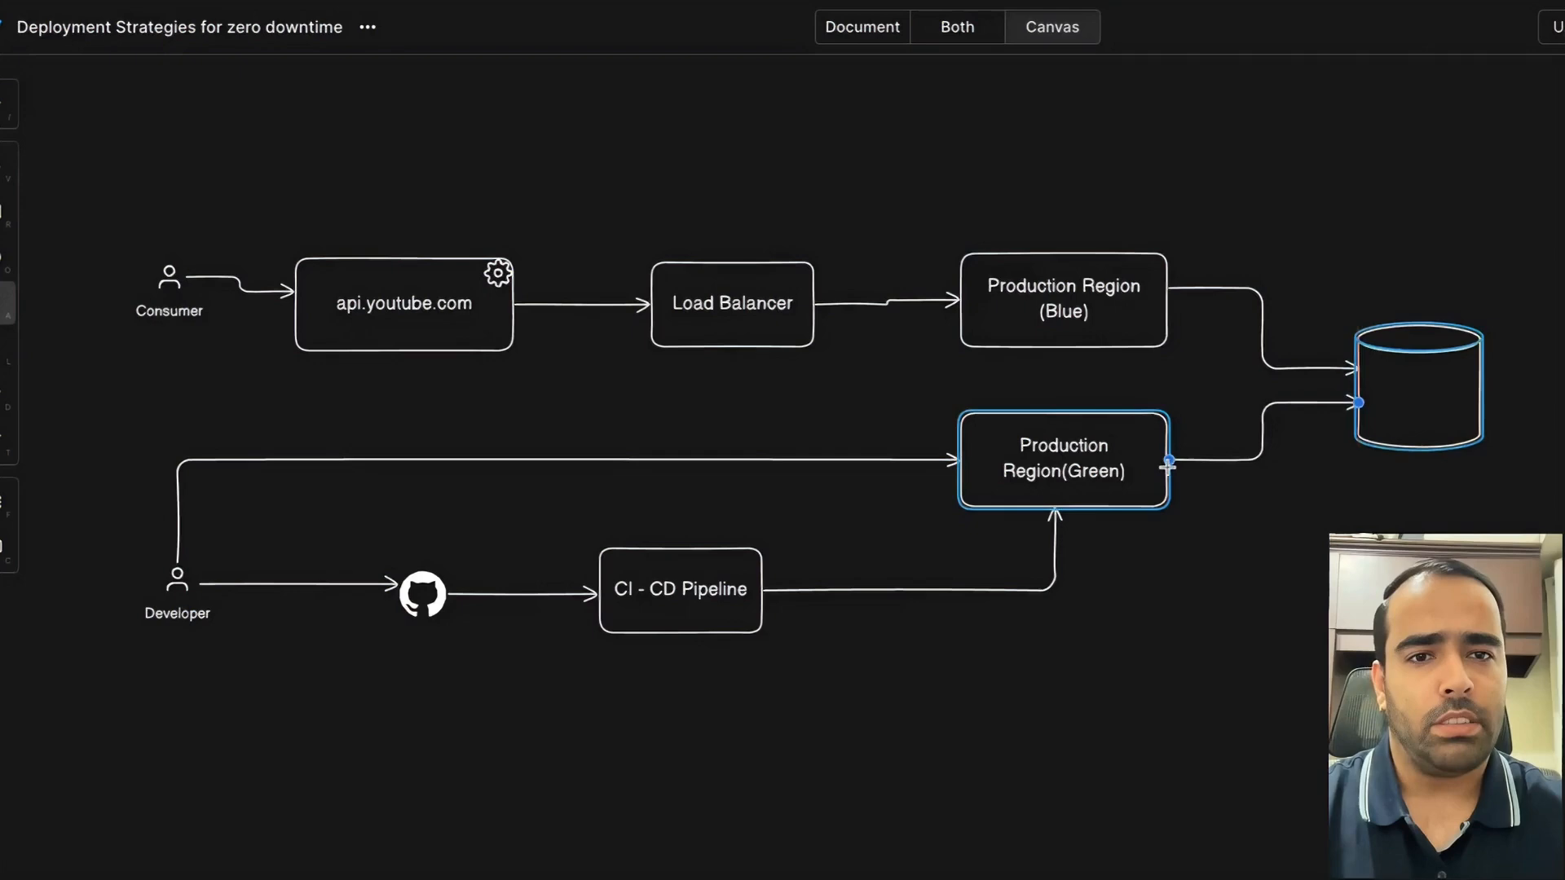
Label the cylinder 'DB' and select Production Region(Green) for a new connector.
left_click(1420, 385)
type("DB")
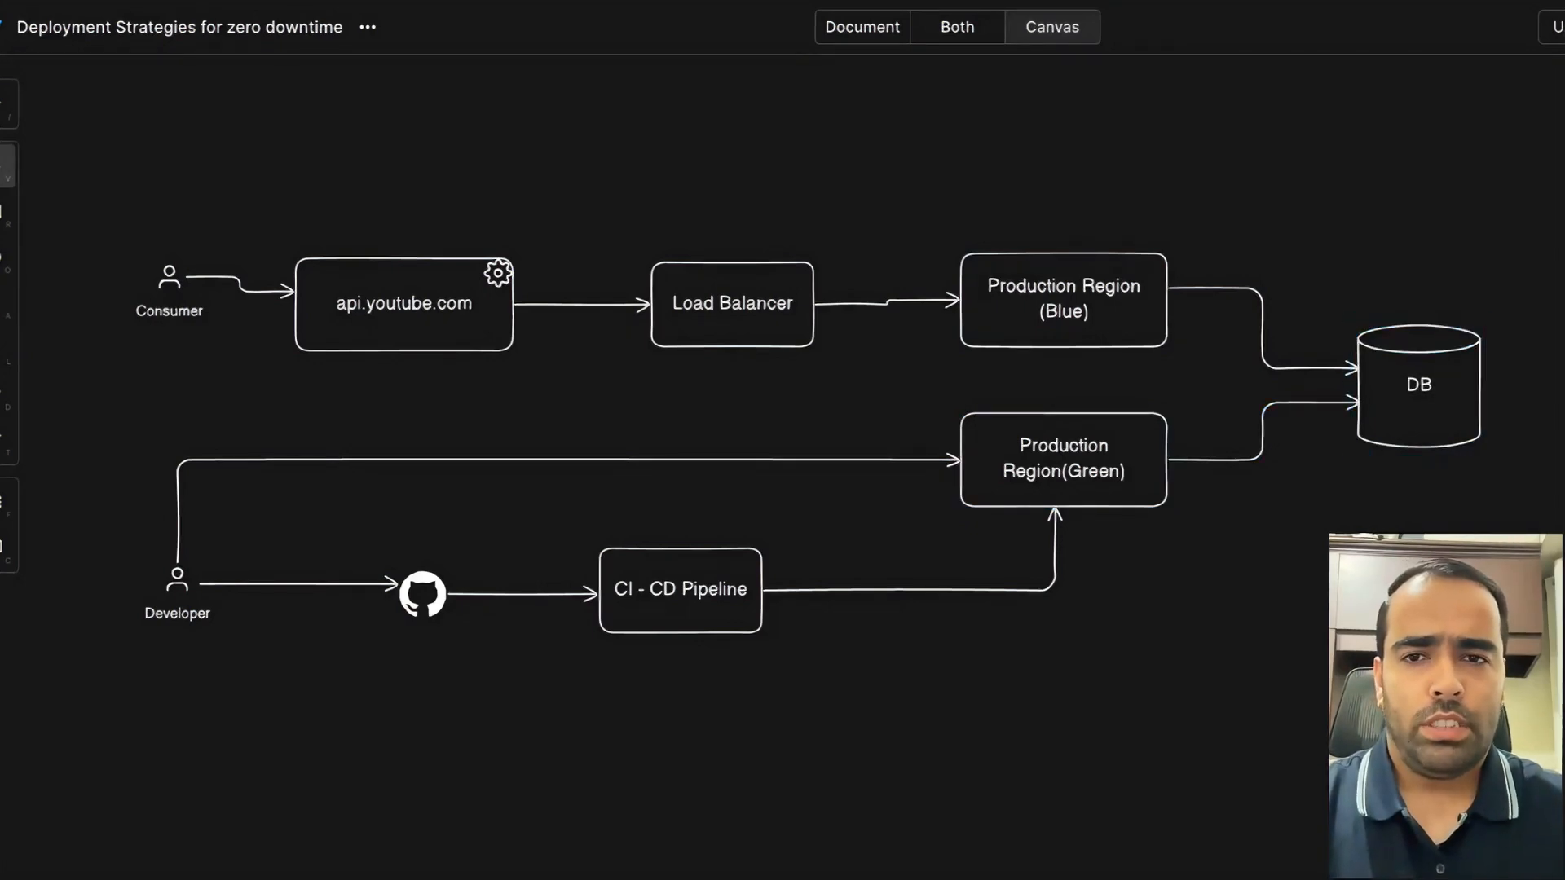
mouse_move(1033, 500)
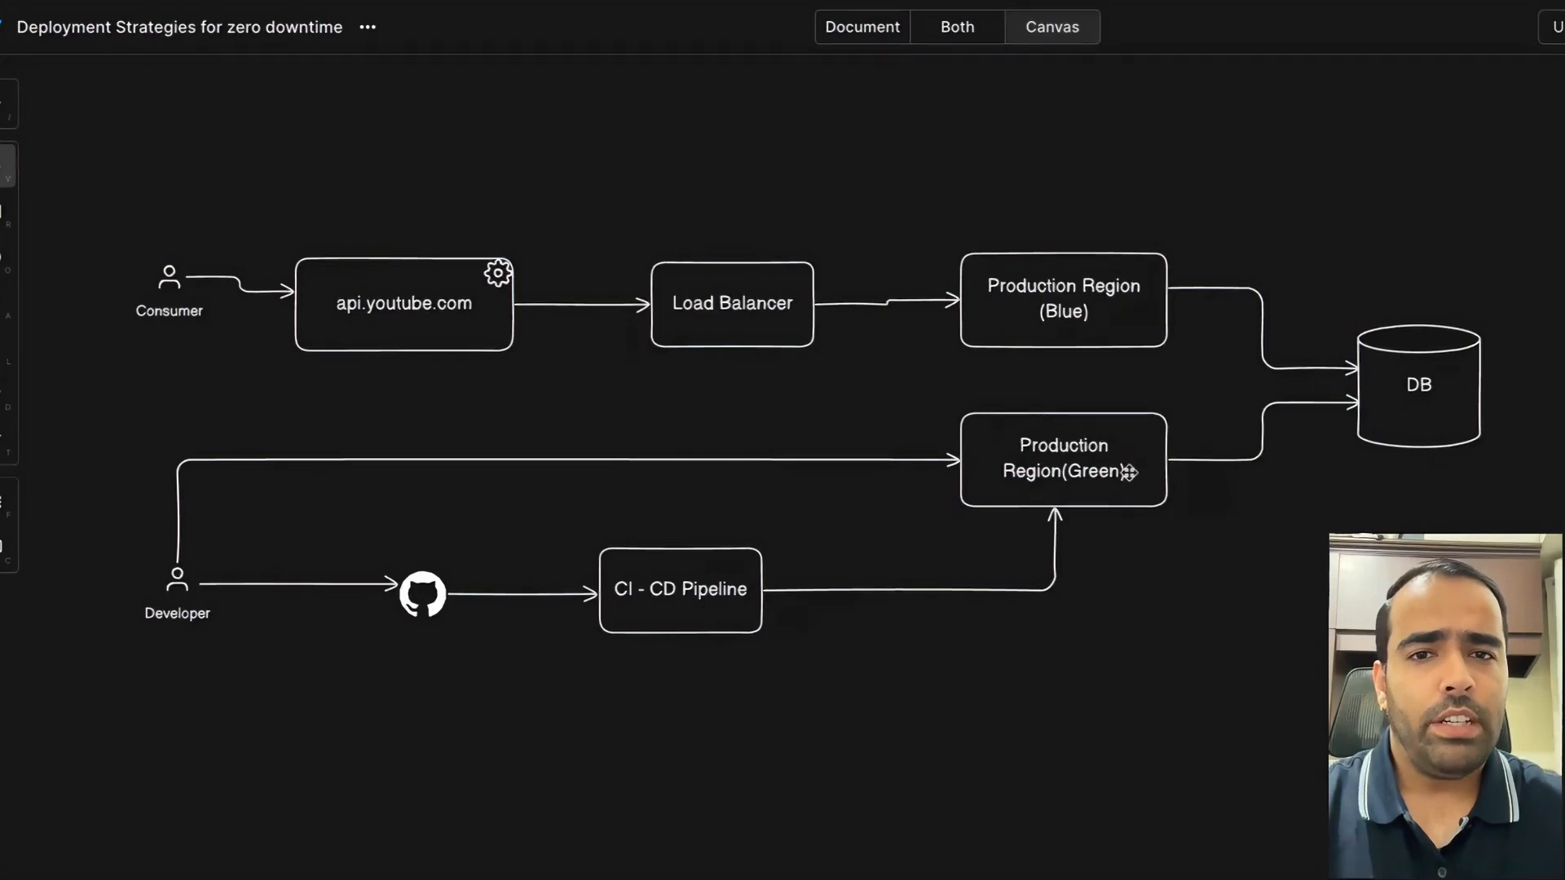
left_click(1064, 463)
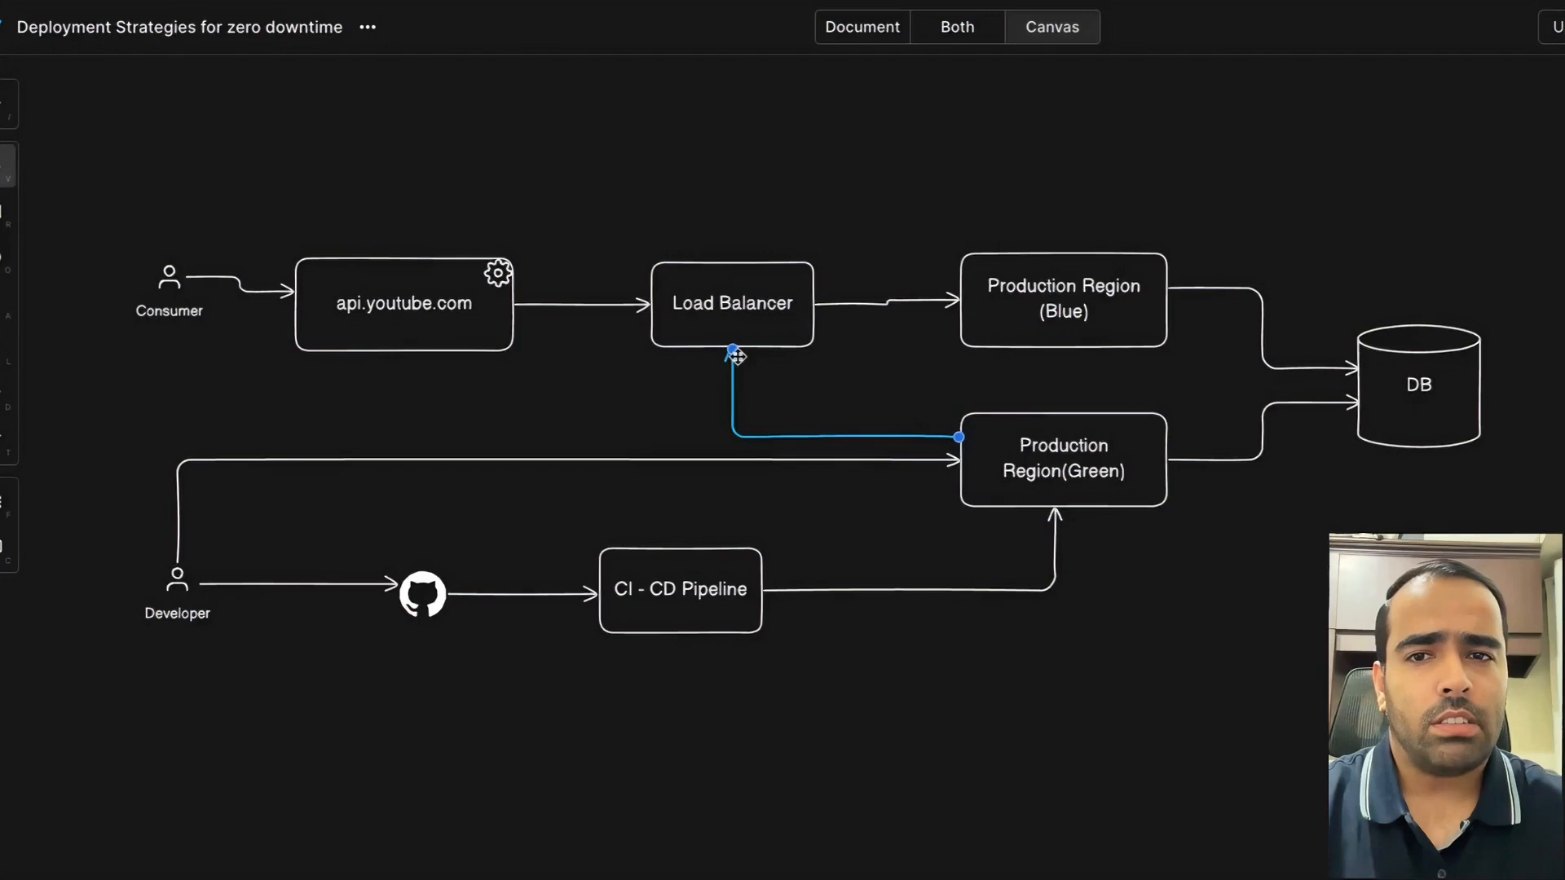
mouse_move(828, 343)
type("Green")
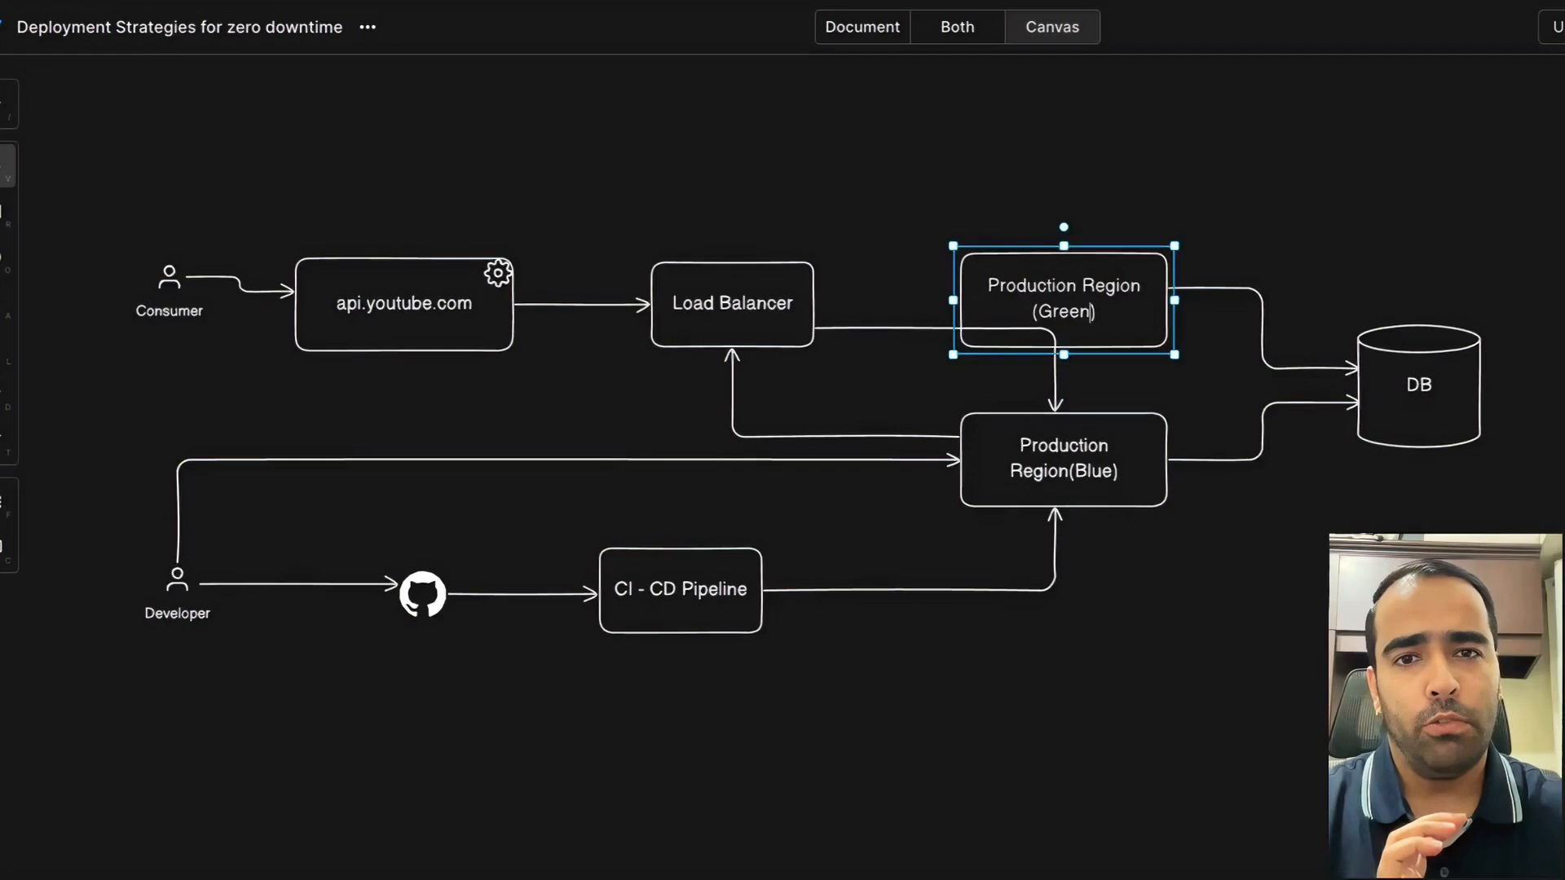
mouse_move(1108, 247)
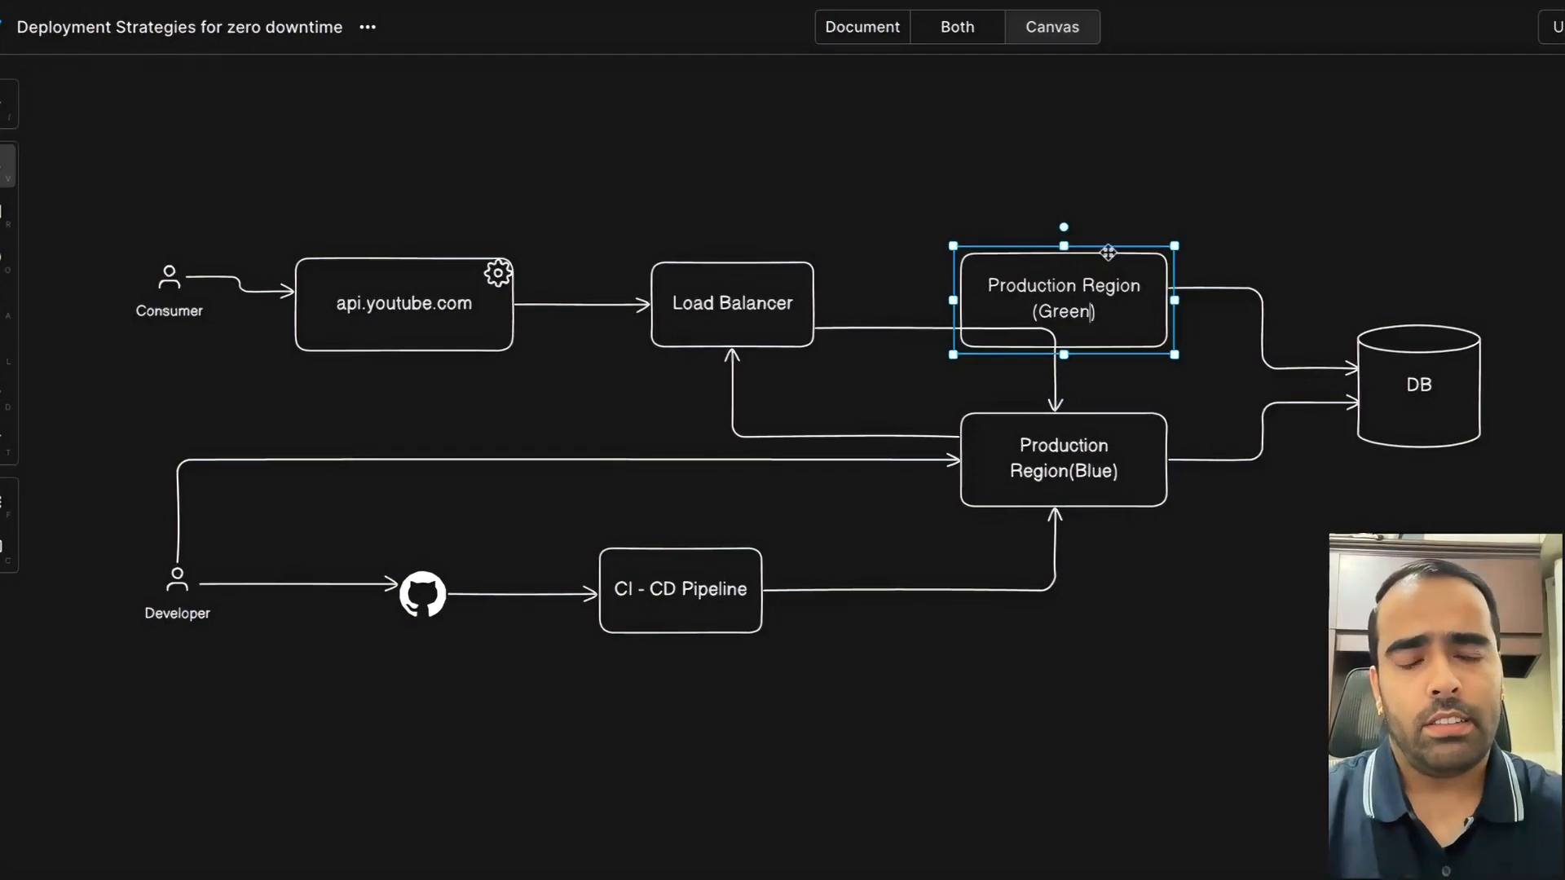
Append (Old Code)/(New Code) to the region labels and point the Load Balancer arrow at Blue.
type("(Old Code")
left_click(1064, 460)
type(" (New Code")
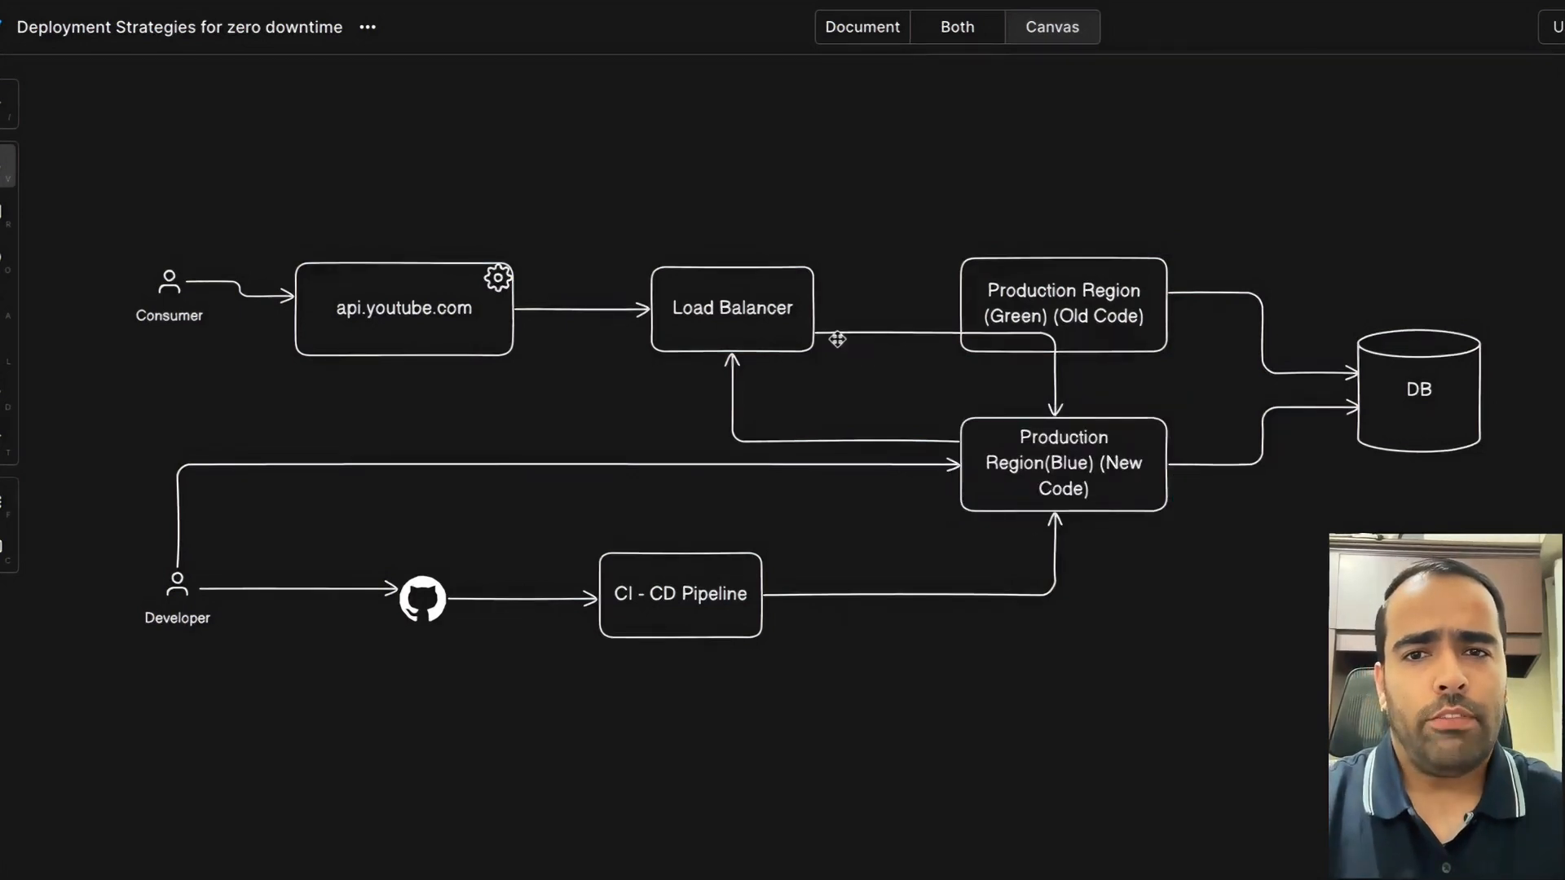
left_click(836, 337)
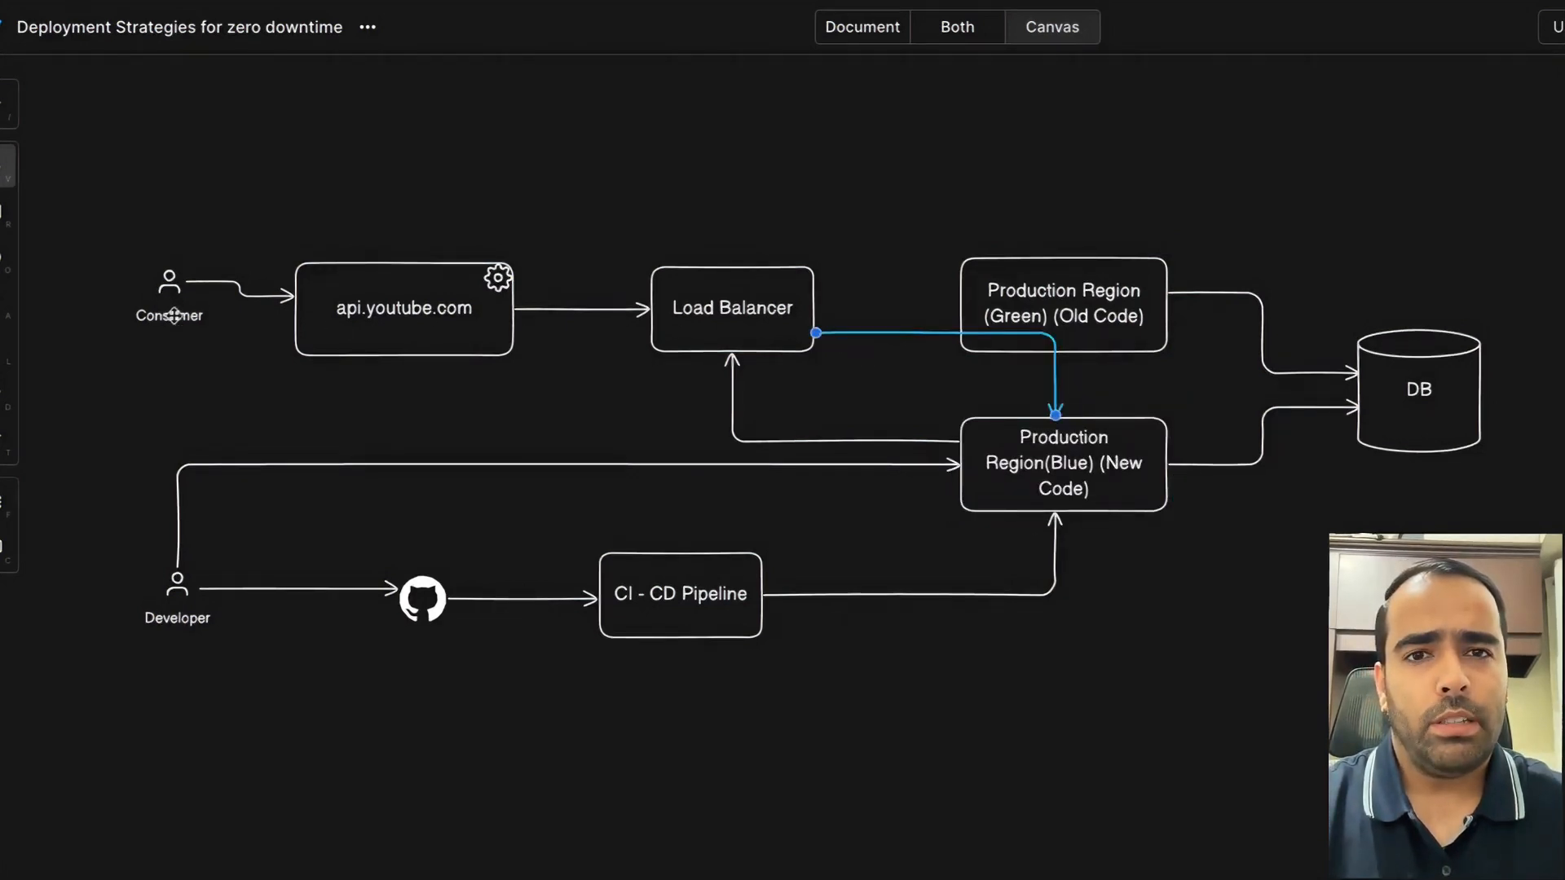
left_click(1063, 462)
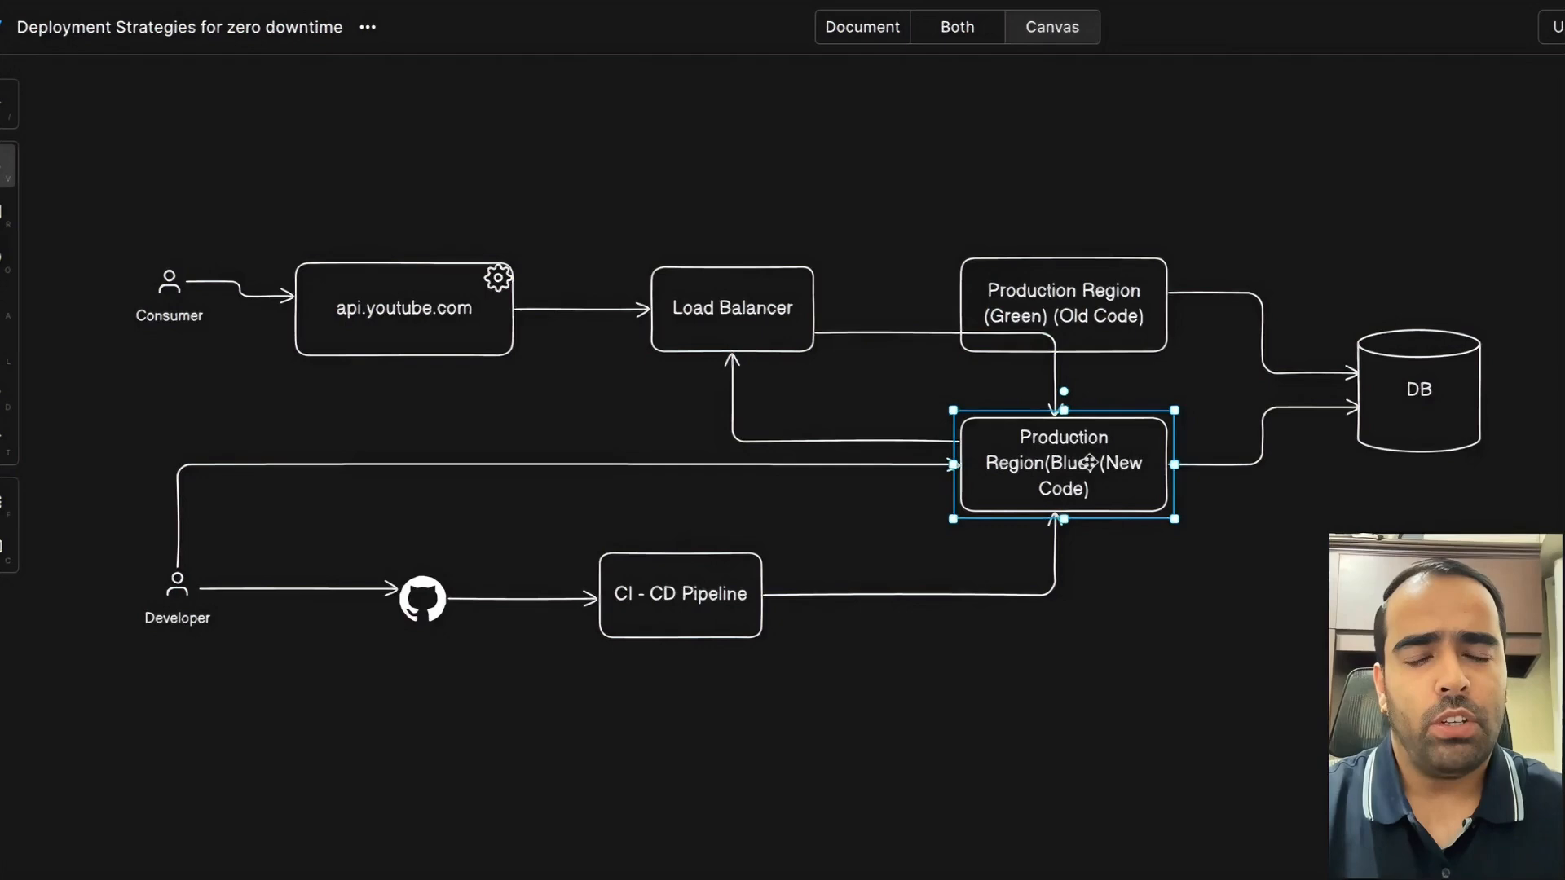
left_click(1063, 306)
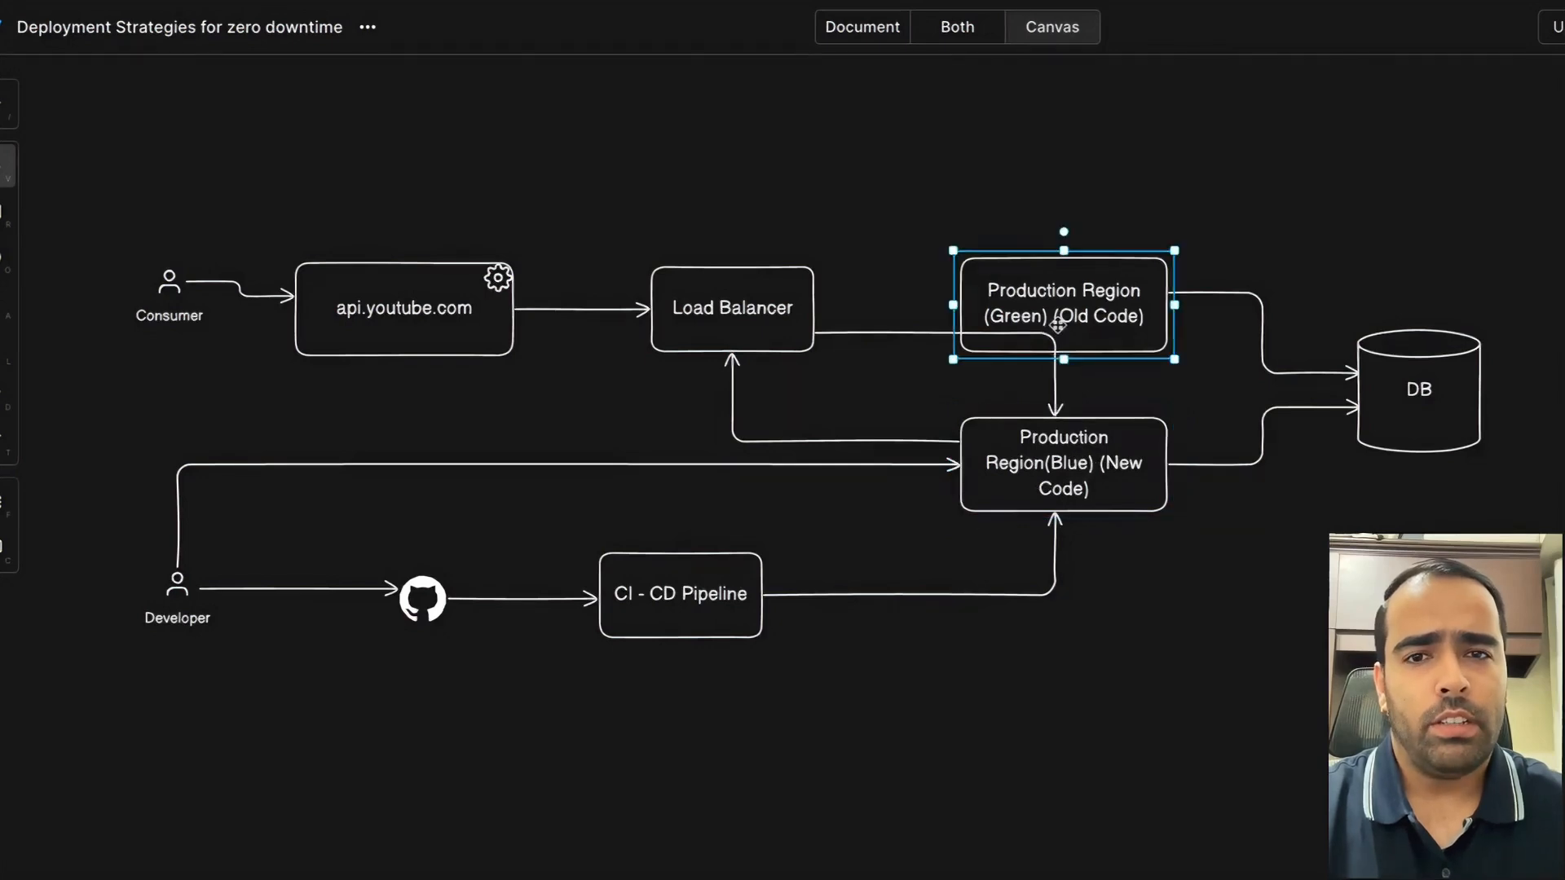
mouse_move(1074, 335)
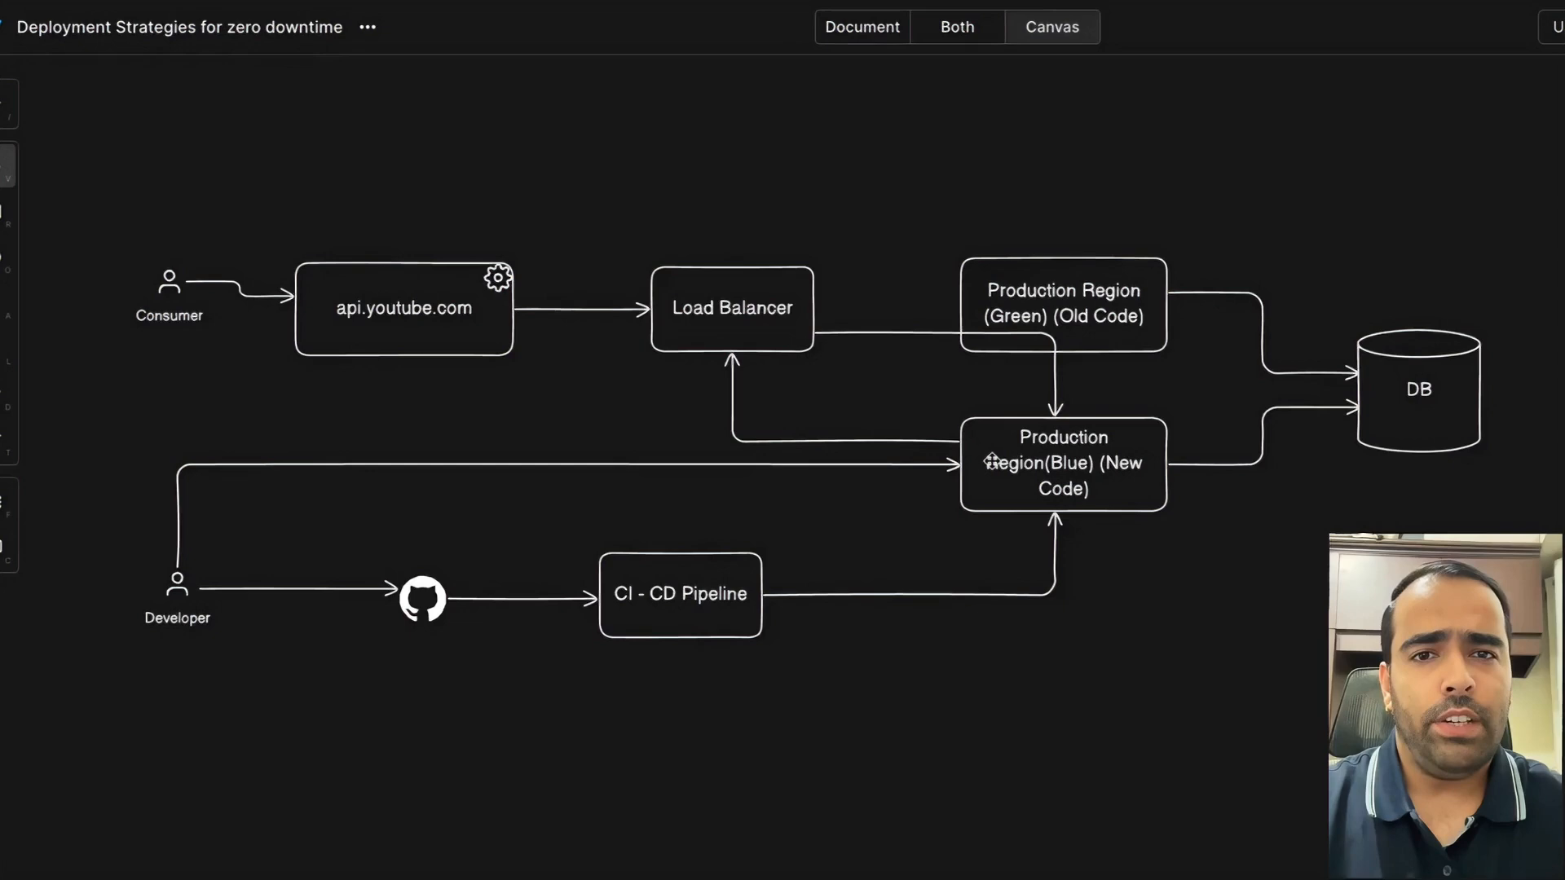
mouse_move(1059, 385)
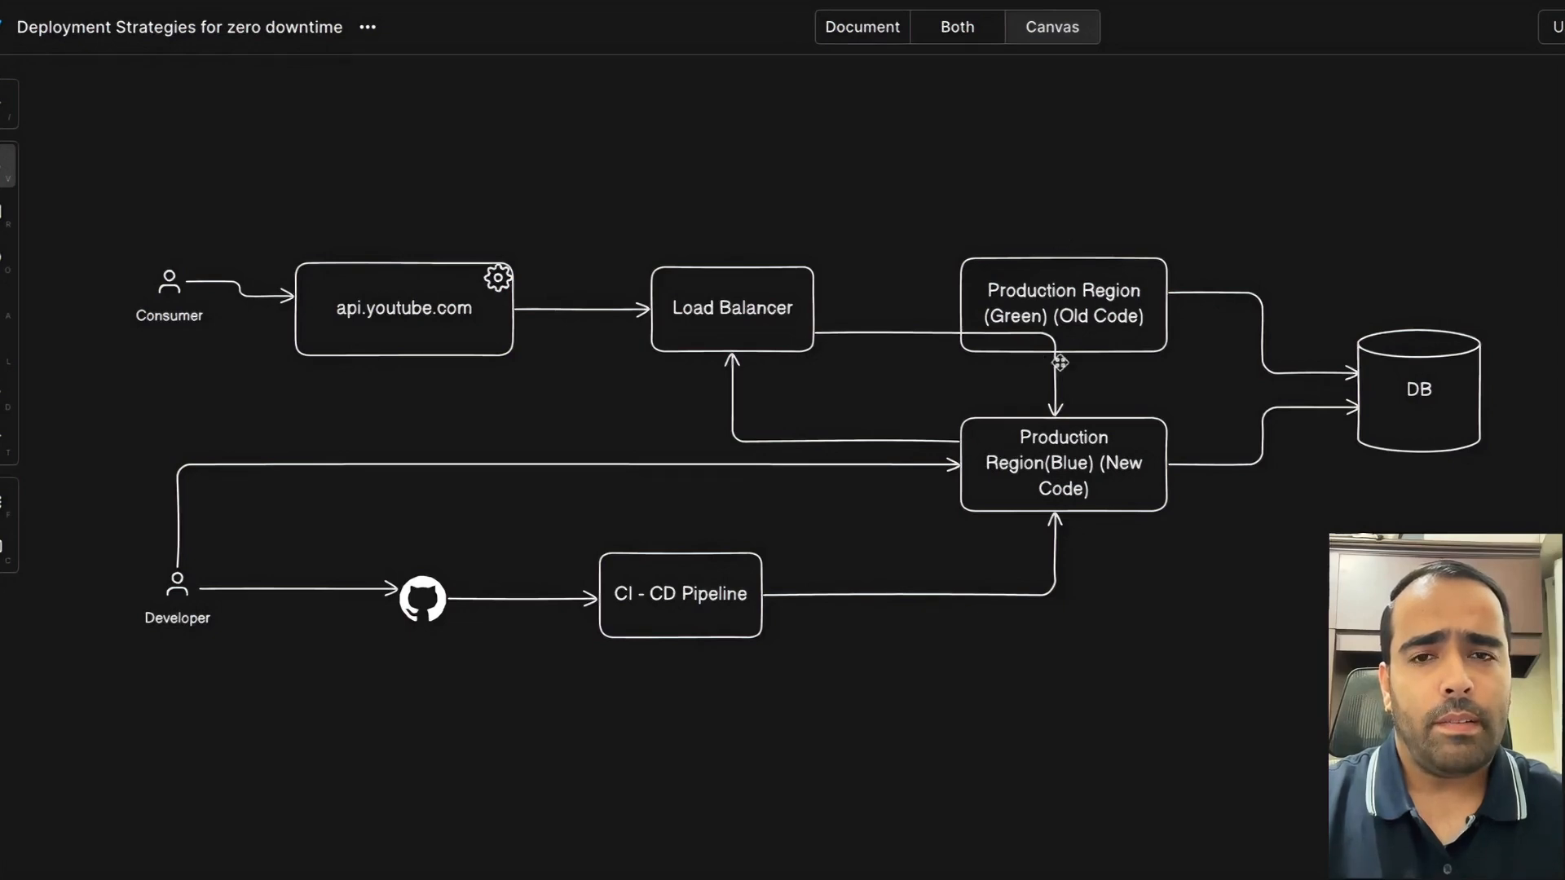
left_click(1062, 307)
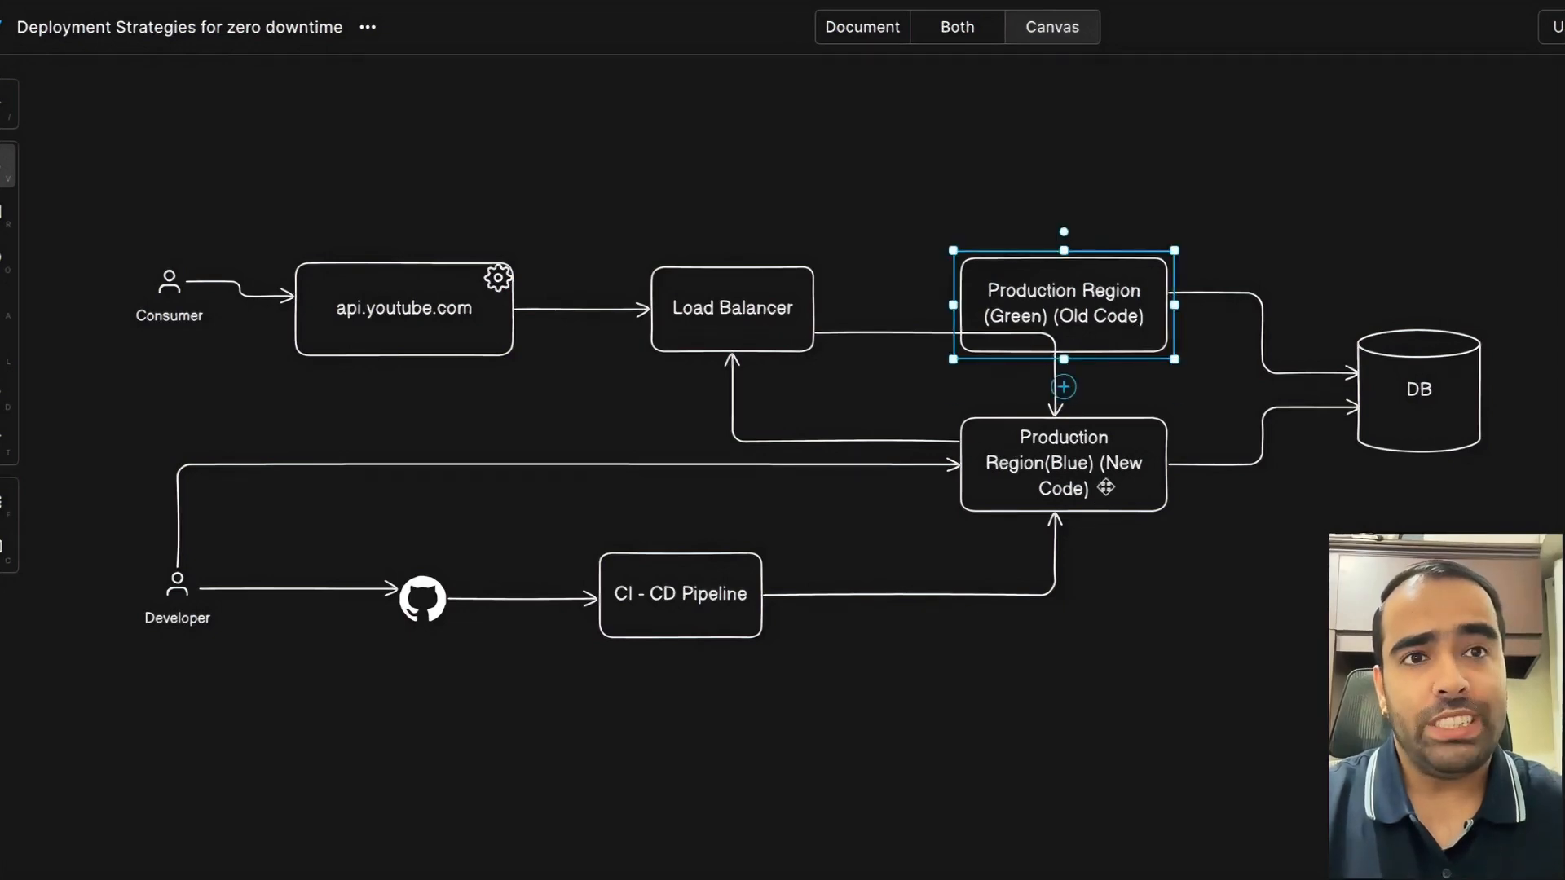
left_click(1062, 463)
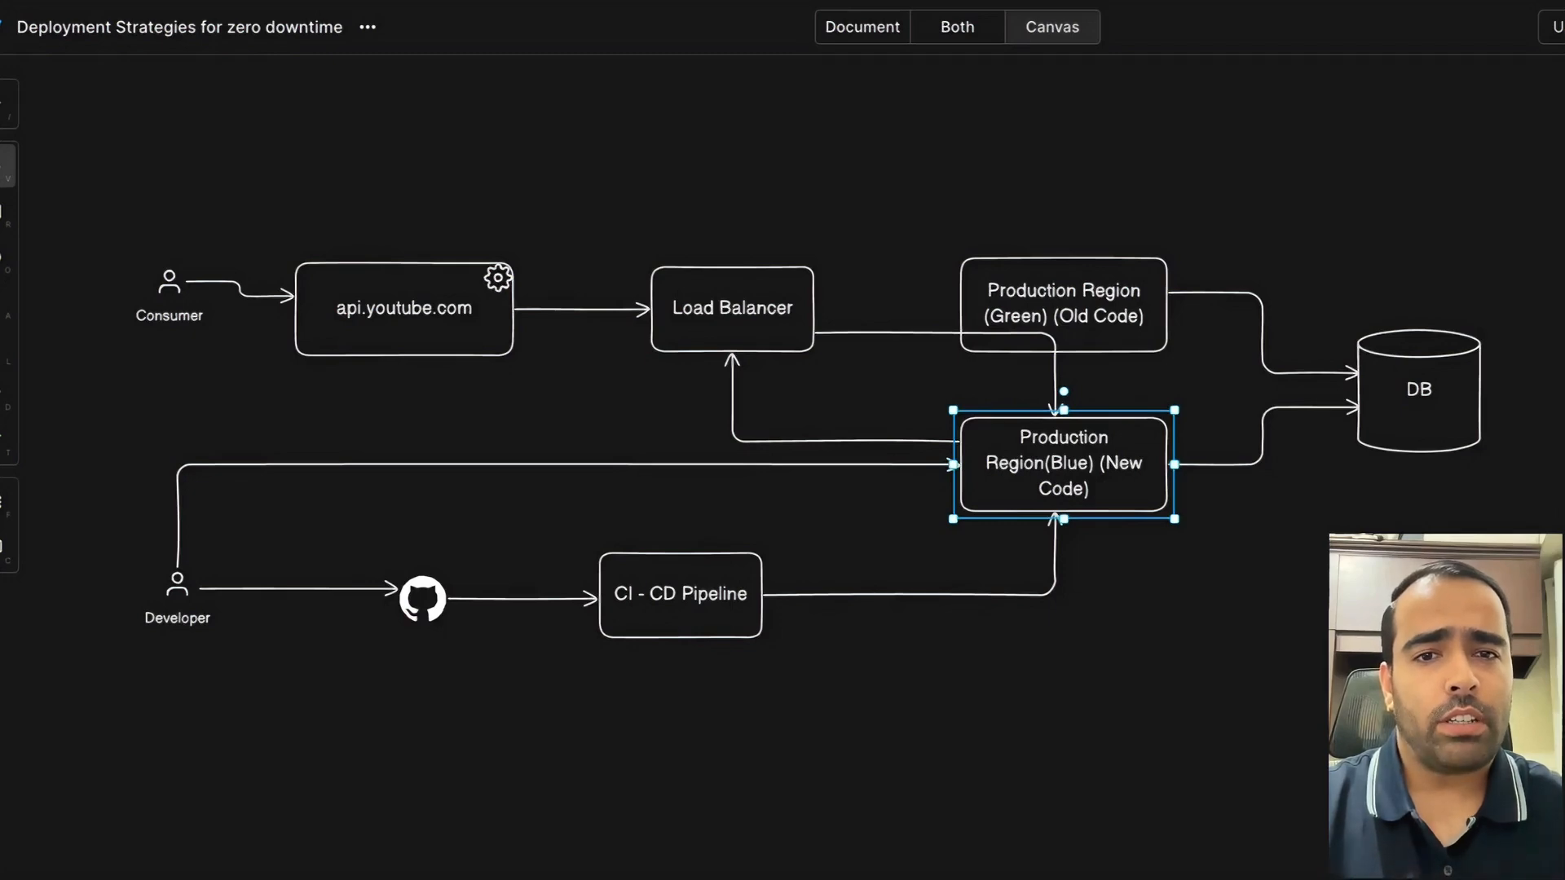
left_click(732, 308)
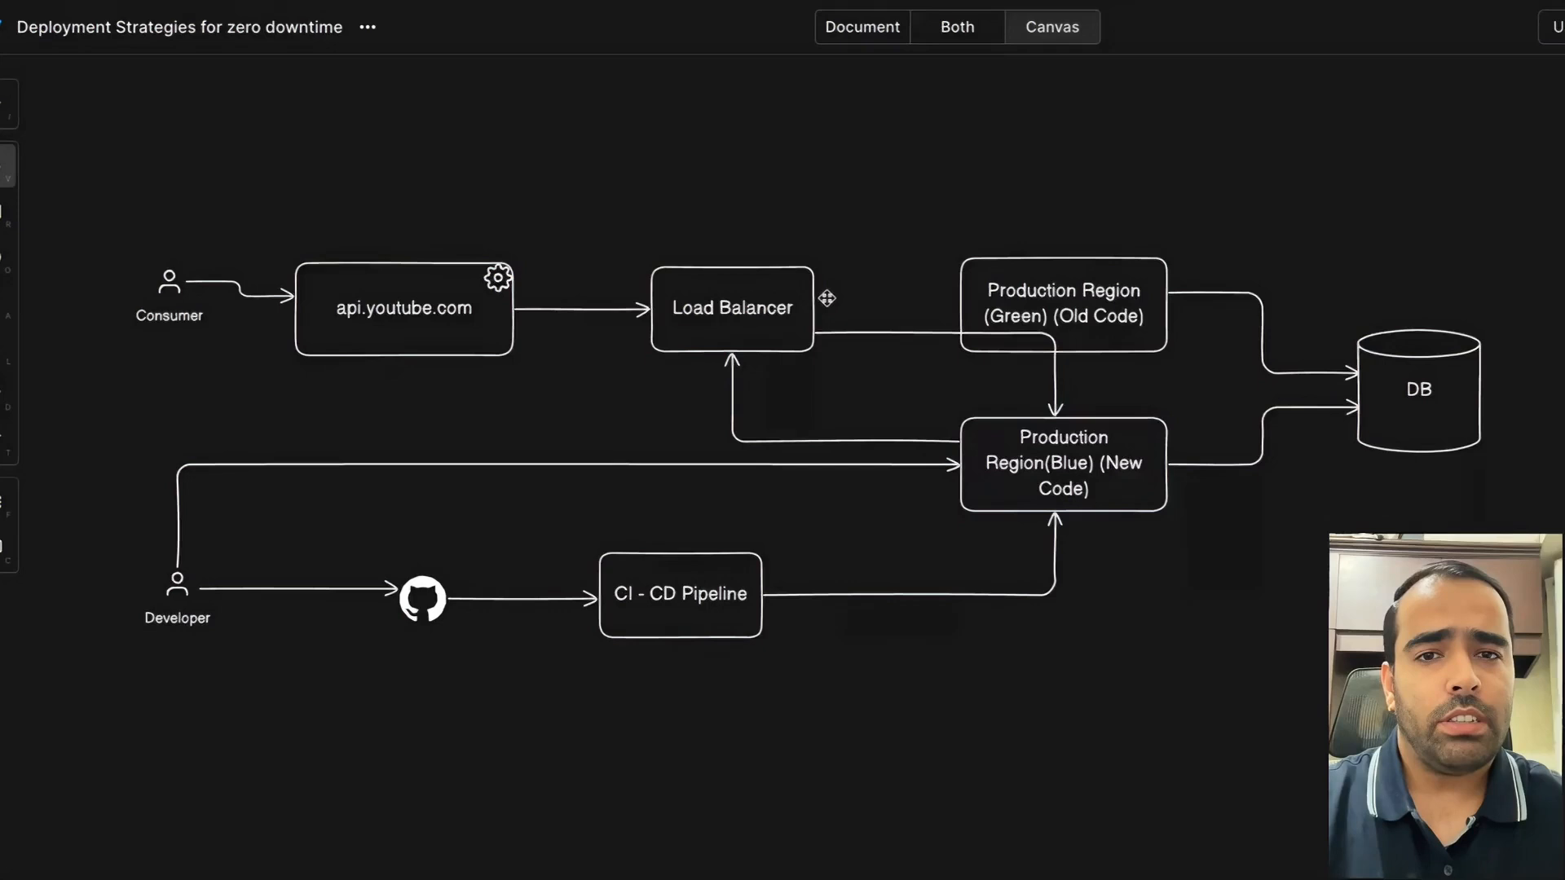
left_click(1063, 303)
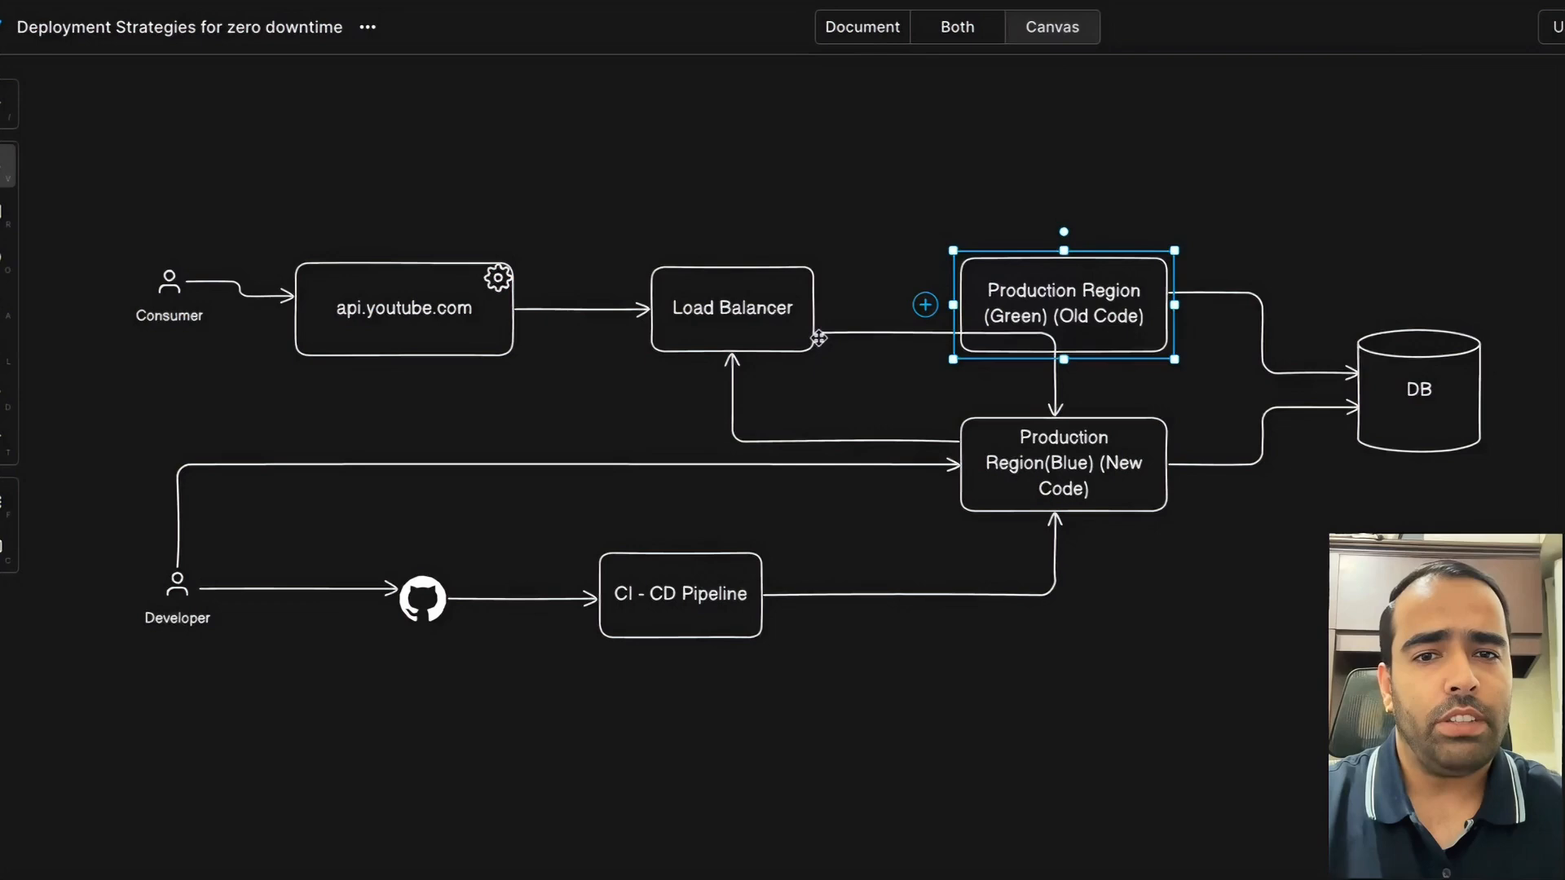
left_click(1063, 463)
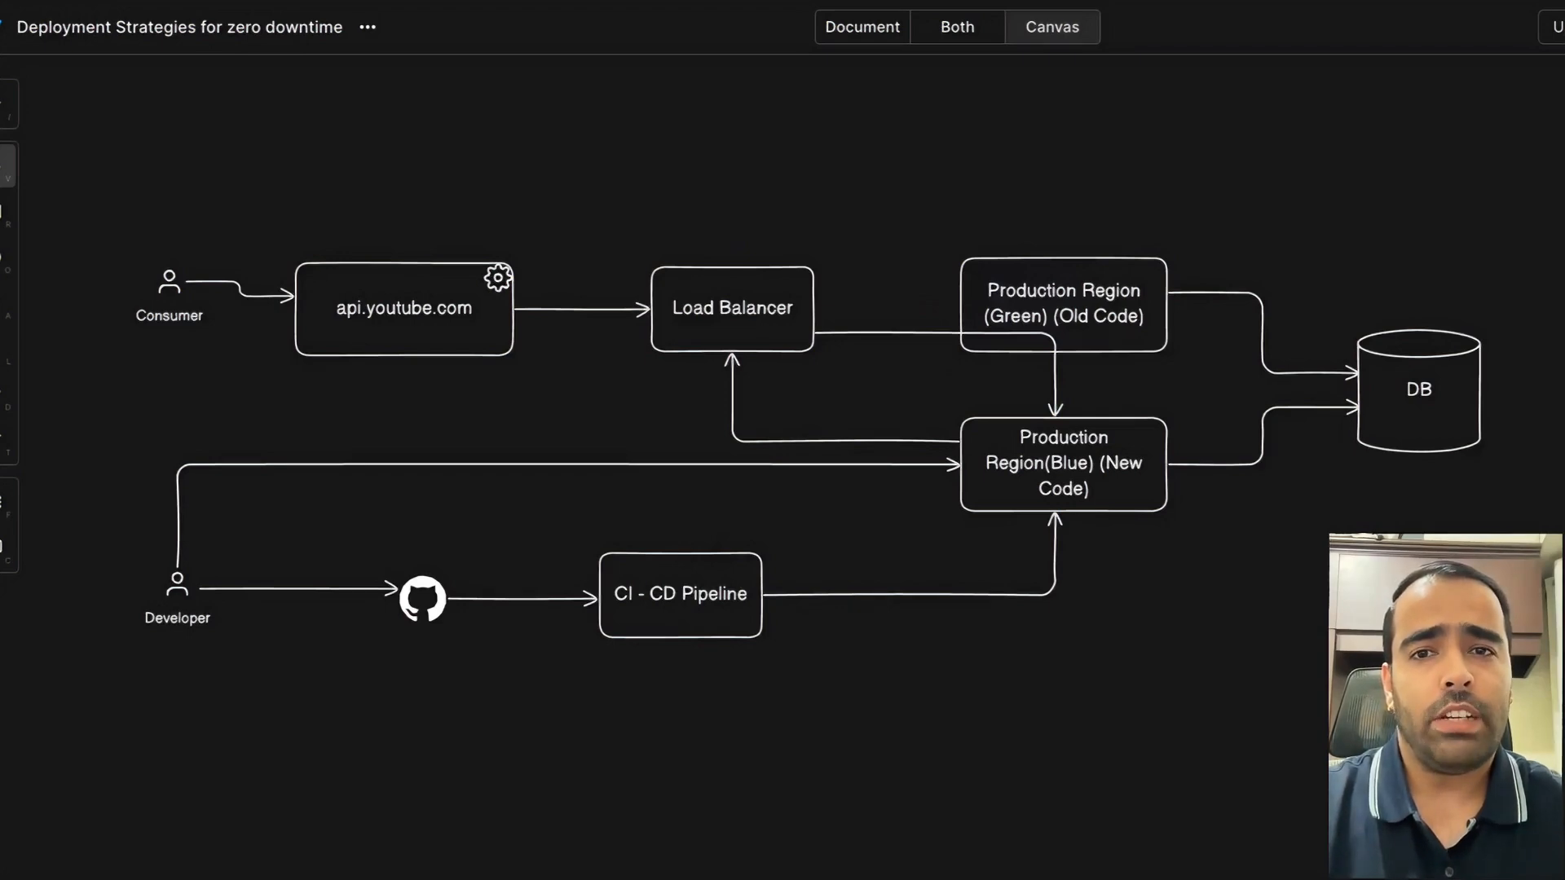
mouse_move(890, 355)
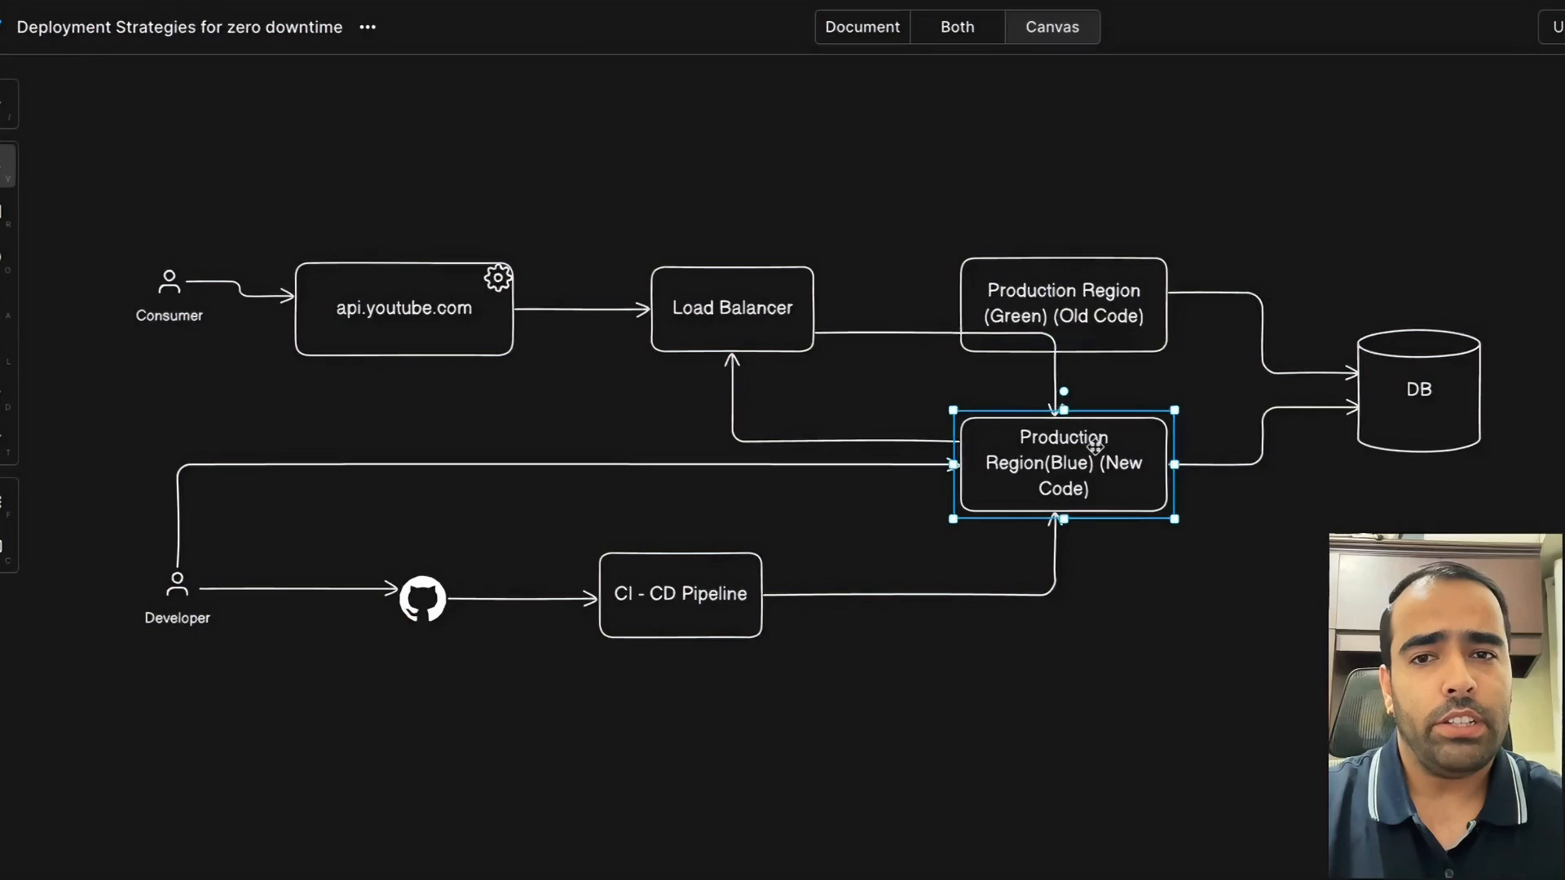
mouse_move(997, 387)
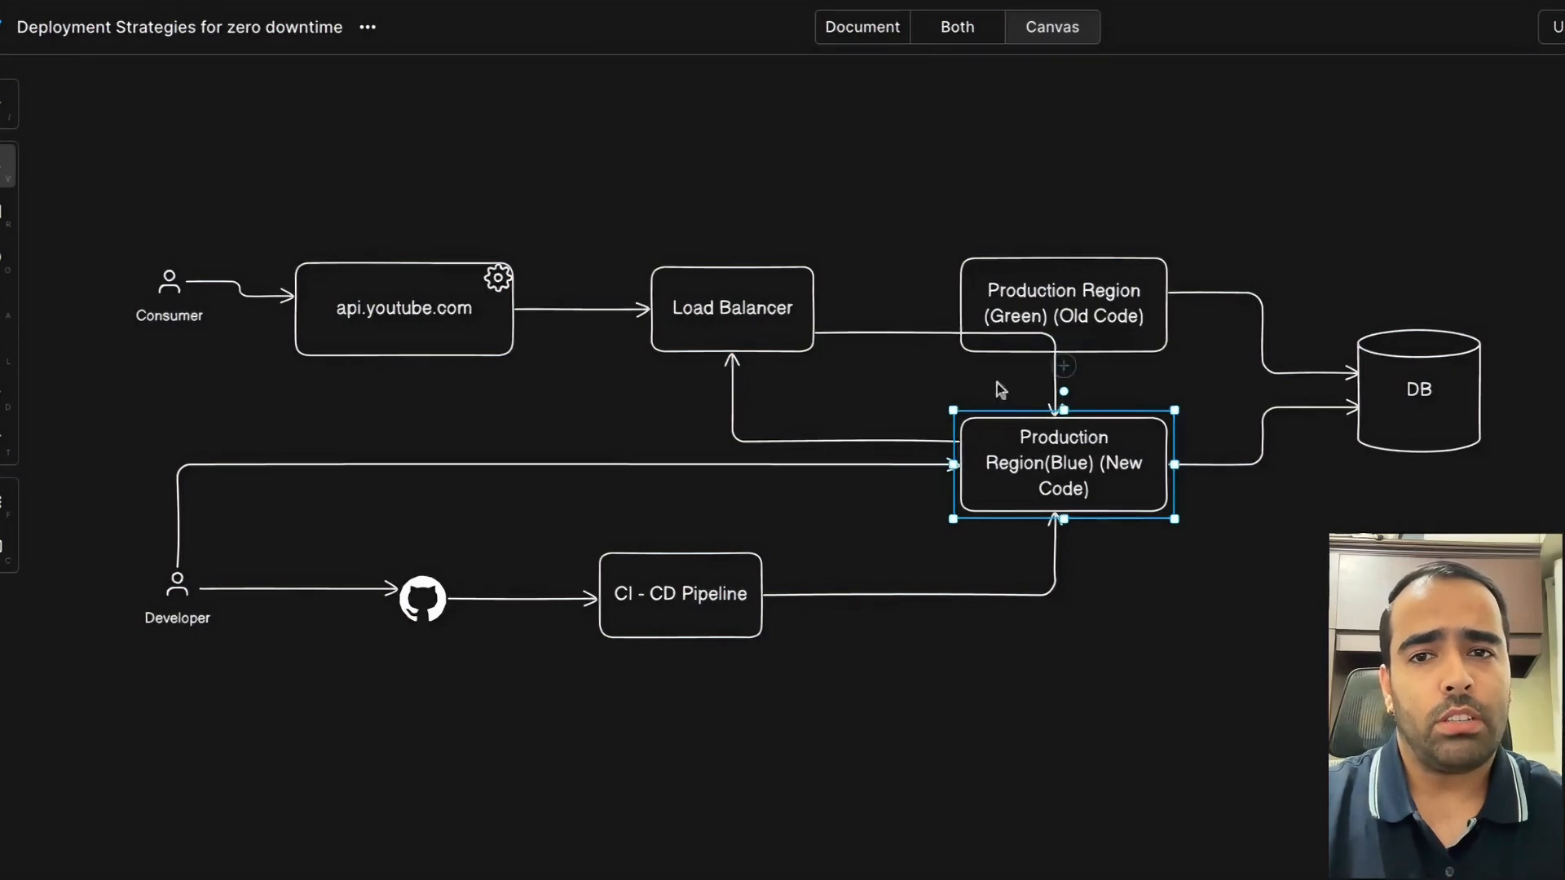
left_click(732, 306)
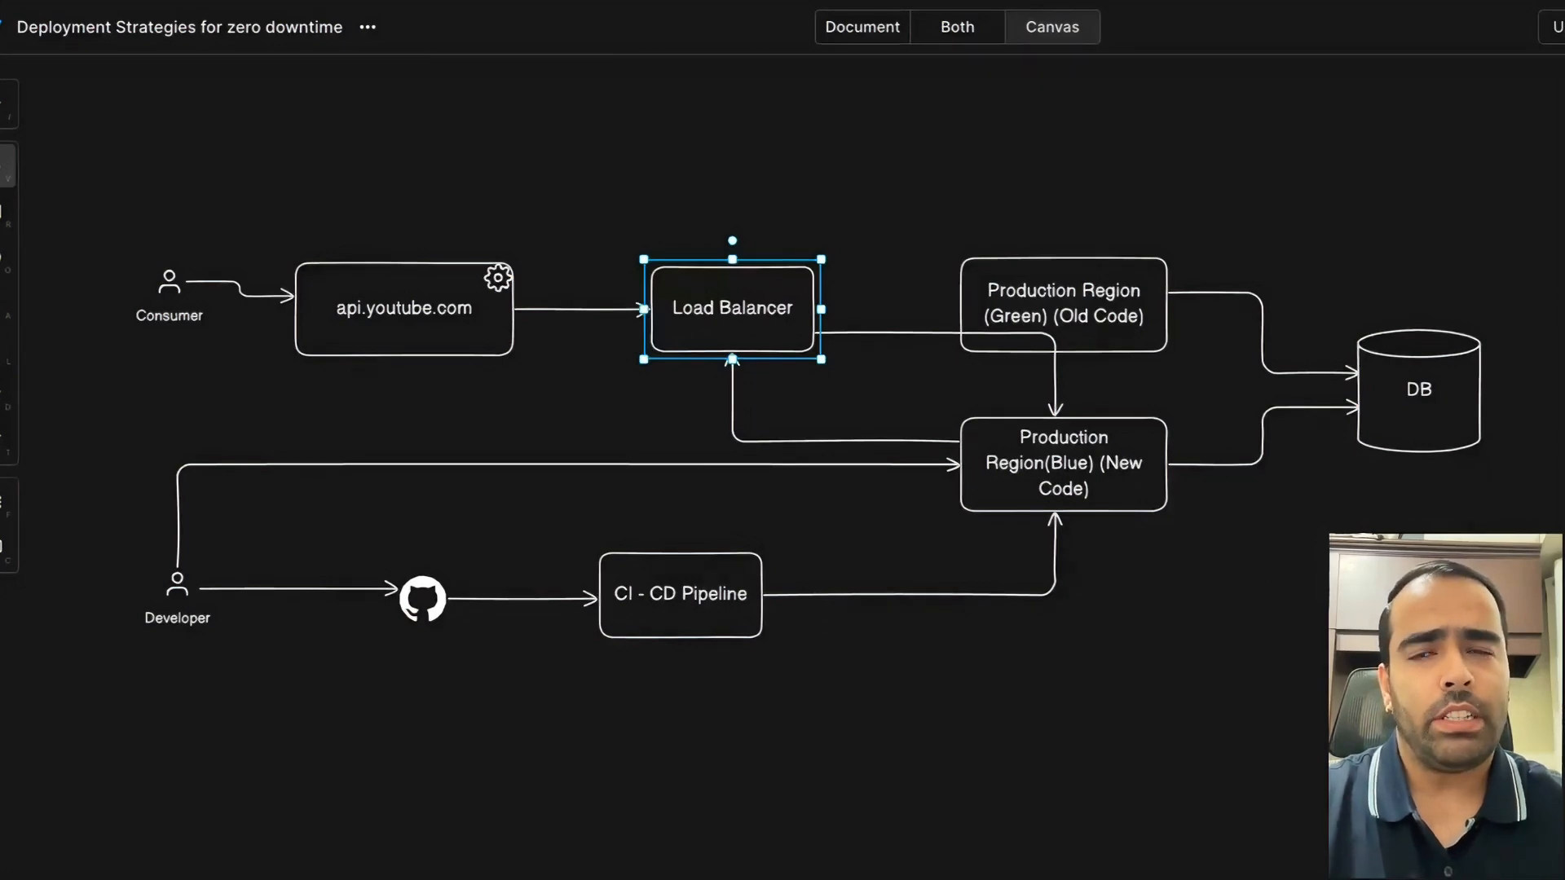
left_click(881, 573)
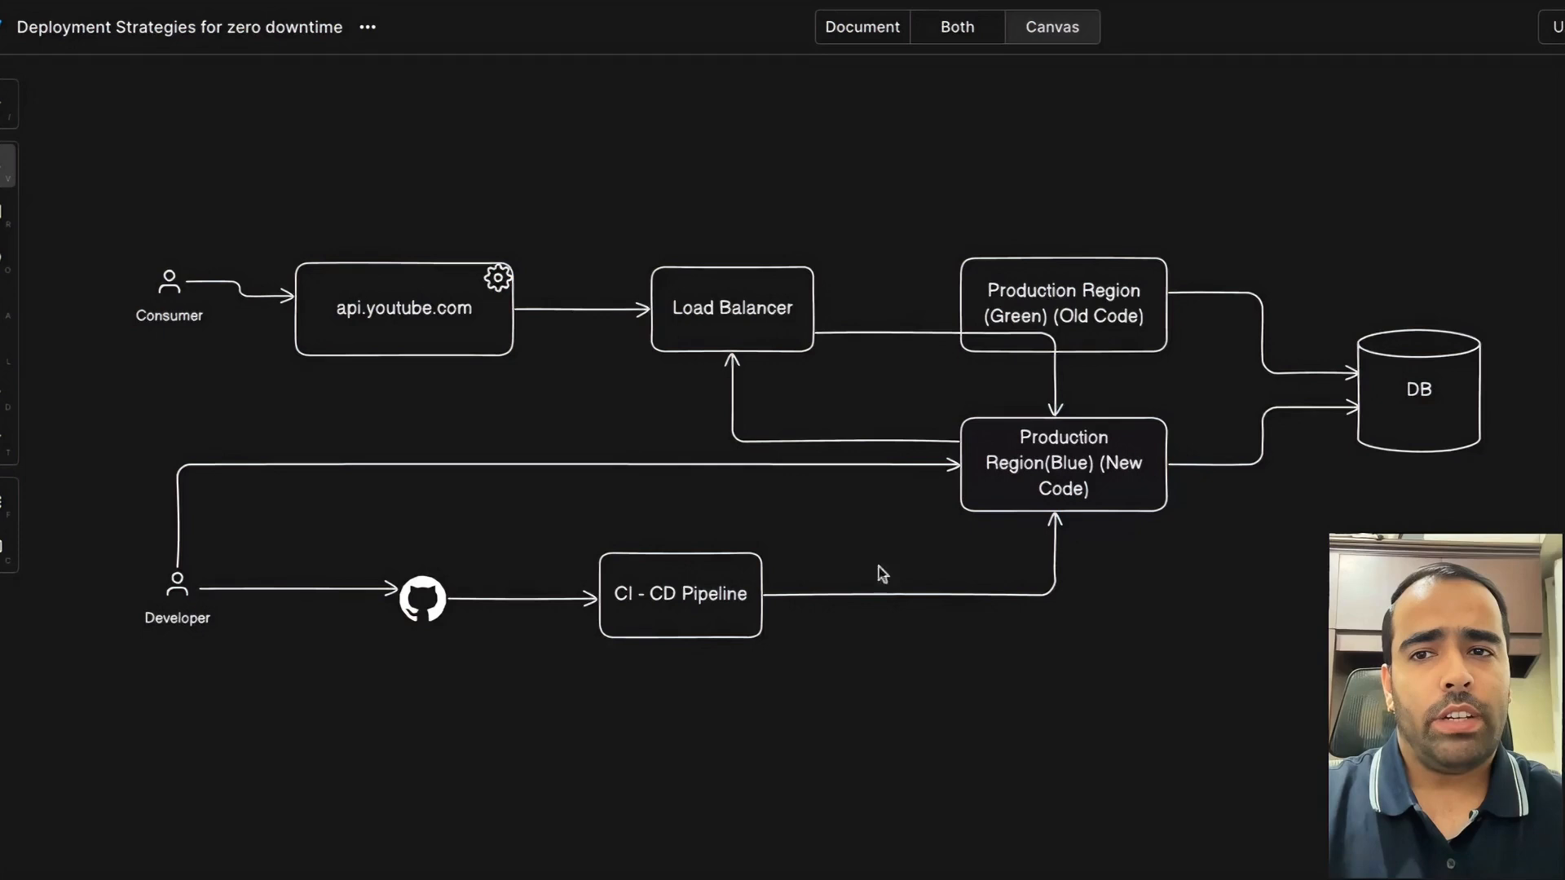
left_click(404, 308)
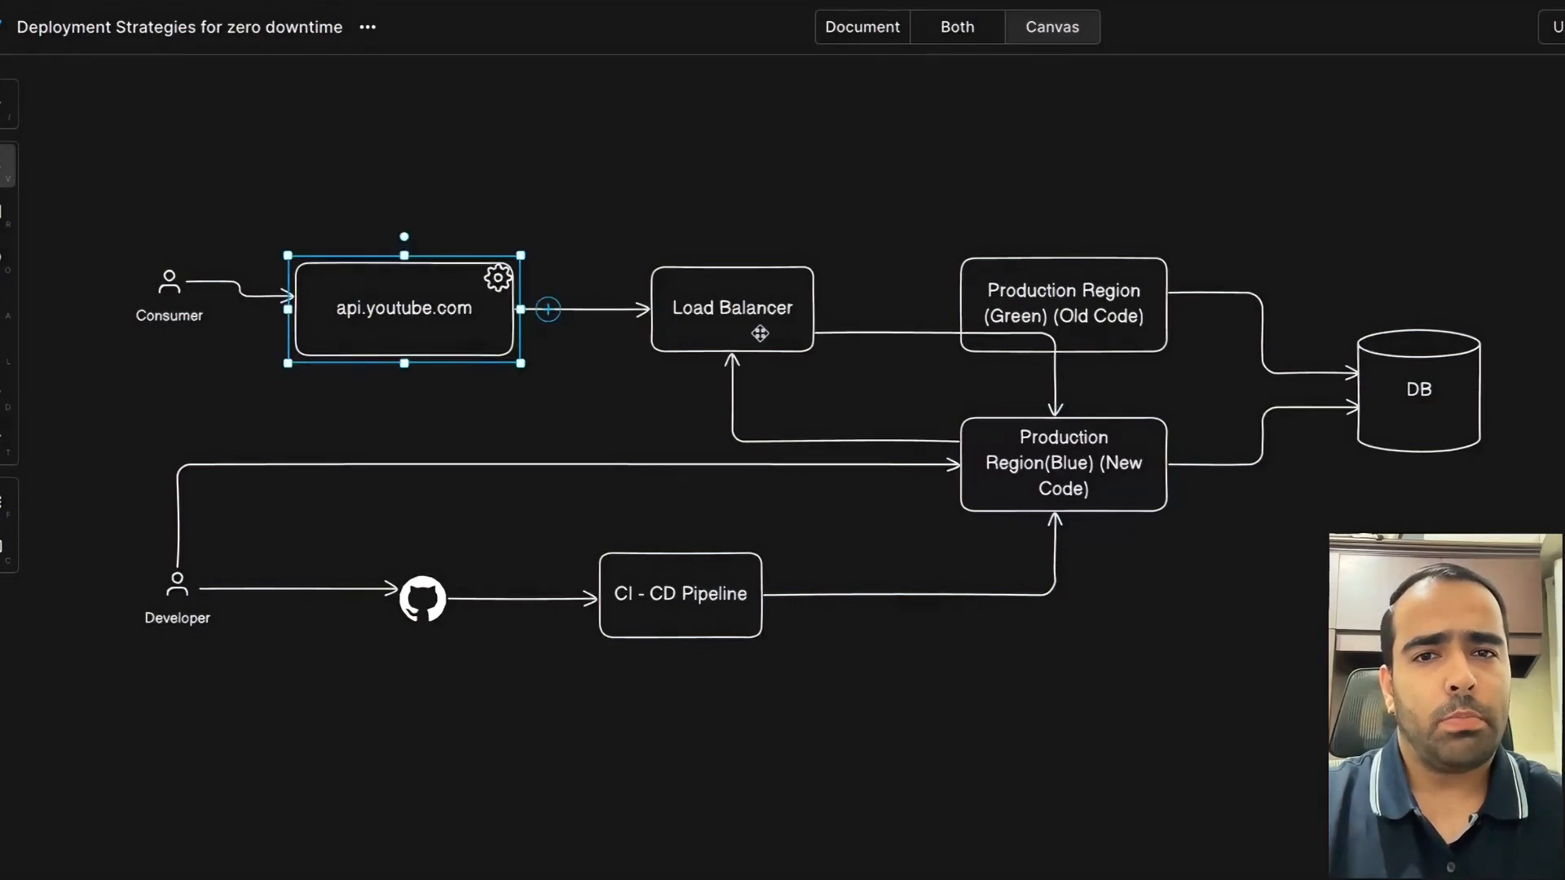
left_click(1062, 303)
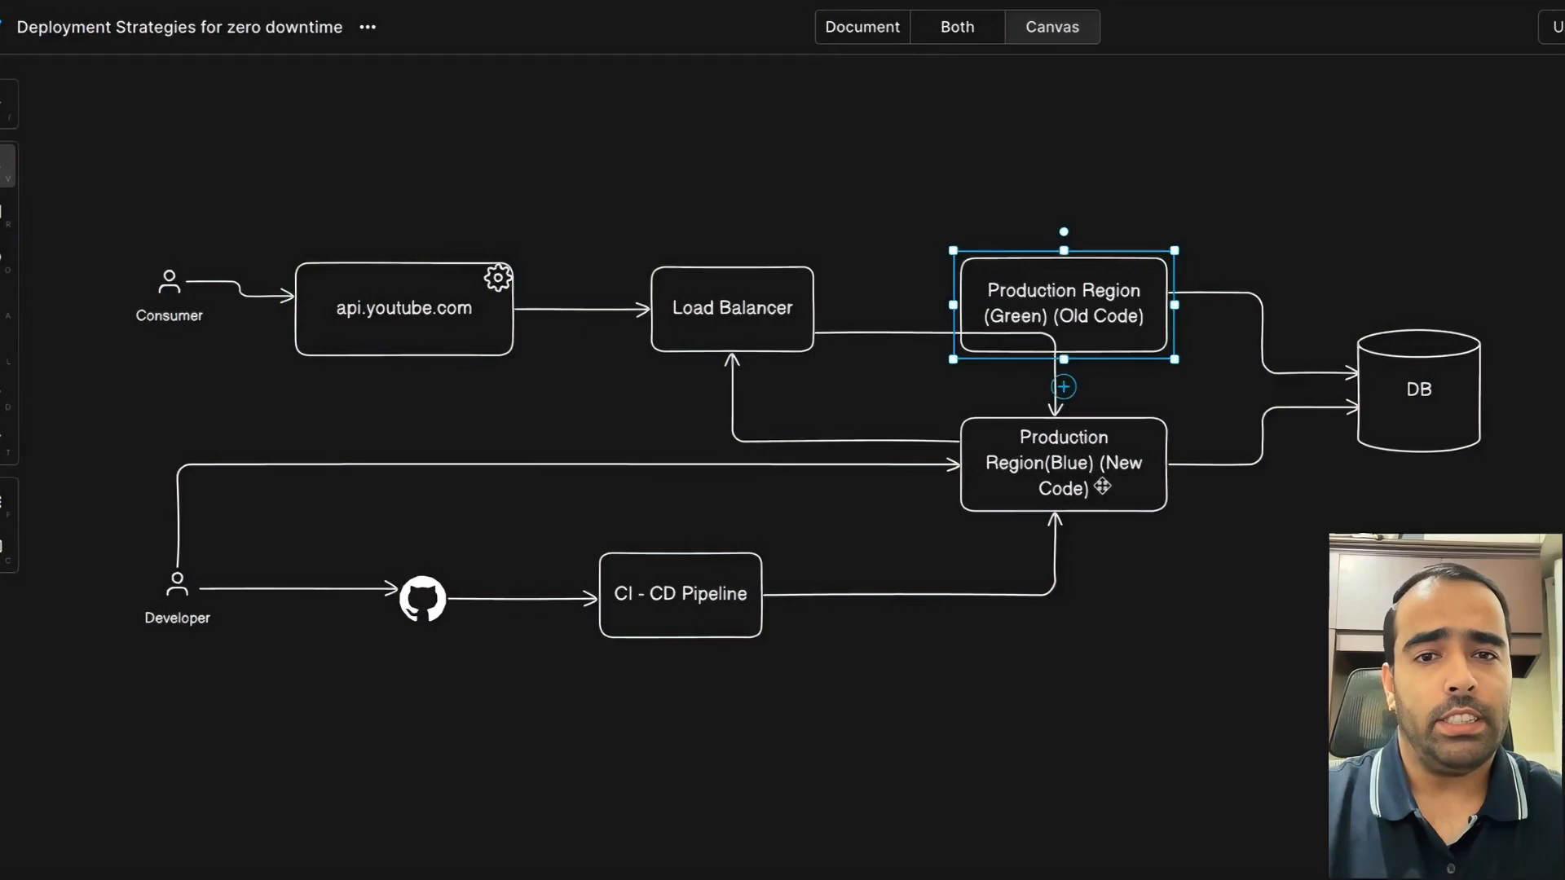
Label the upper box 'New Code' and connect it down to the Load Balancer.
left_click(1062, 462)
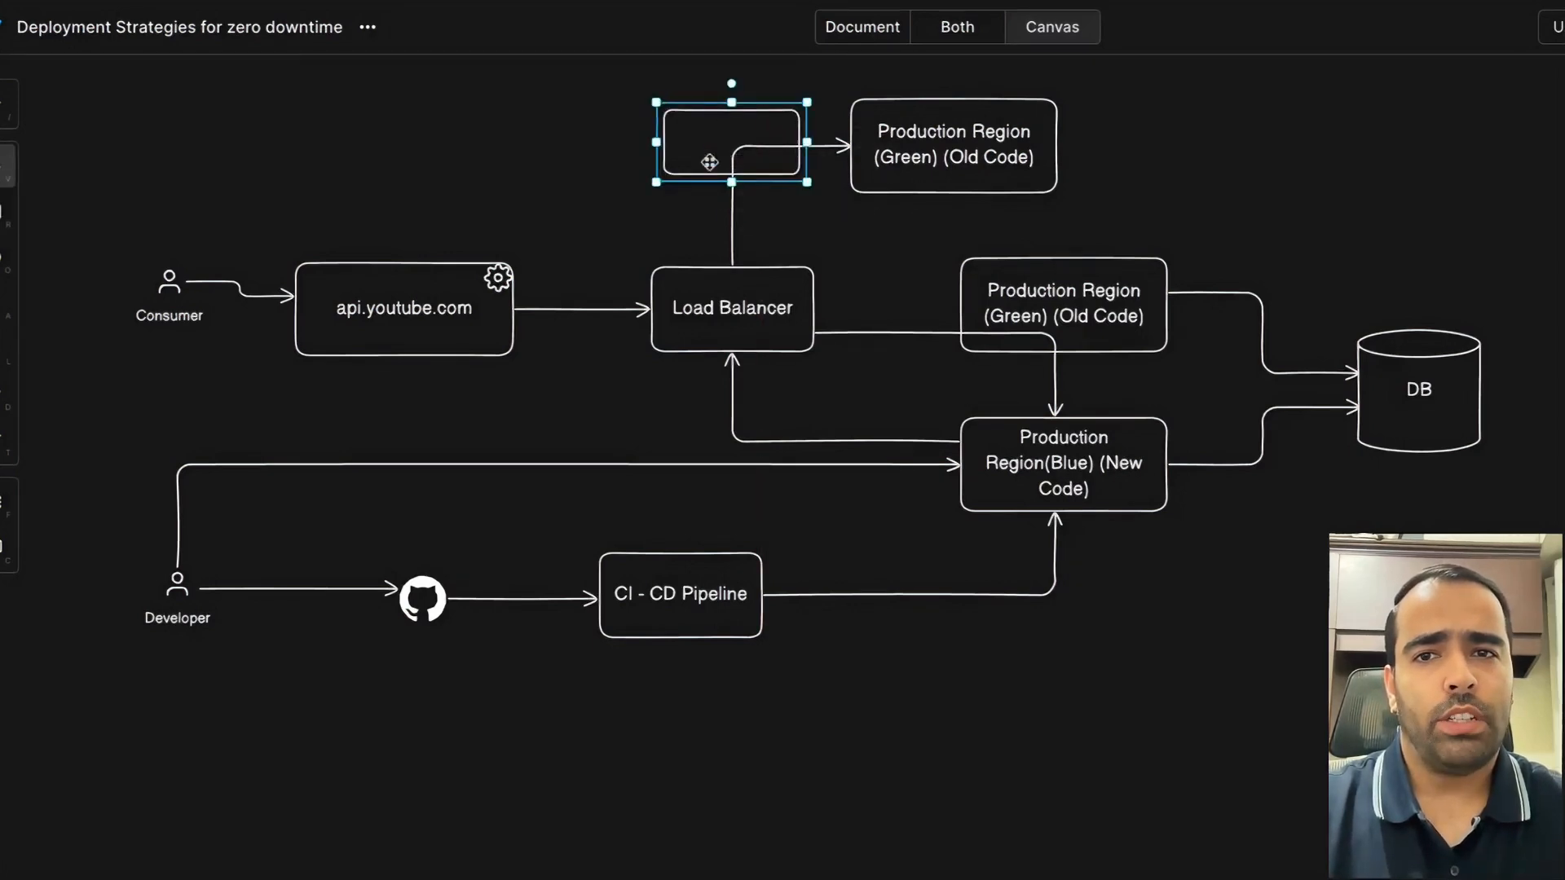
type("New")
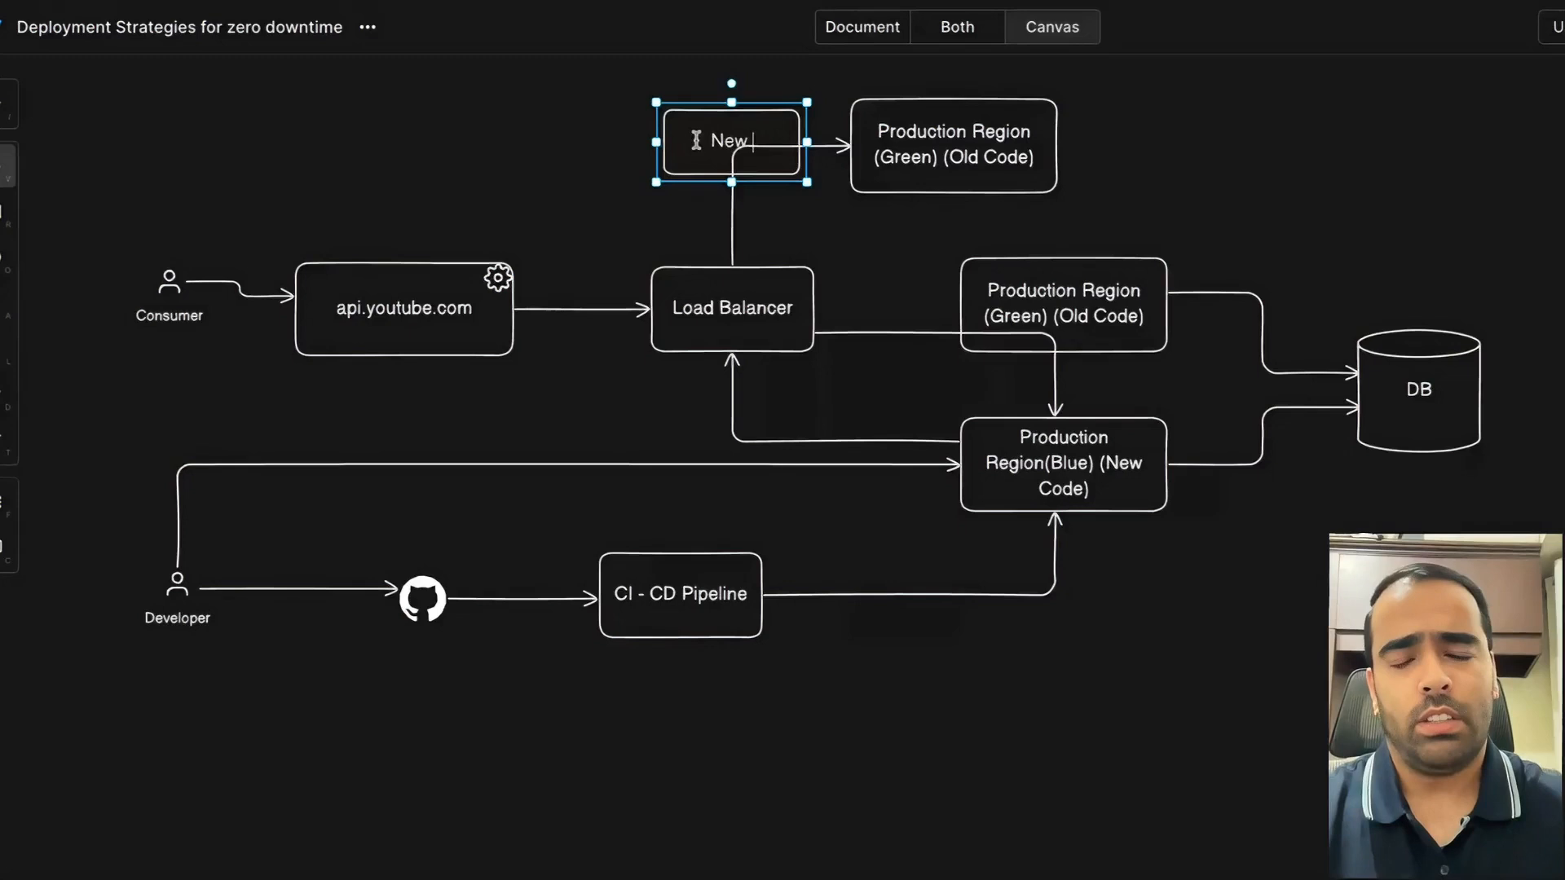
type("Code")
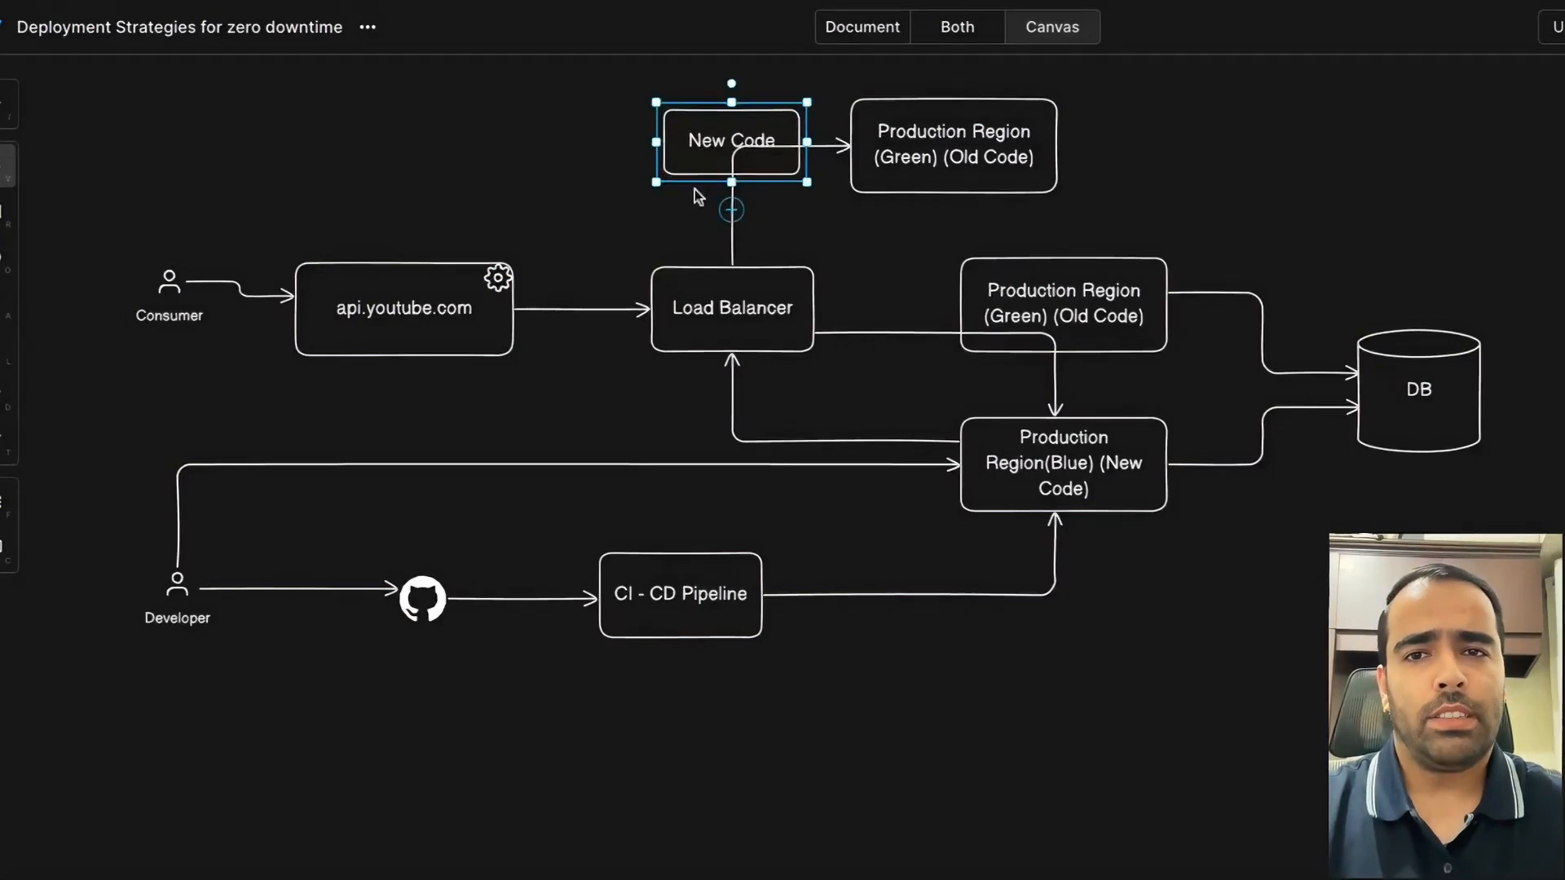
left_click_drag(730, 194, 694, 269)
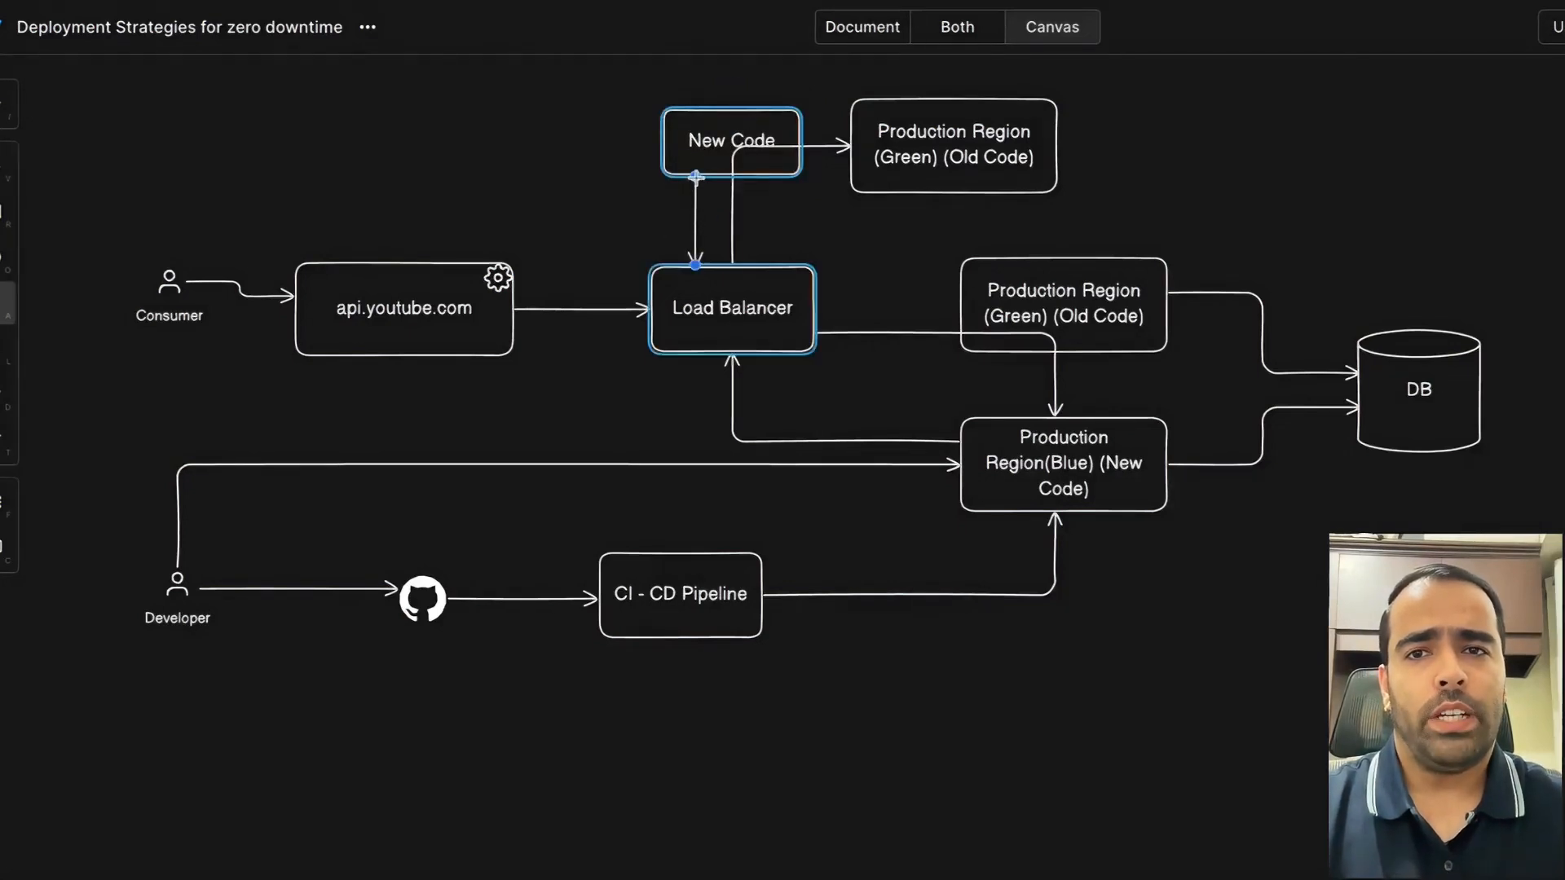
Delete the New Code box, leaving Load Balancer linked to the upper Green region.
left_click(730, 141)
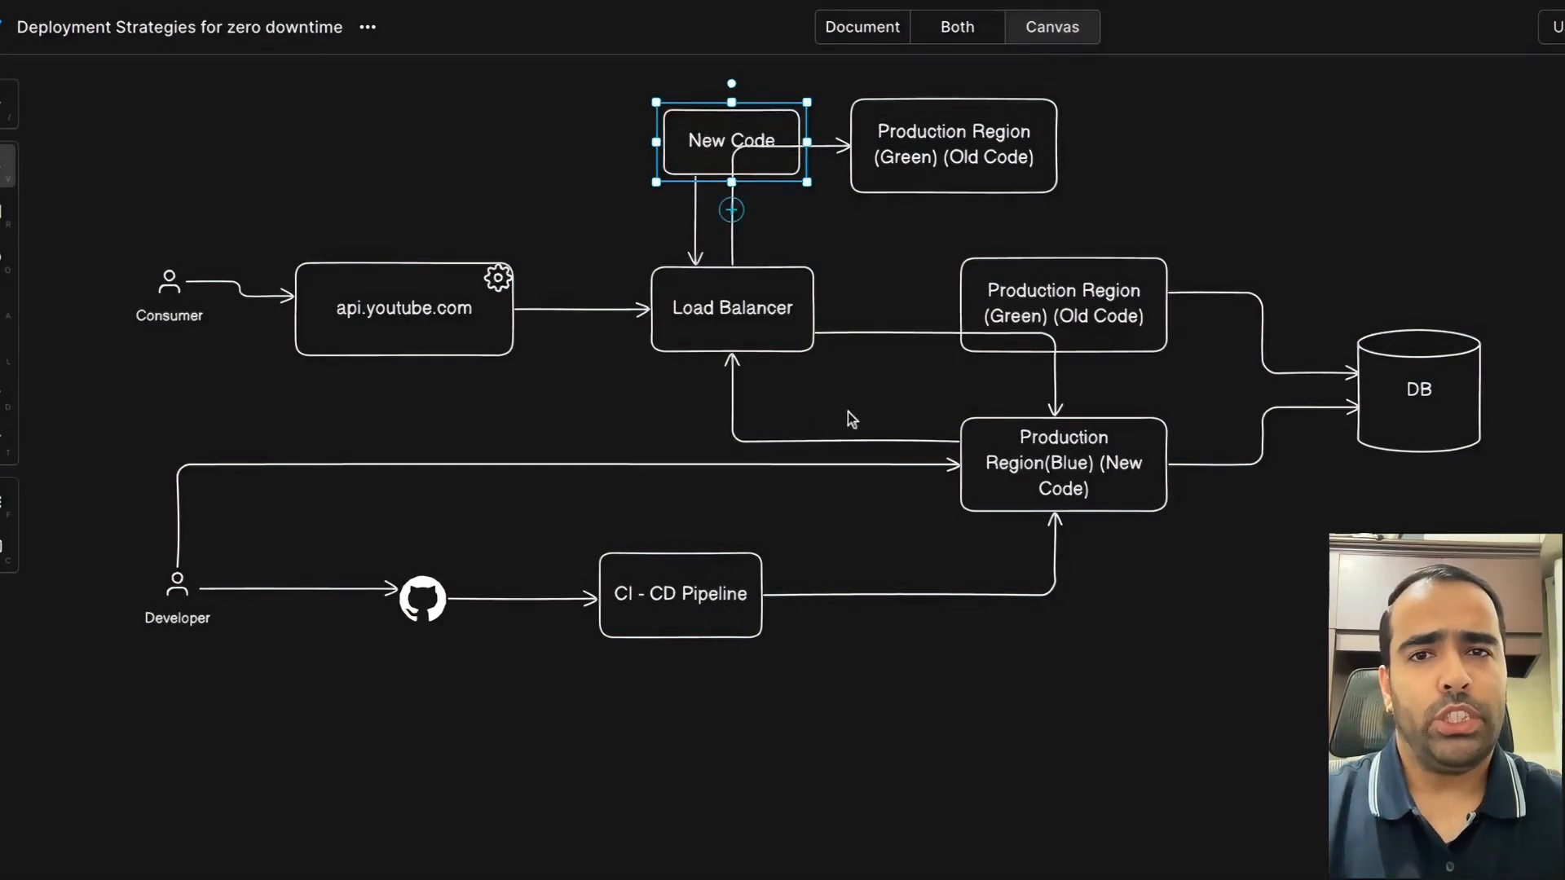
left_click(952, 143)
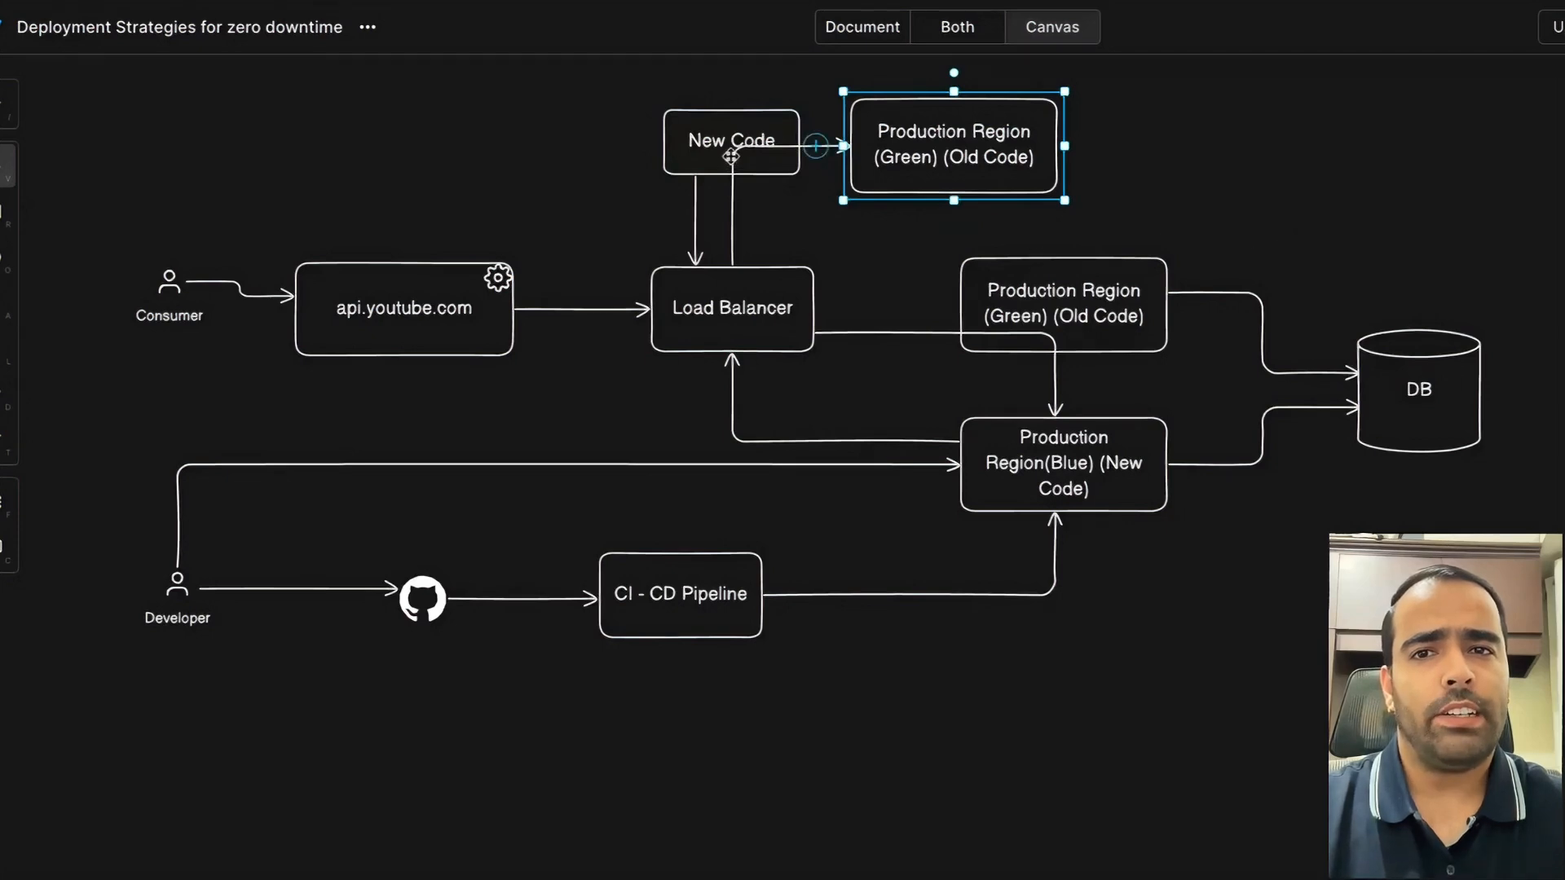
left_click(730, 140)
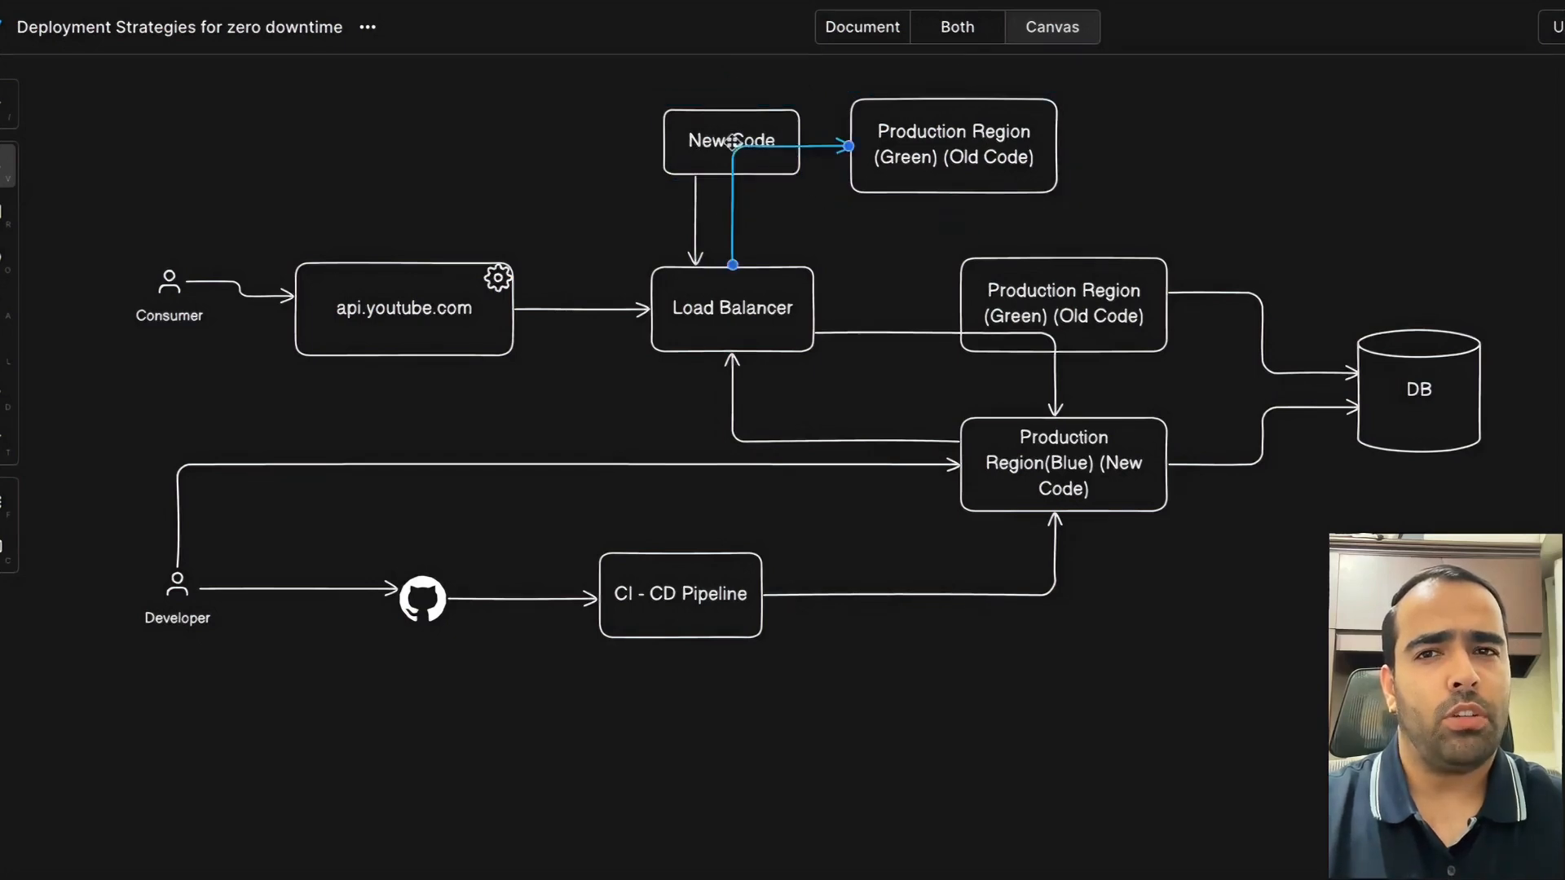
left_click(730, 140)
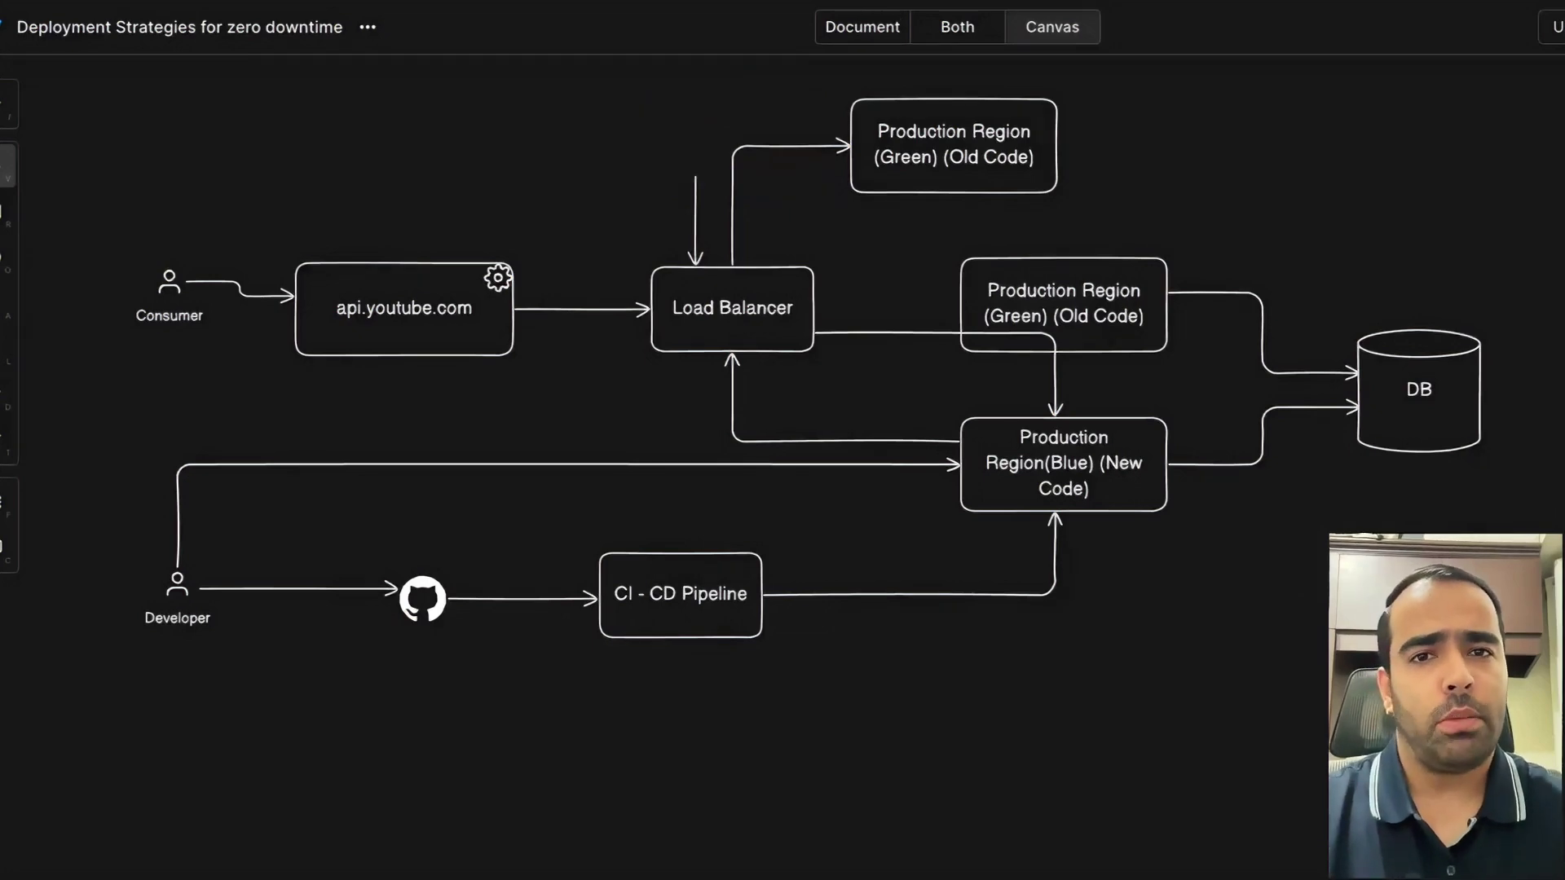
Select the Green (Old Code) and Blue (New Code) production regions to review them.
left_click(1062, 305)
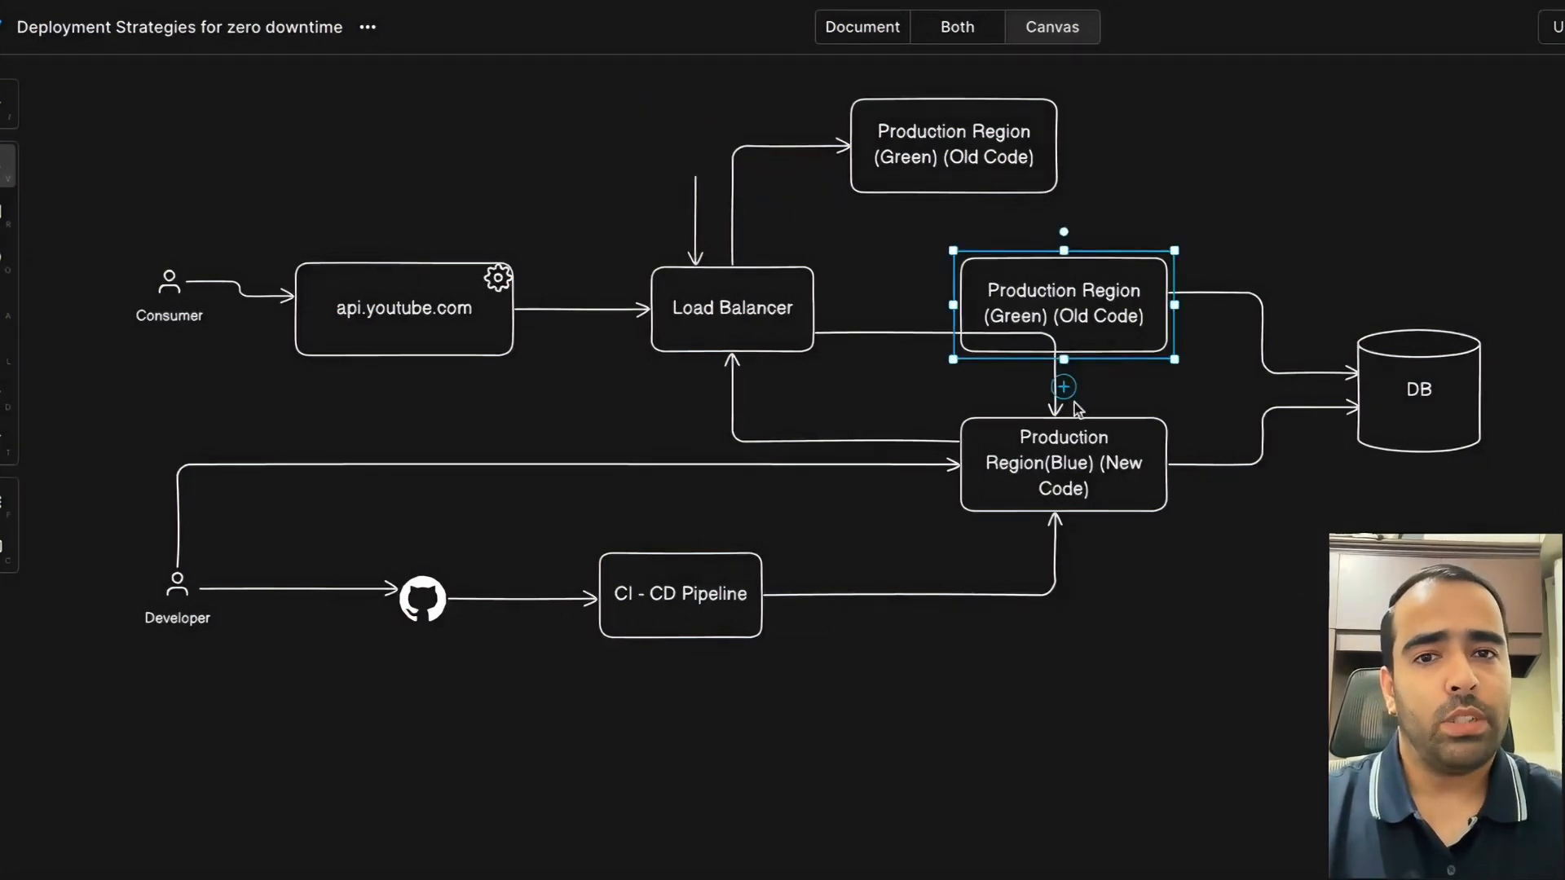
mouse_move(1097, 551)
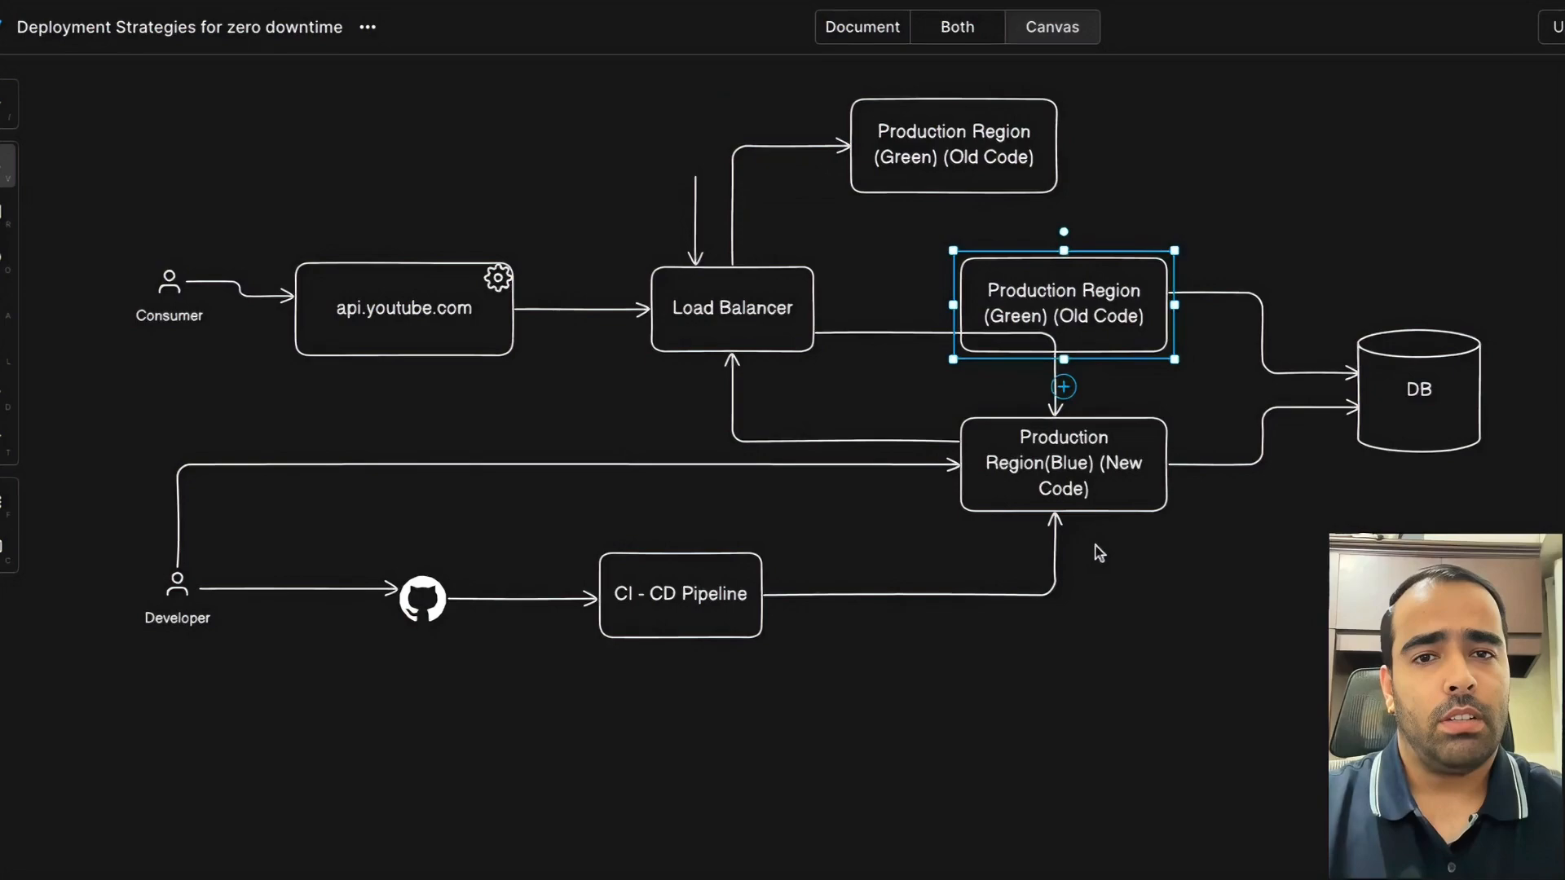
left_click(1063, 463)
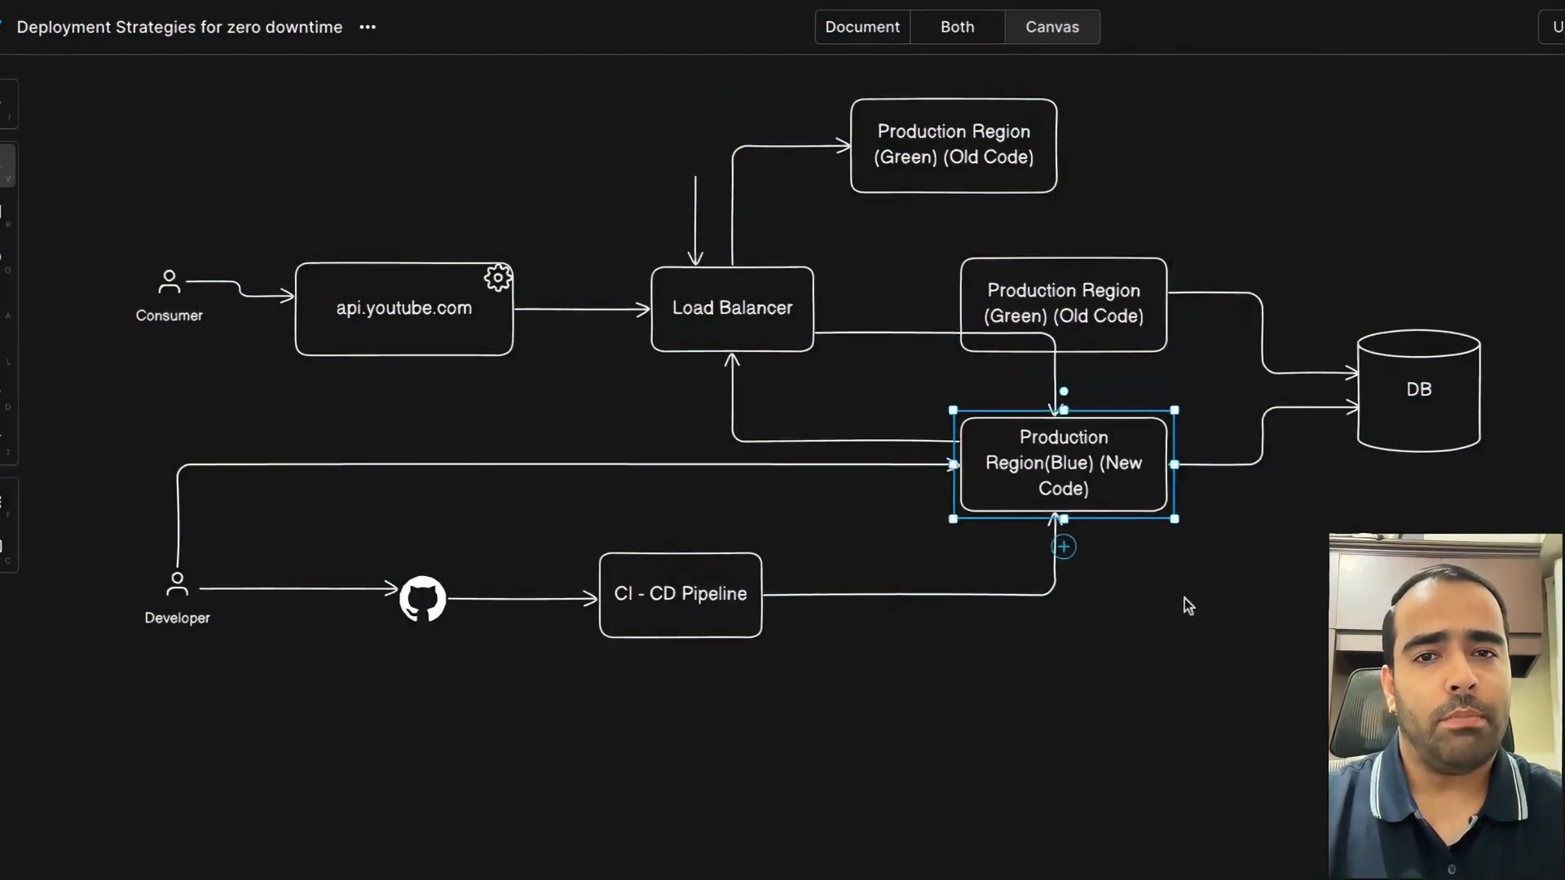